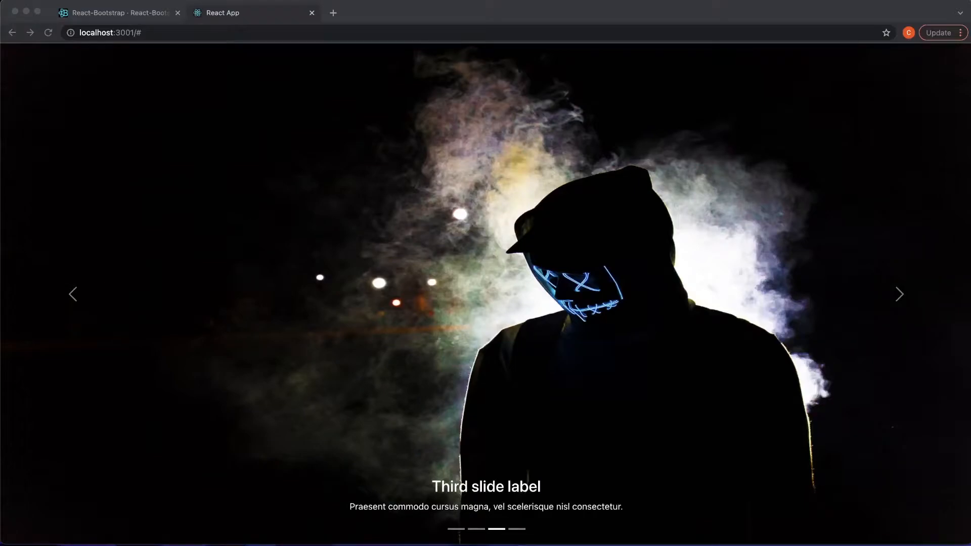
Cycle the hero slider through its photos with the arrows and indicators, ending on slide two
{"action": "left_click", "coordinate": [898, 295]}
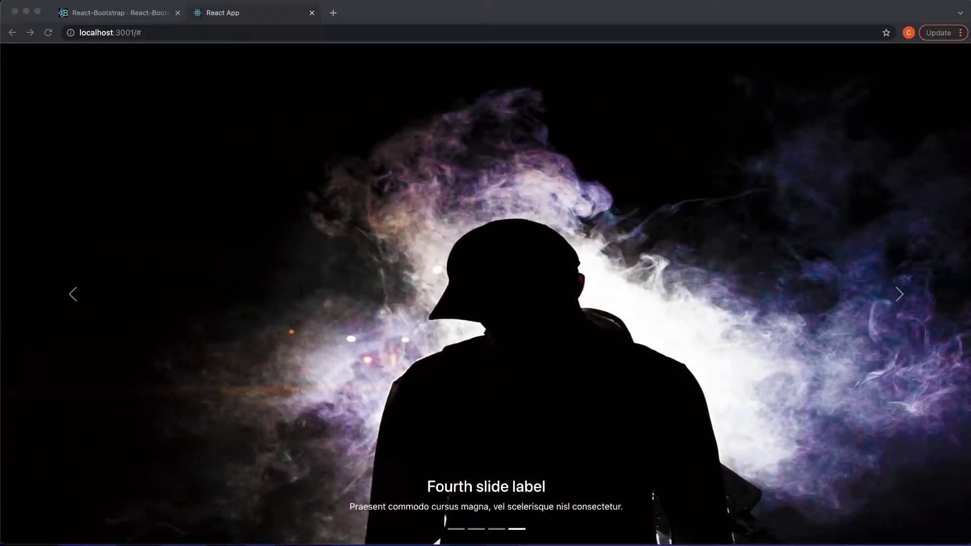
{"action": "mouse_move", "coordinate": [536, 331]}
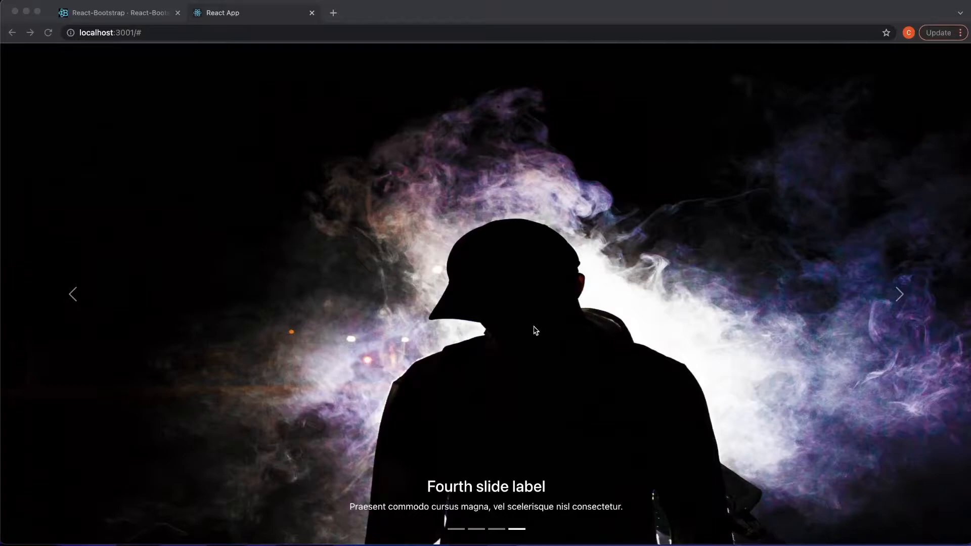
{"action": "mouse_move", "coordinate": [524, 318]}
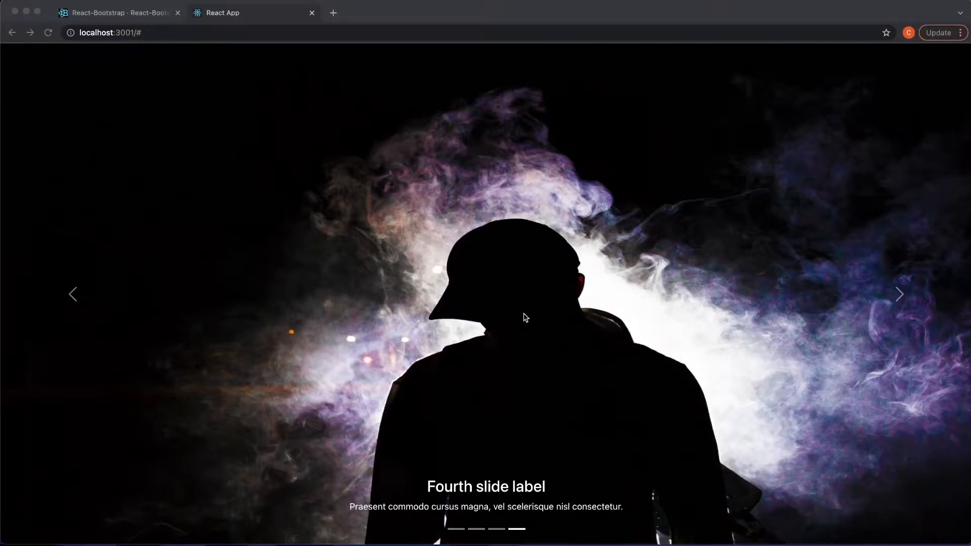
{"action": "mouse_move", "coordinate": [519, 313]}
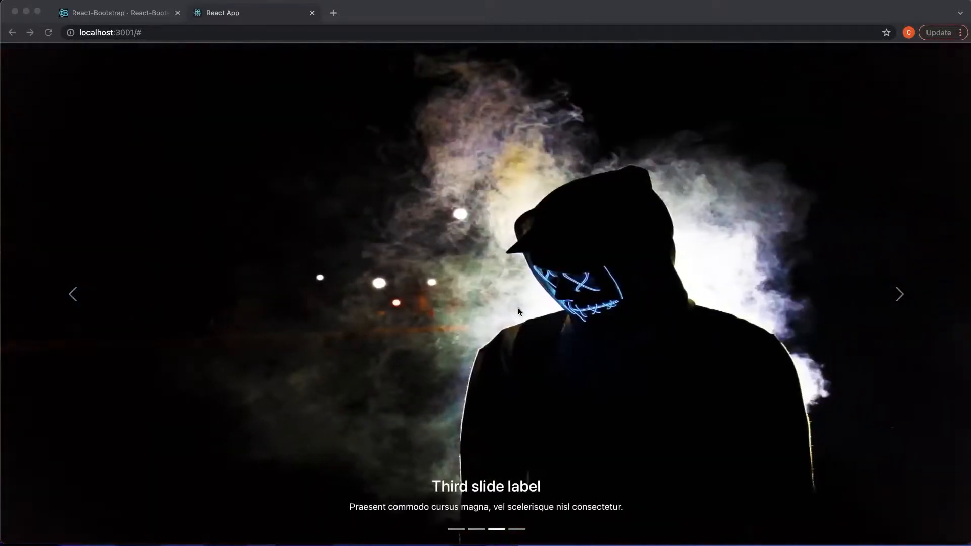
{"action": "mouse_move", "coordinate": [588, 250]}
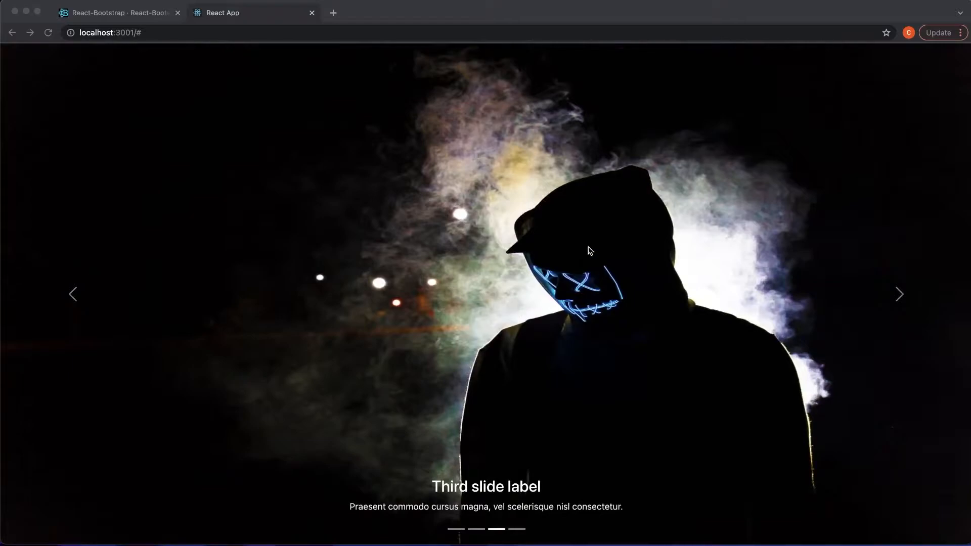
{"action": "mouse_move", "coordinate": [381, 191]}
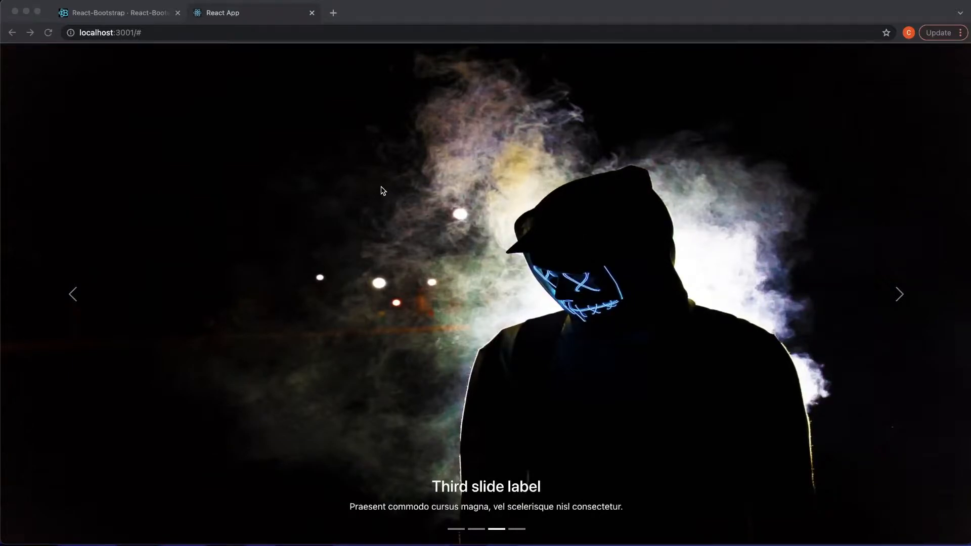
{"action": "left_click", "coordinate": [899, 294]}
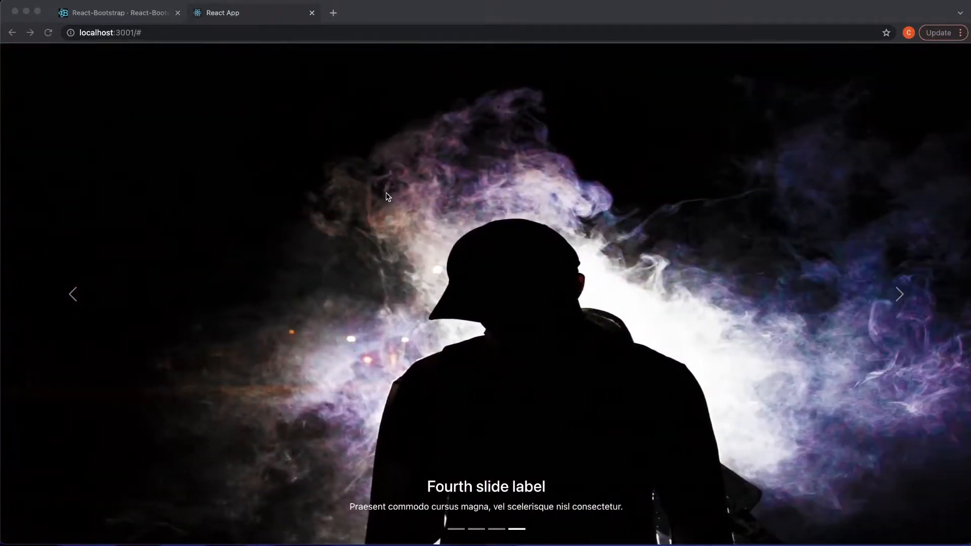
{"action": "mouse_move", "coordinate": [639, 297]}
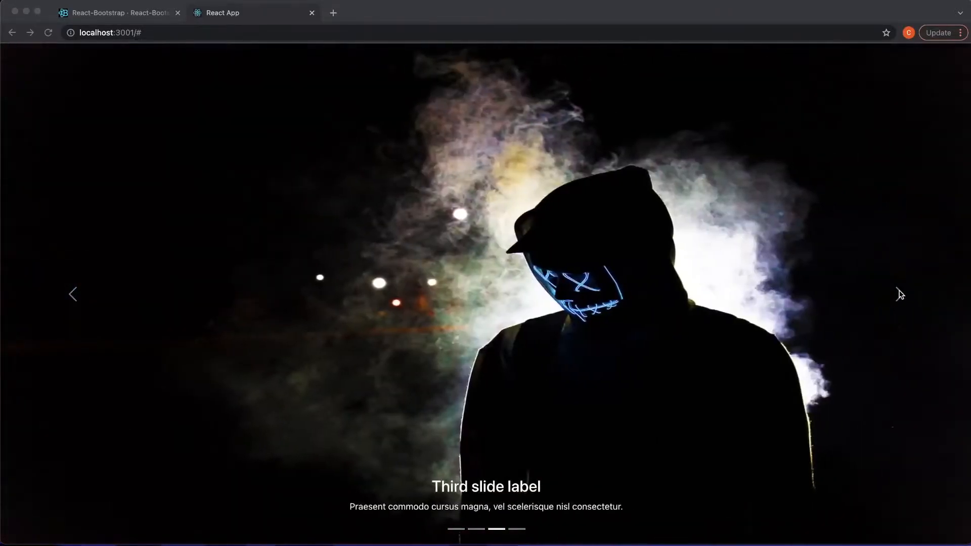
{"action": "mouse_move", "coordinate": [848, 301]}
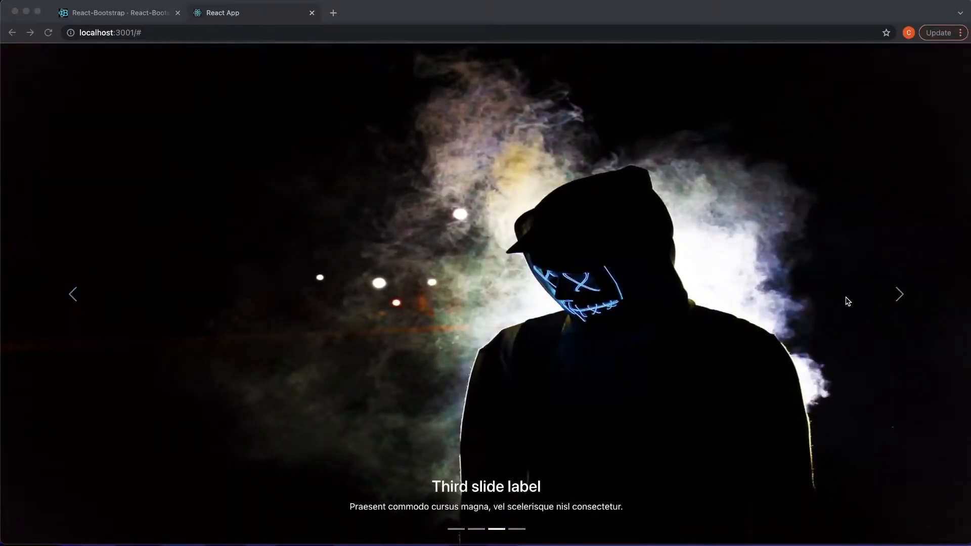
{"action": "left_click", "coordinate": [898, 294]}
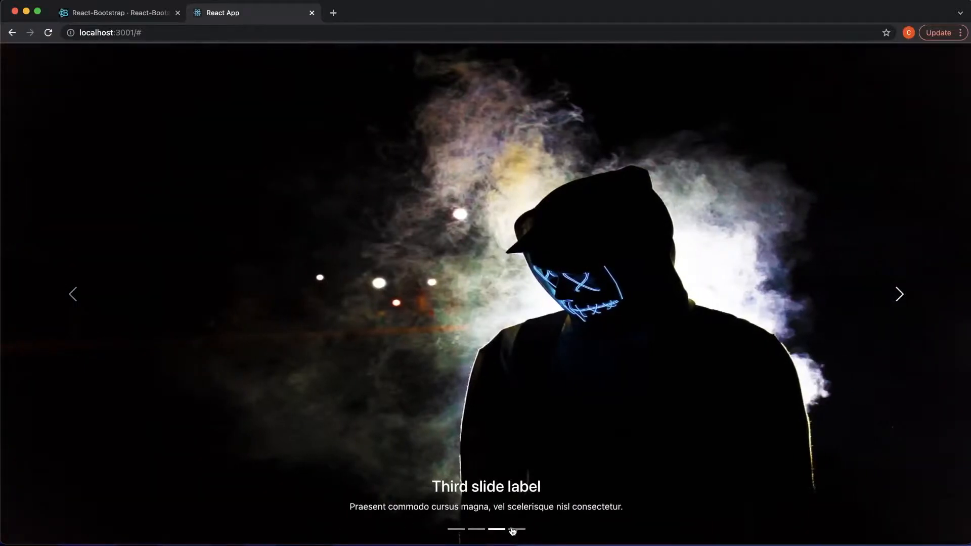
{"action": "left_click", "coordinate": [476, 529]}
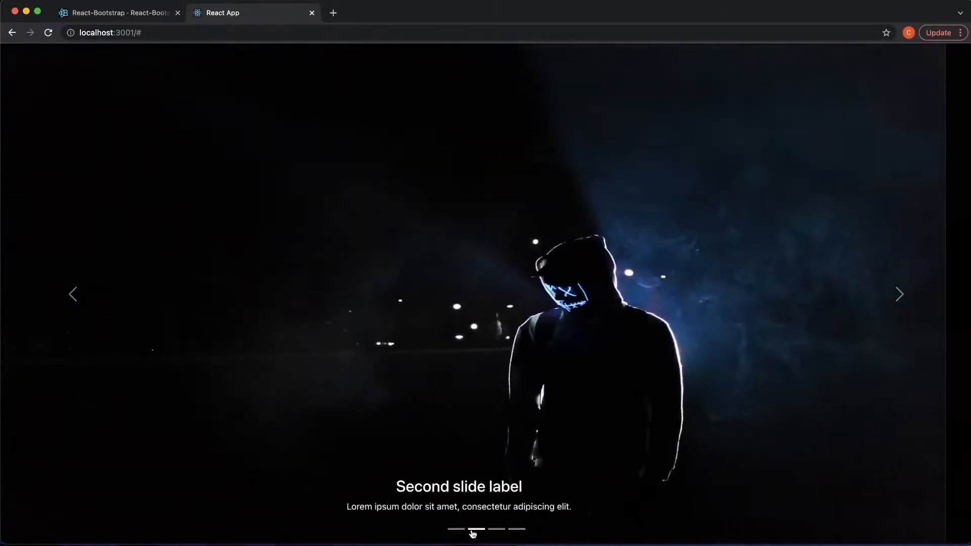
{"action": "left_click", "coordinate": [455, 529]}
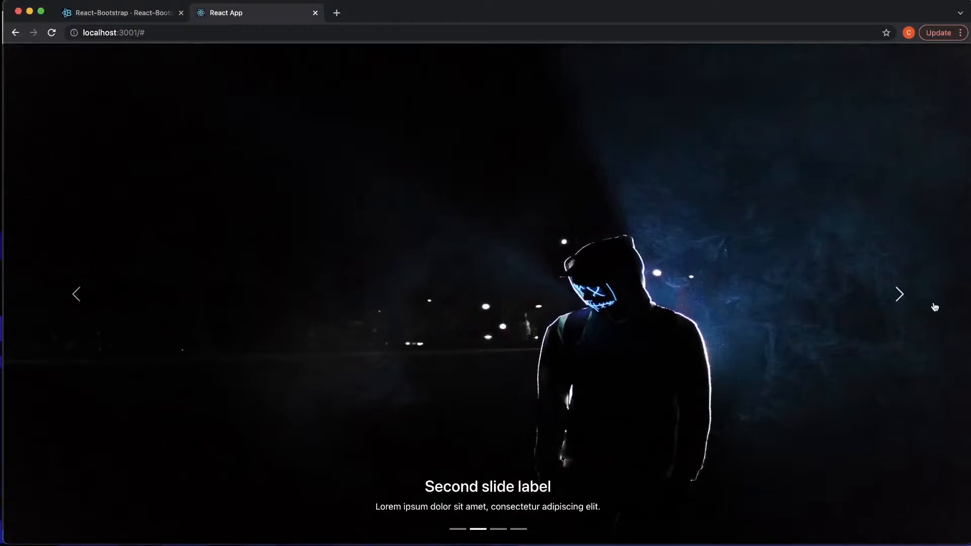
{"action": "mouse_move", "coordinate": [556, 332]}
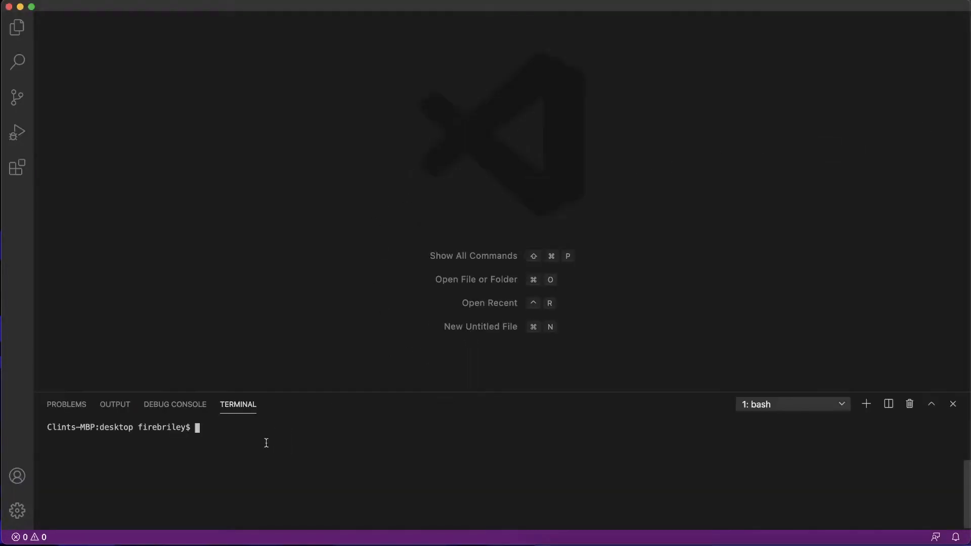
{"action": "mouse_move", "coordinate": [288, 437]}
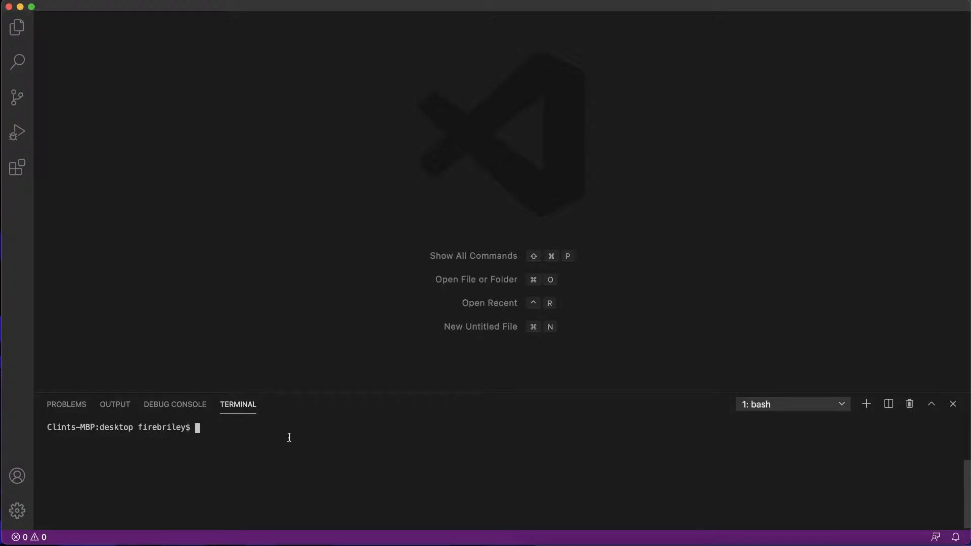
Run npx create-react-app bootstrap-slider in the terminal and close the Welcome page
{"action": "type", "text": "npx"}
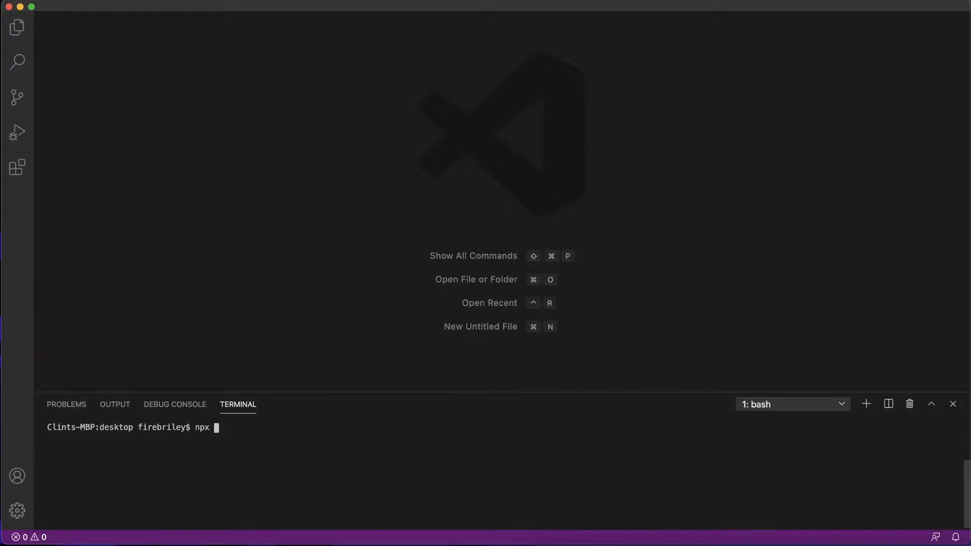
{"action": "type", "text": "create"}
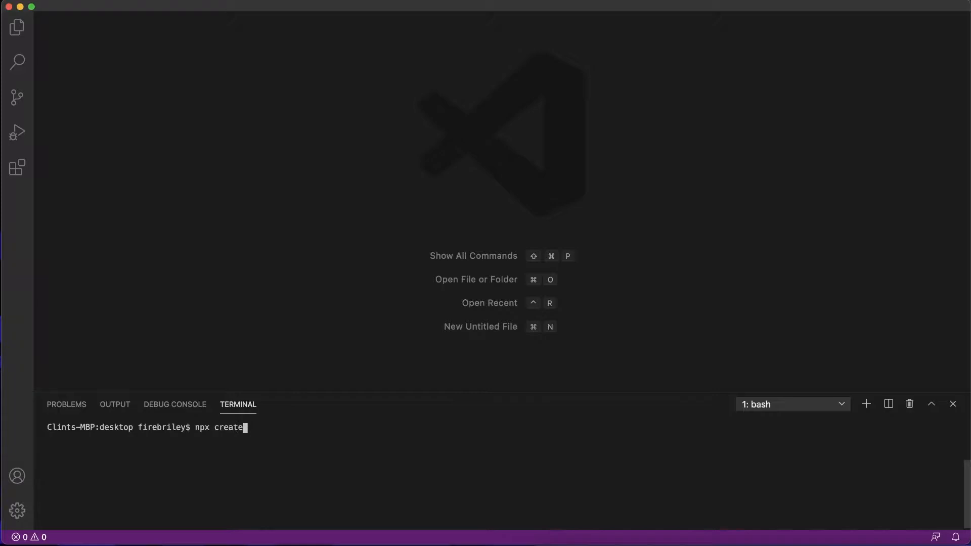
{"action": "type", "text": "-react-app"}
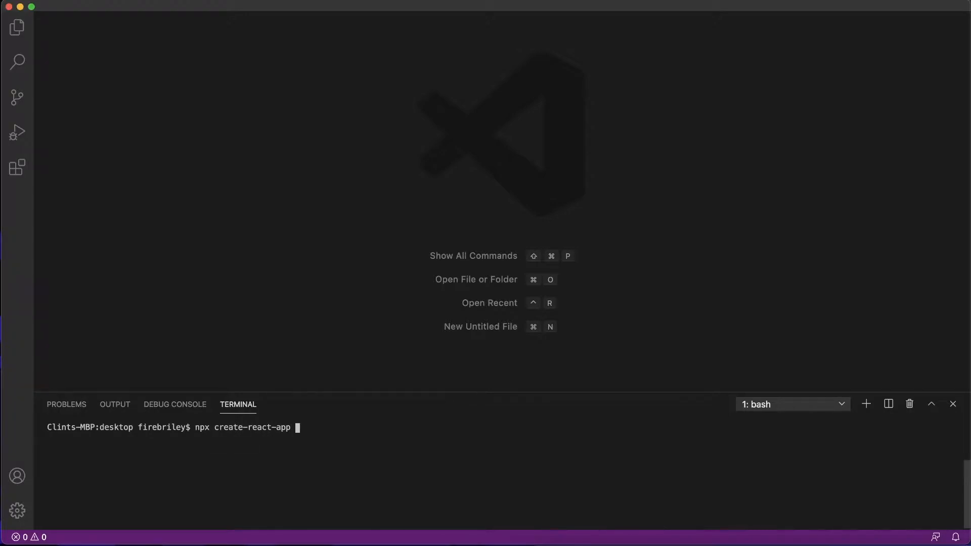
{"action": "type", "text": "bootstrap-sl"}
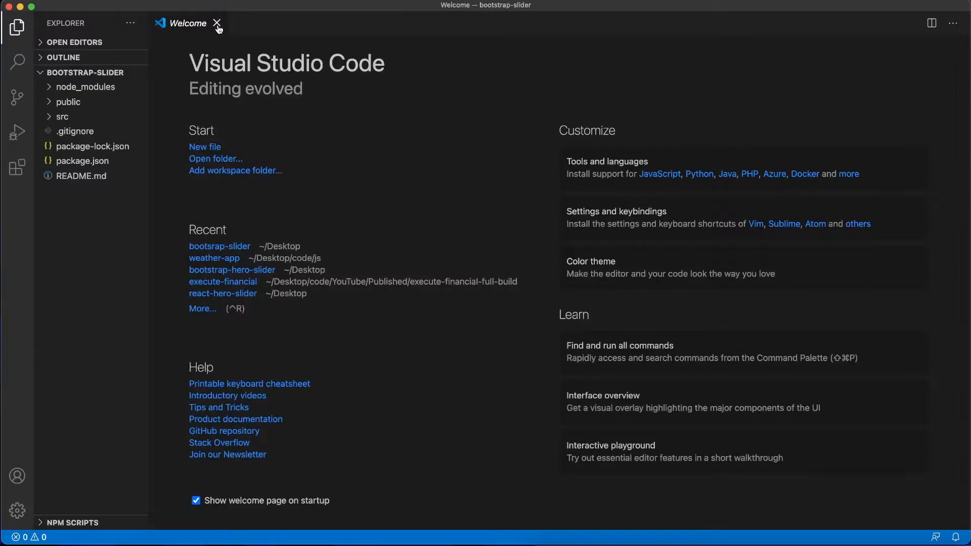
{"action": "left_click", "coordinate": [217, 23]}
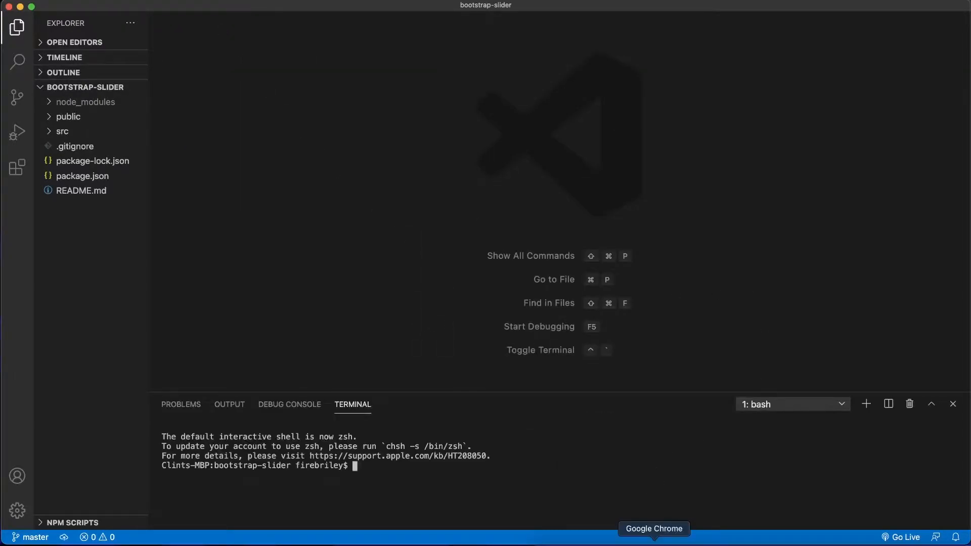
Search Google for 'react bootstrap' to reach the React-Bootstrap getting-started page
{"action": "left_click", "coordinate": [654, 529]}
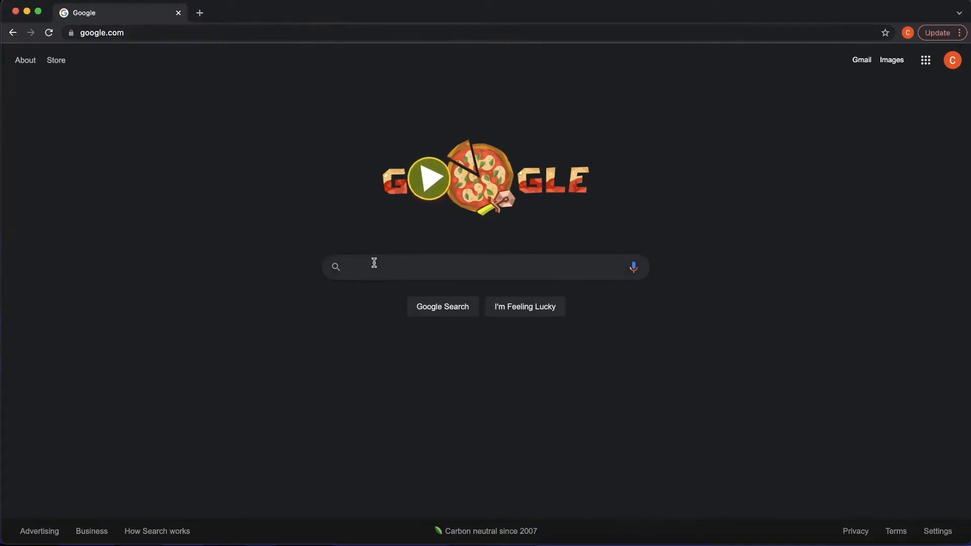
{"action": "type", "text": "react-bootstrap bootstrap@5.1.3"}
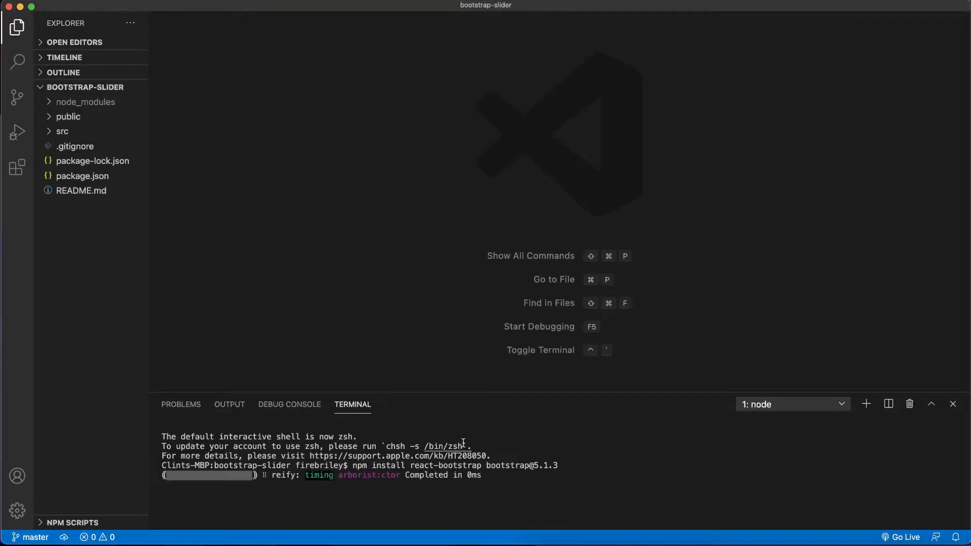
Expand the src folder in the Explorer to show the starter files
{"action": "left_click", "coordinate": [82, 176]}
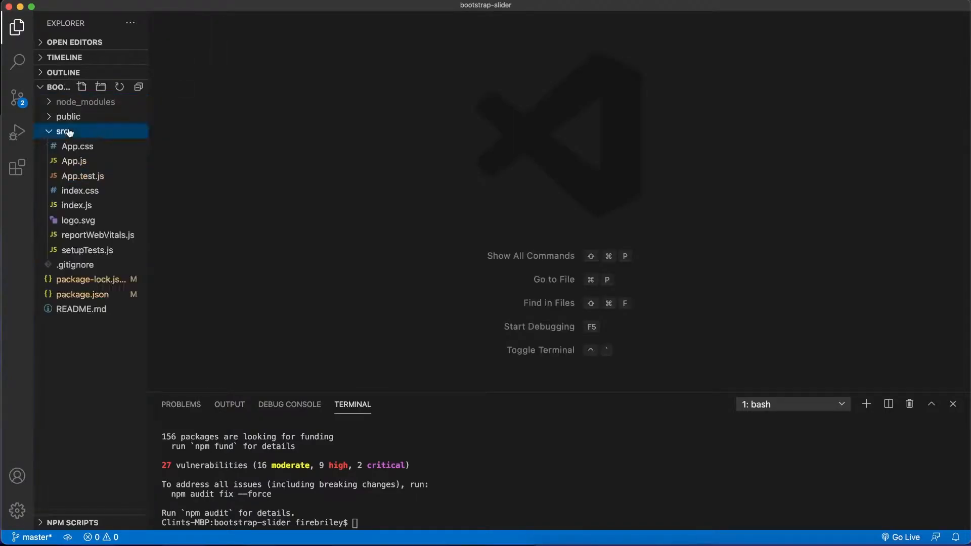
{"action": "mouse_move", "coordinate": [96, 176]}
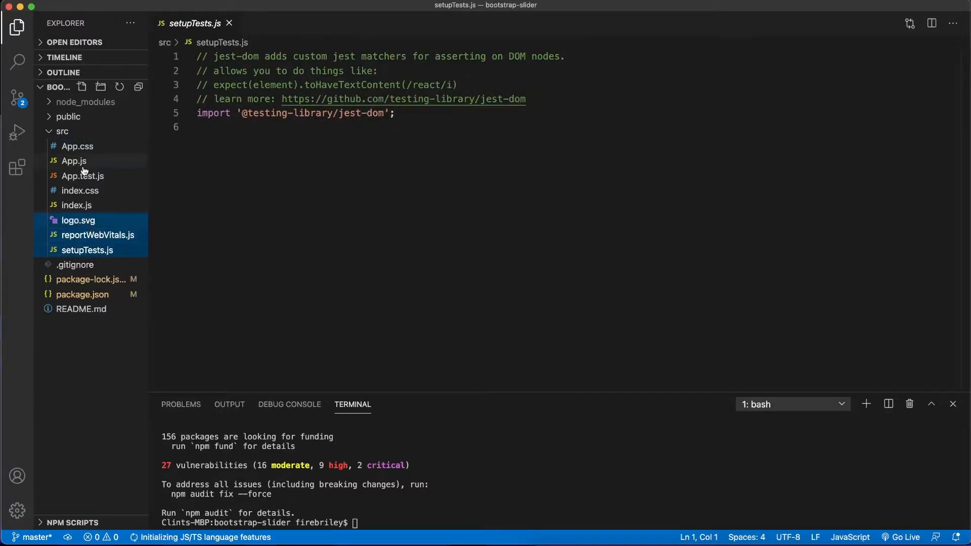
Delete setupTests.js, reportWebVitals.js, logo.svg and App.test.js to the trash, then return to App.js
{"action": "right_click", "coordinate": [82, 175]}
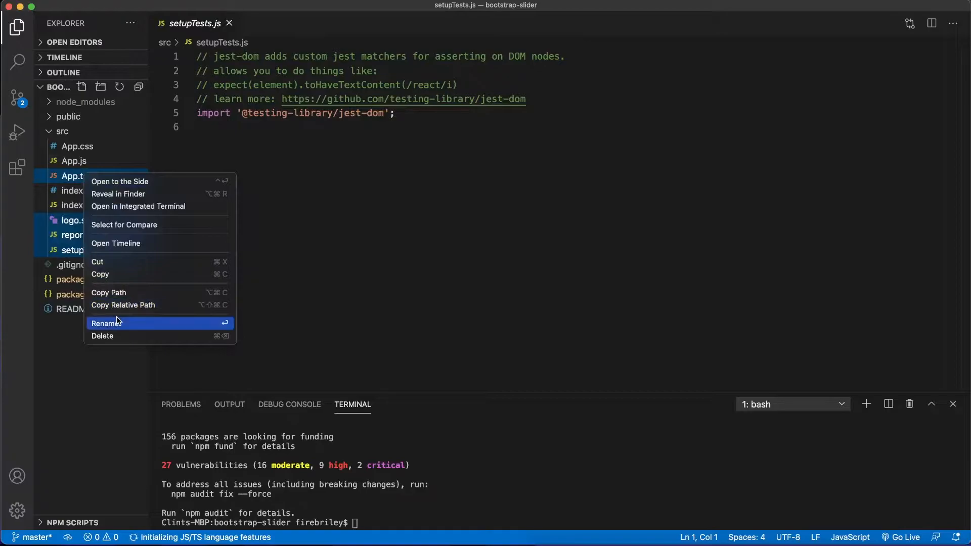
{"action": "left_click", "coordinate": [102, 336]}
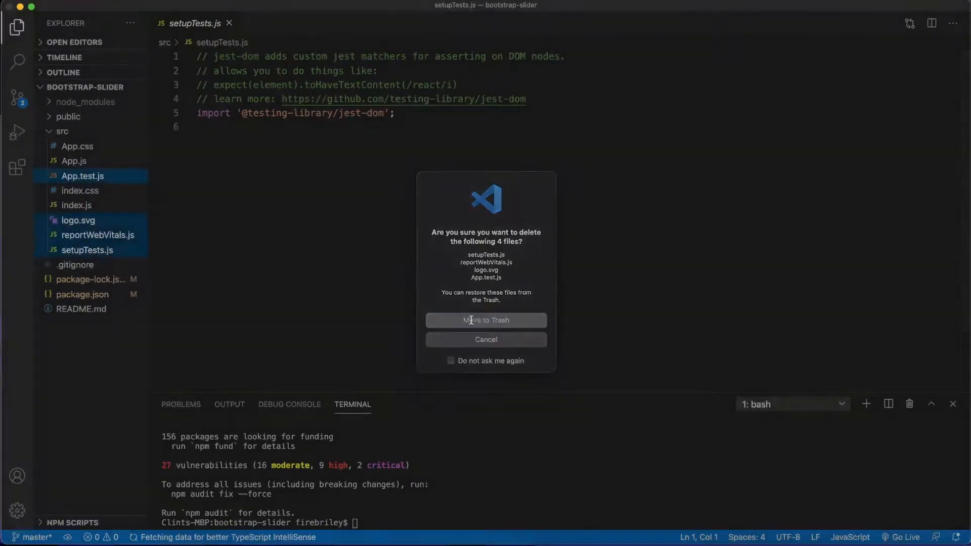
{"action": "left_click", "coordinate": [486, 320]}
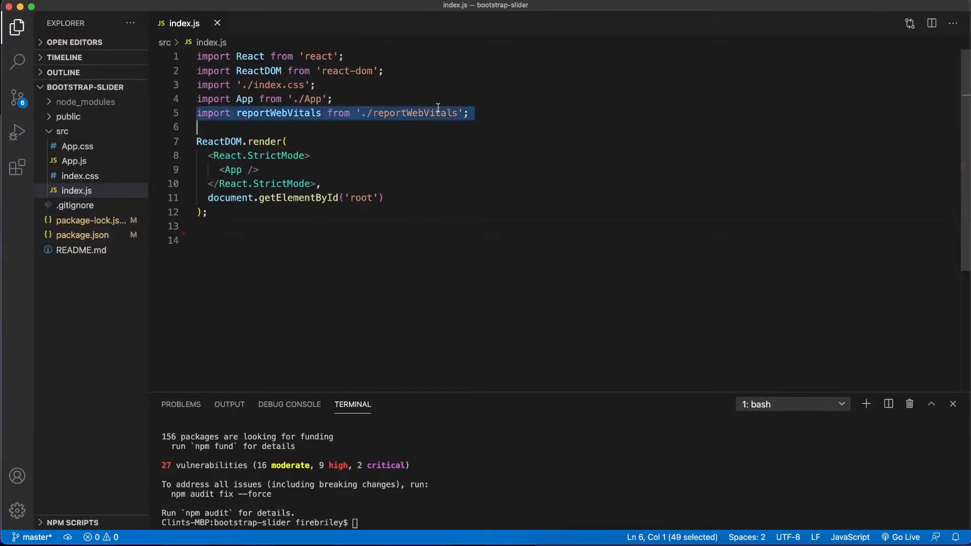
{"action": "left_click", "coordinate": [73, 161]}
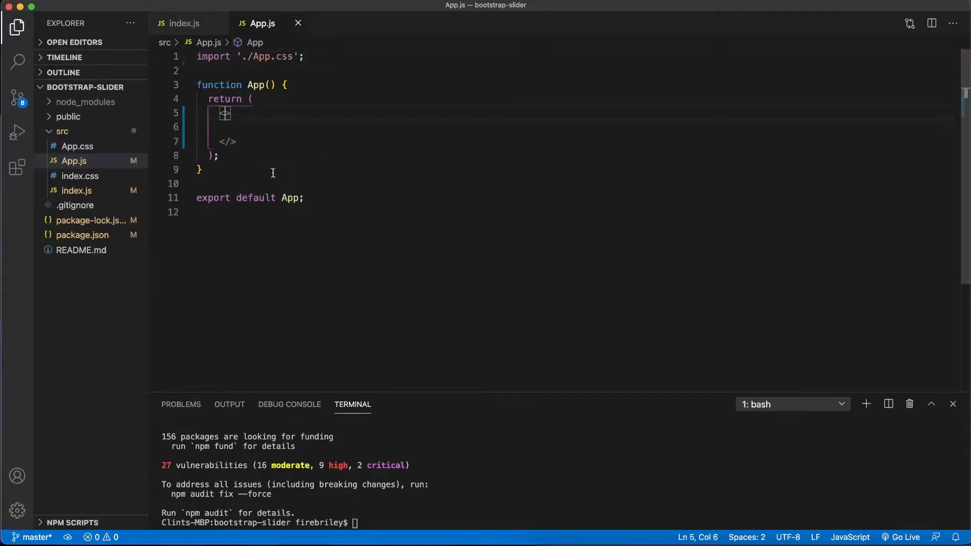
Start the dev server with npm start and put 'Hello' inside App's fragment
{"action": "type", "text": "np"}
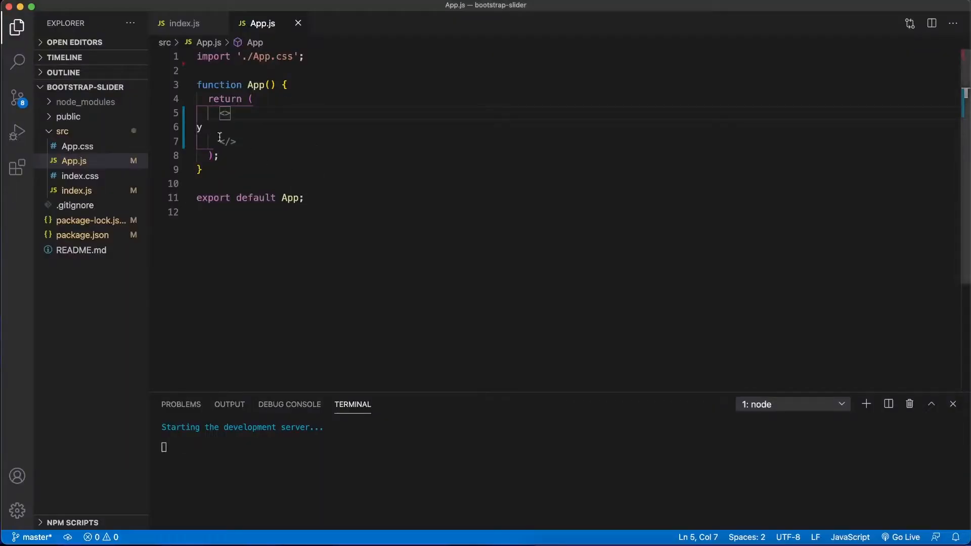
{"action": "type", "text": "Hello"}
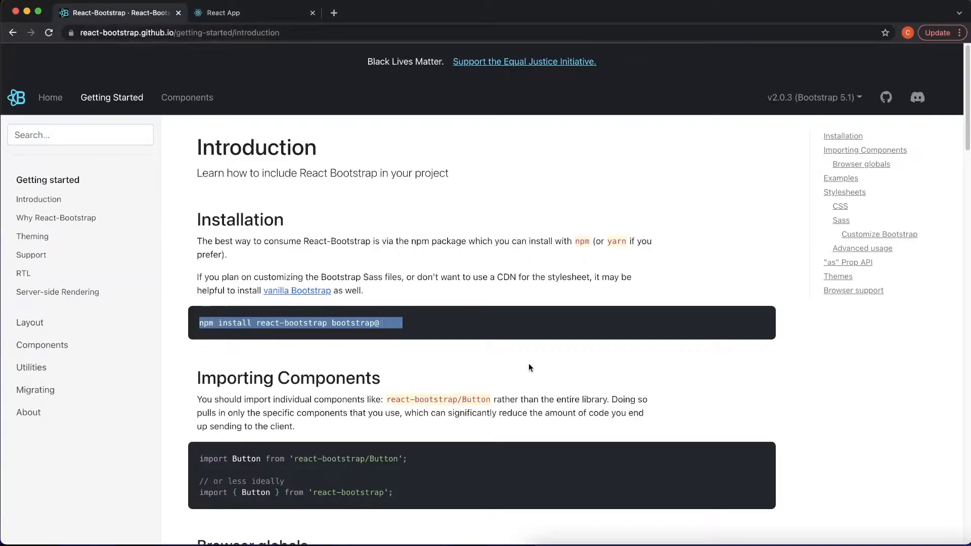
Select the import 'bootstrap/dist/css/bootstrap.min.css' line in the docs' Stylesheets section
{"action": "scroll", "scroll_direction": "down", "scroll_amount": 3}
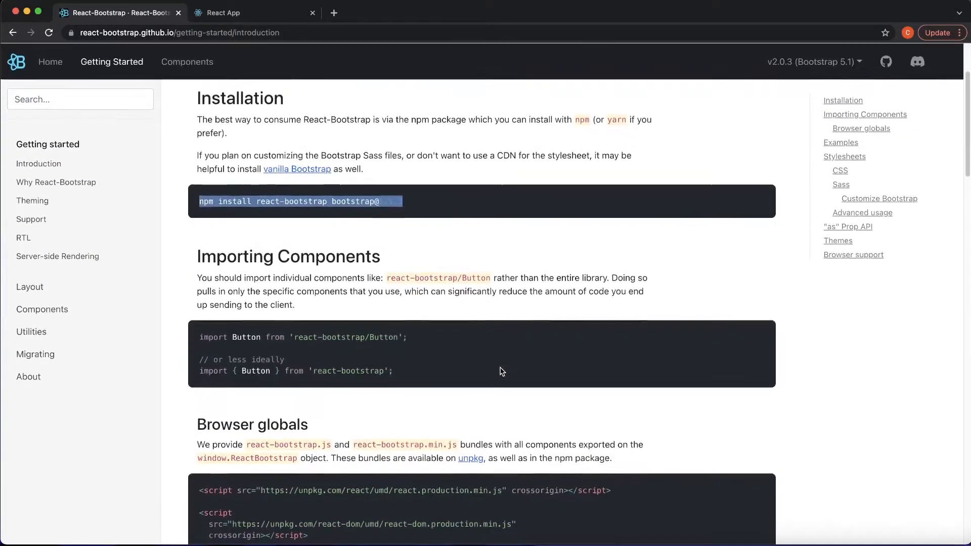
{"action": "scroll", "scroll_direction": "down", "scroll_amount": 3}
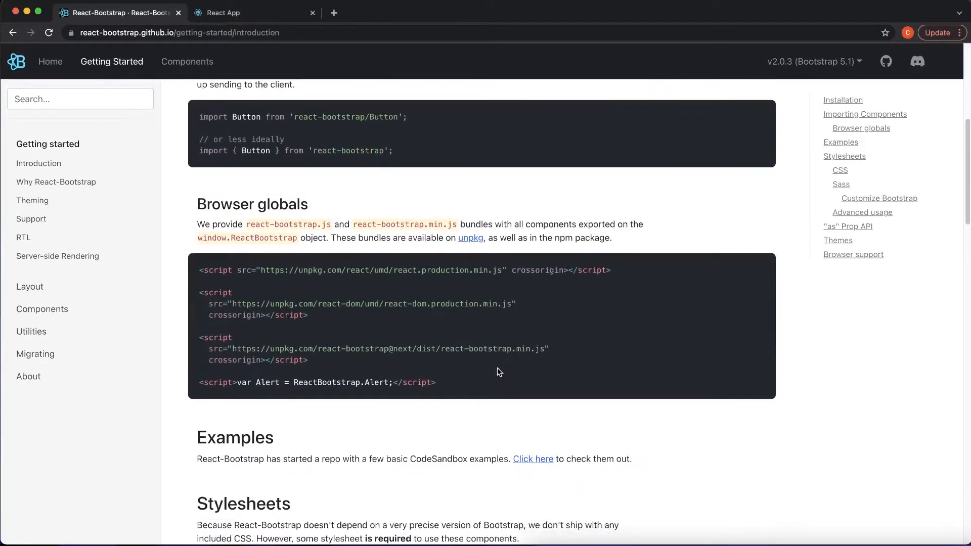
{"action": "scroll", "scroll_direction": "down", "scroll_amount": 3}
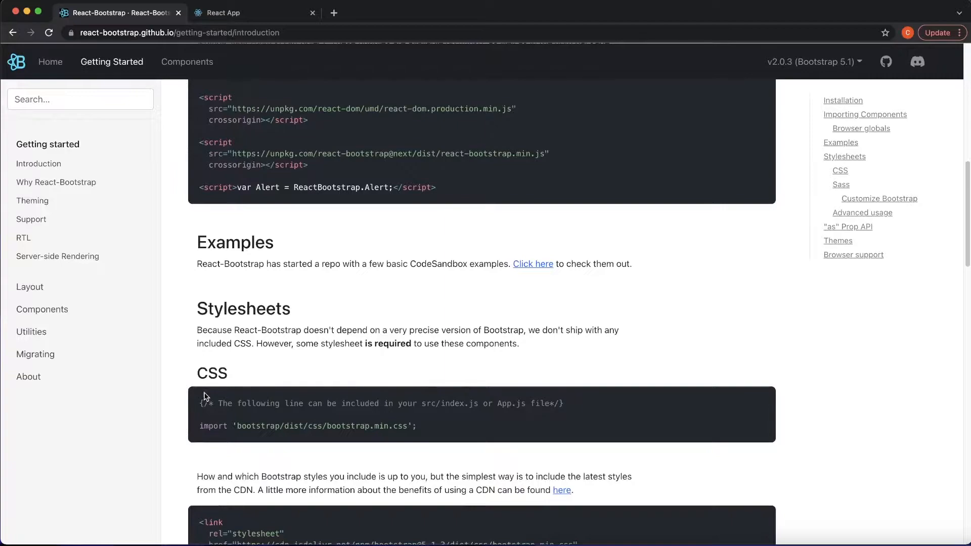
{"action": "triple_click", "coordinate": [307, 426]}
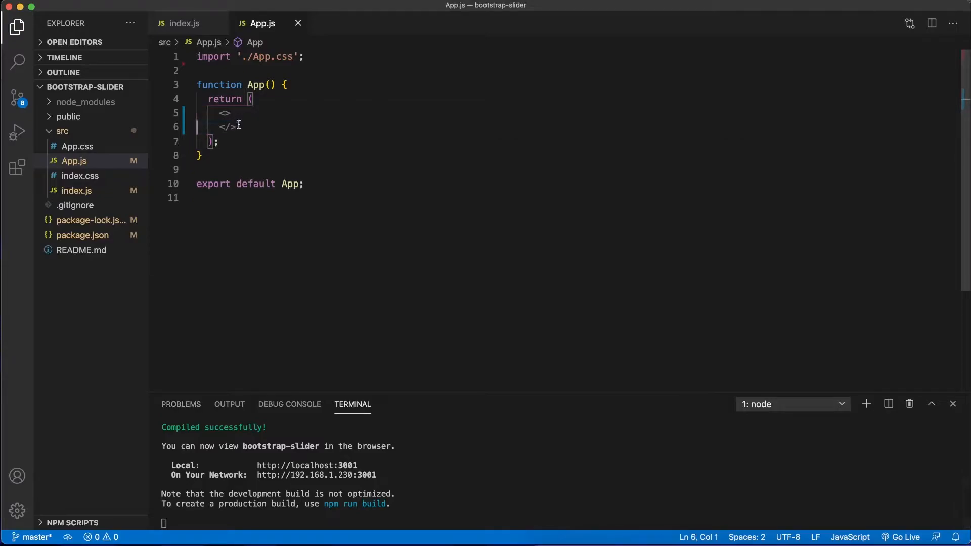
Add a blank line in App's fragment and import bootstrap.min.css in index.js
{"action": "key", "text": "Enter"}
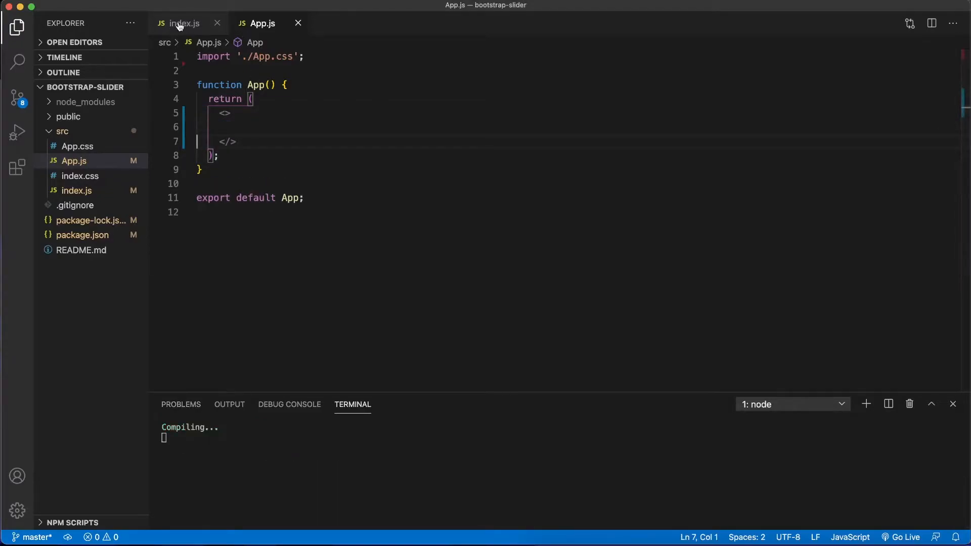
{"action": "left_click", "coordinate": [183, 23]}
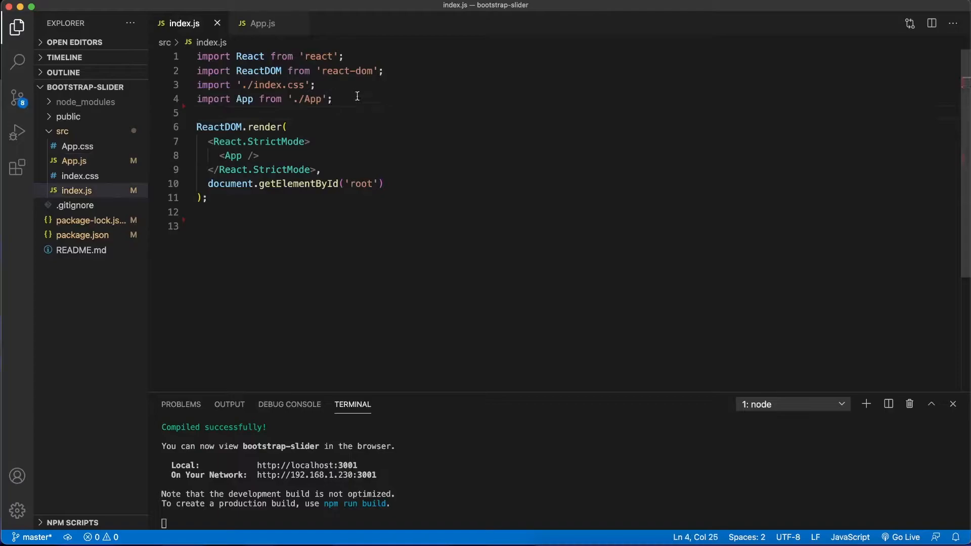
{"action": "type", "text": "import 'bootstrap/dist/css/bootstrap.min.css';"}
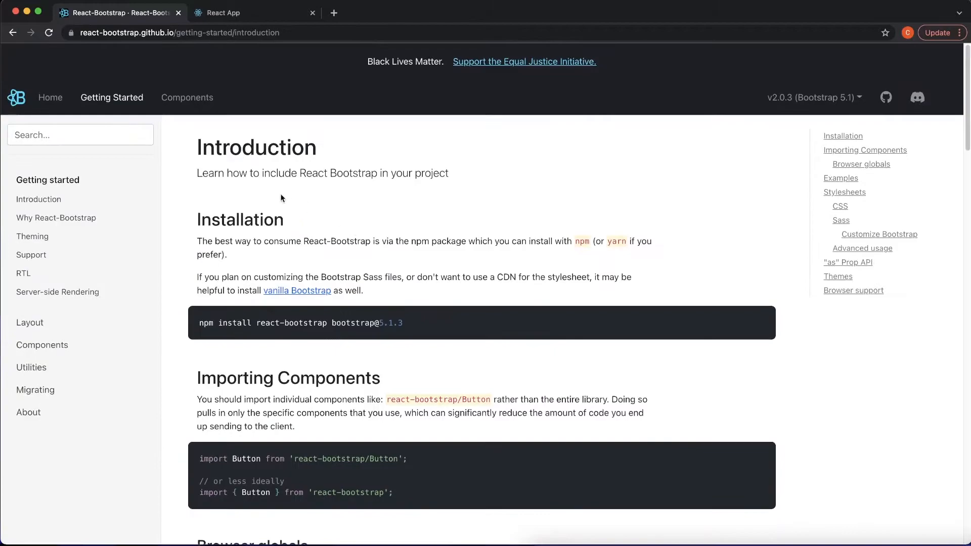
{"action": "mouse_move", "coordinate": [111, 97]}
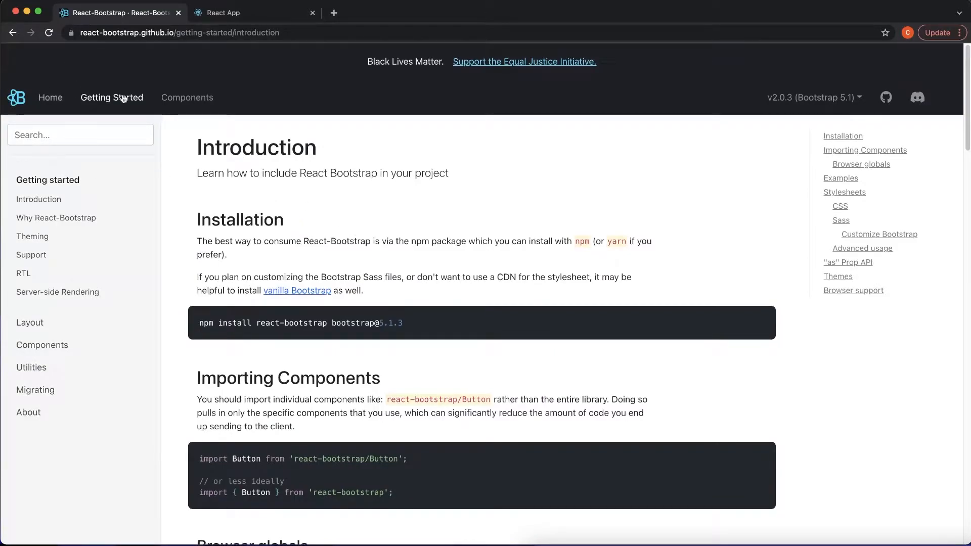
Copy the Individual Item Intervals example code from the Carousel components docs
{"action": "left_click", "coordinate": [187, 97]}
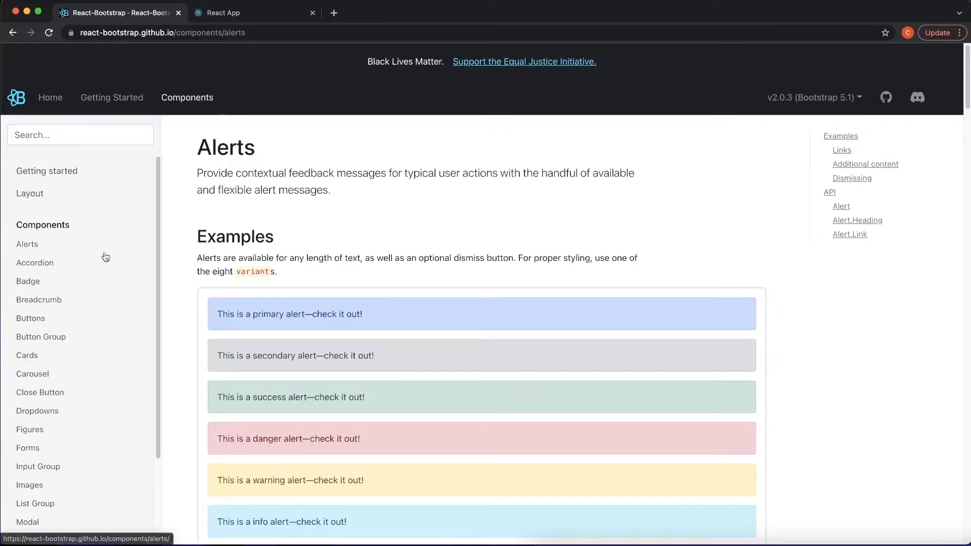
{"action": "left_click", "coordinate": [33, 373]}
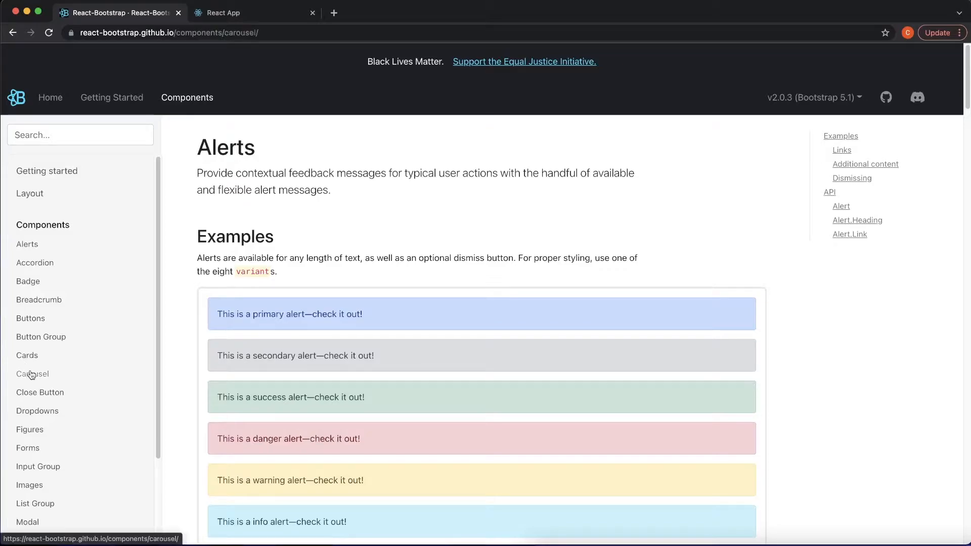
{"action": "left_click", "coordinate": [33, 373]}
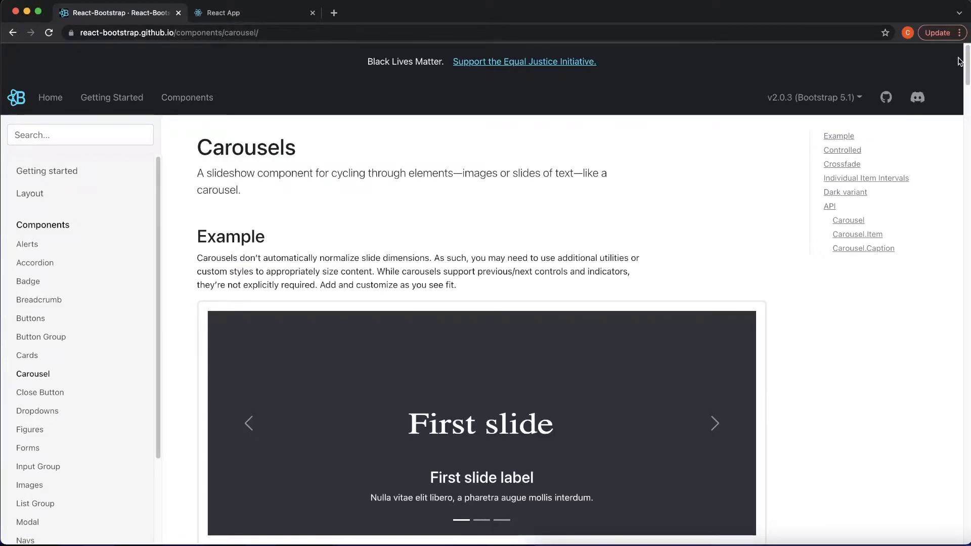
{"action": "scroll", "scroll_direction": "down", "scroll_amount": 3}
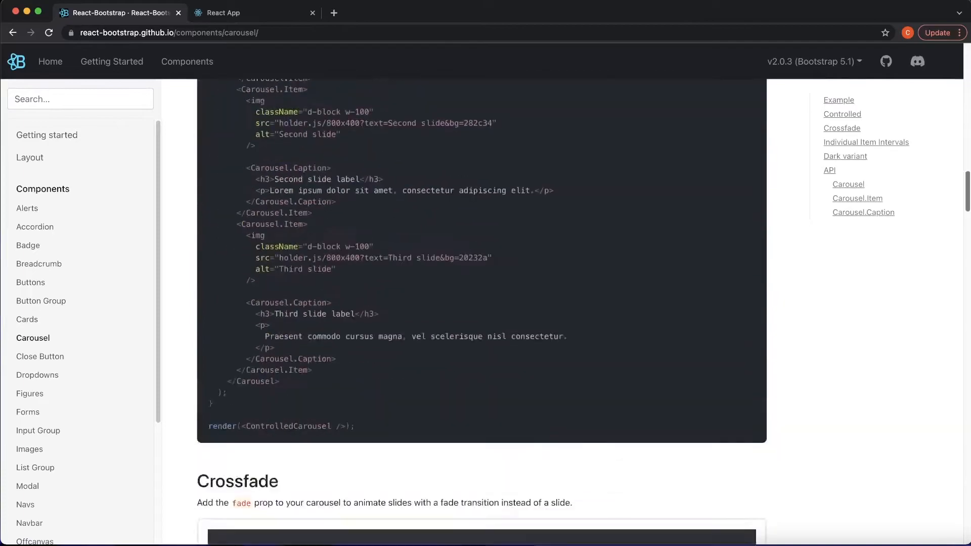
{"action": "scroll", "scroll_direction": "down", "scroll_amount": 3}
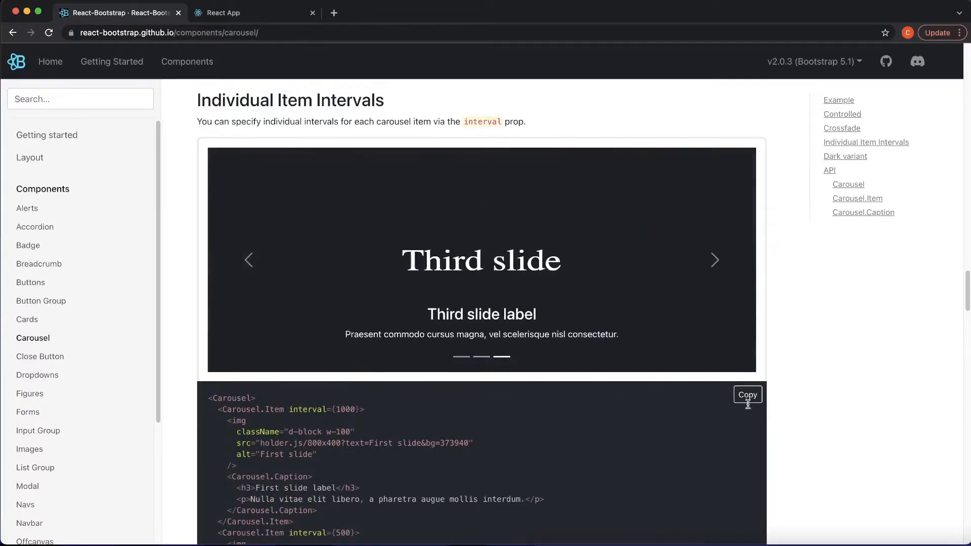
{"action": "left_click", "coordinate": [747, 394]}
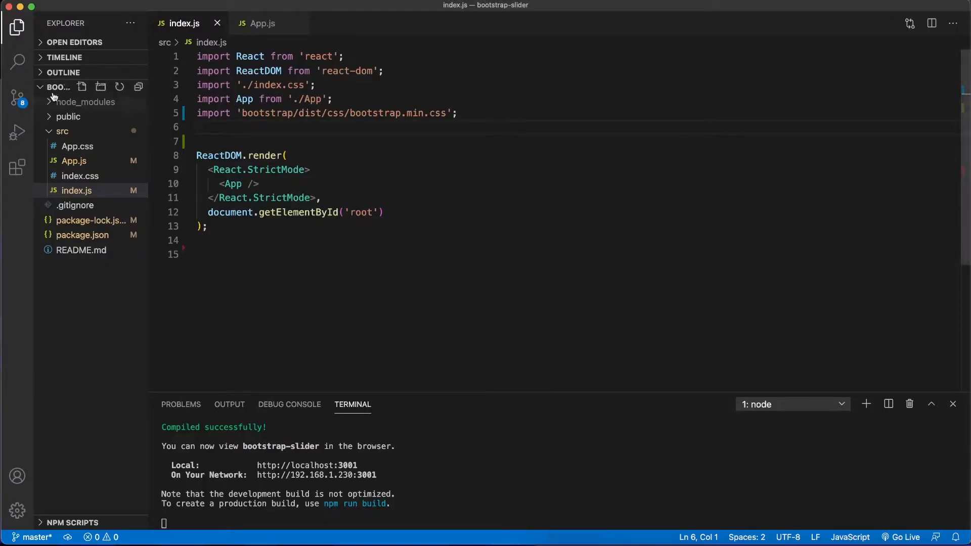
Close index.js, create a components folder in src and start a HeroSlider.js file in it
{"action": "left_click", "coordinate": [262, 23]}
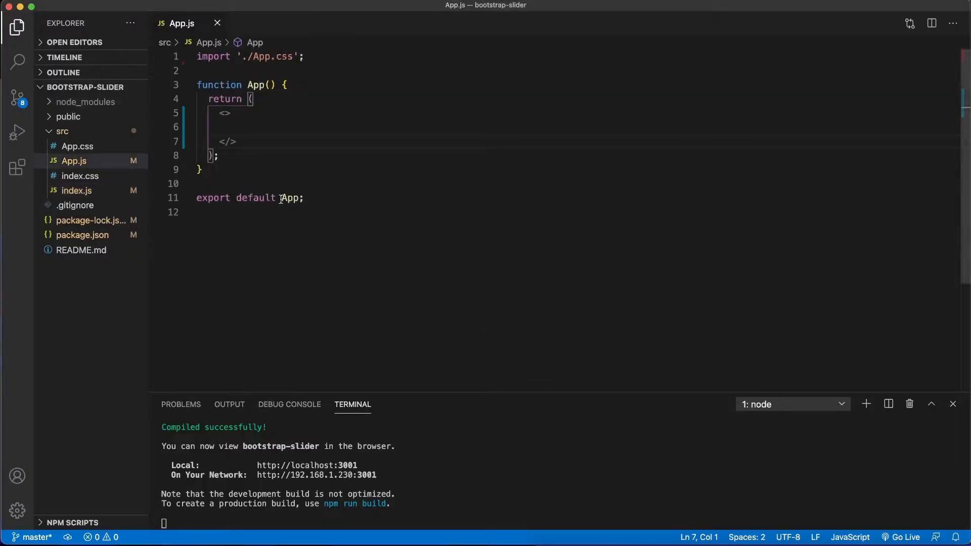
{"action": "left_click", "coordinate": [233, 128]}
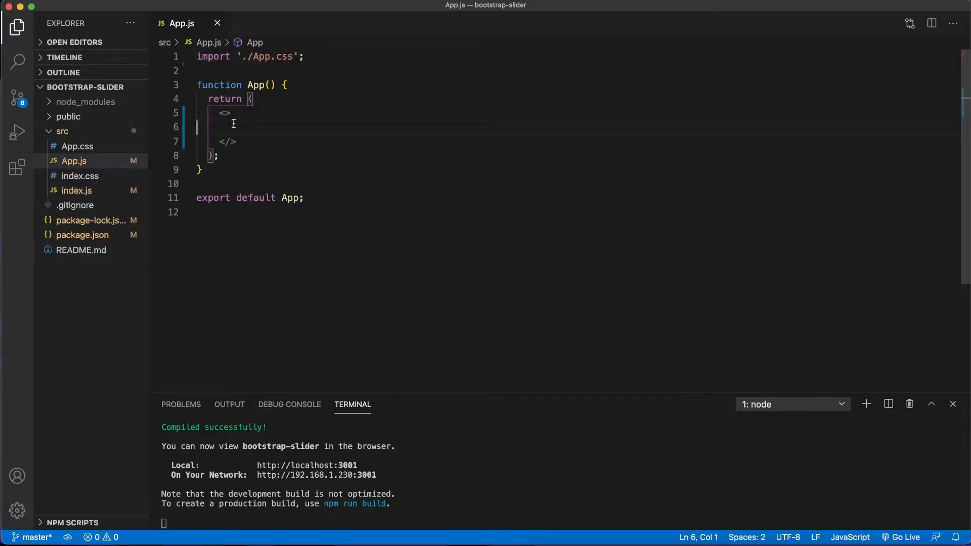
{"action": "right_click", "coordinate": [61, 130]}
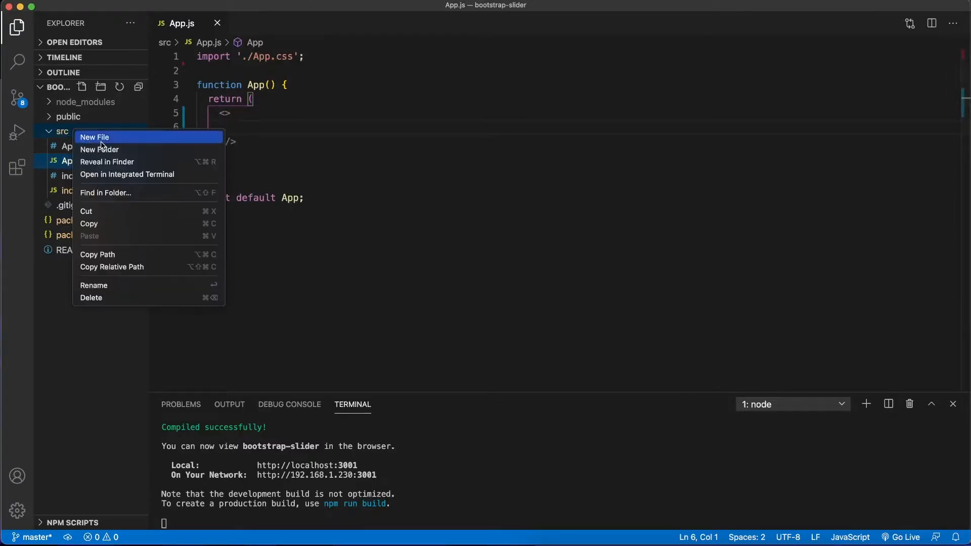
{"action": "left_click", "coordinate": [95, 137]}
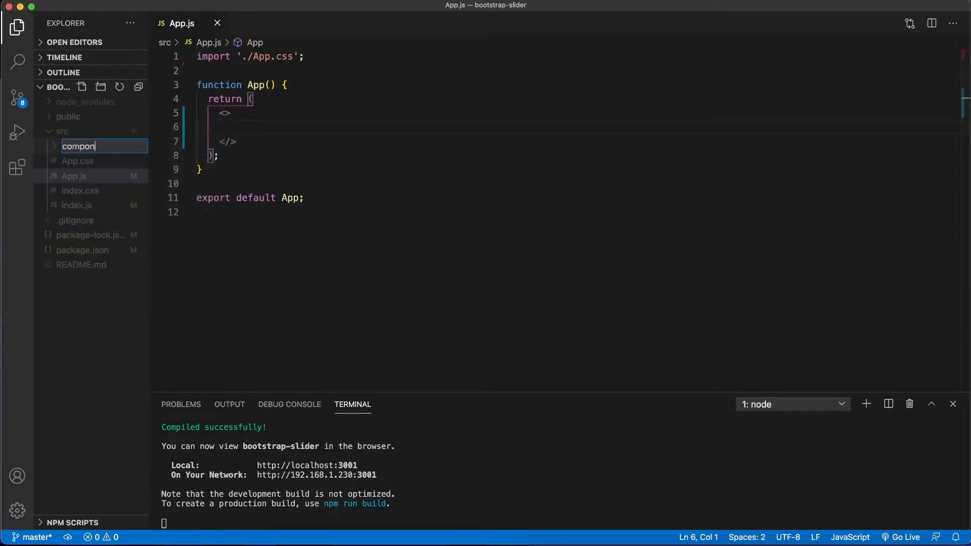
{"action": "key", "text": "Enter"}
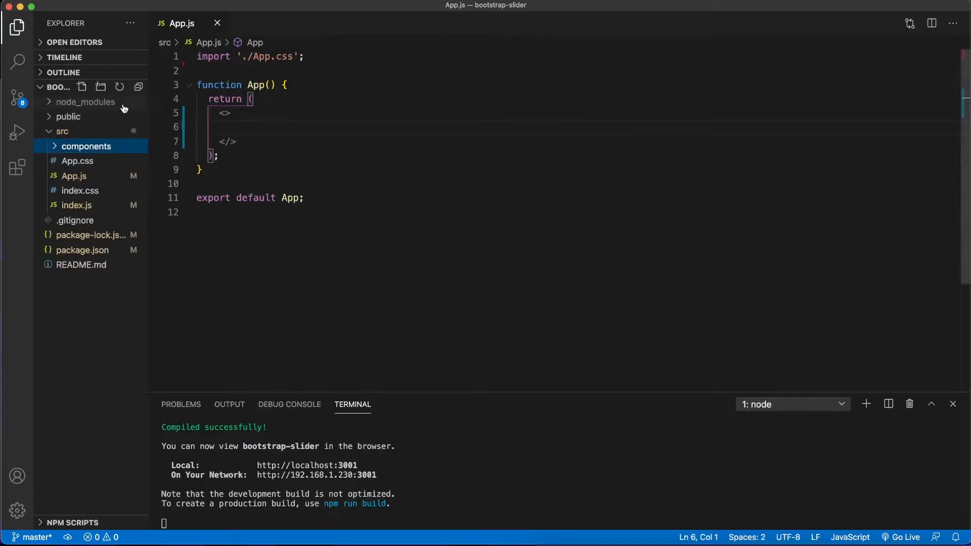
{"action": "left_click", "coordinate": [81, 87]}
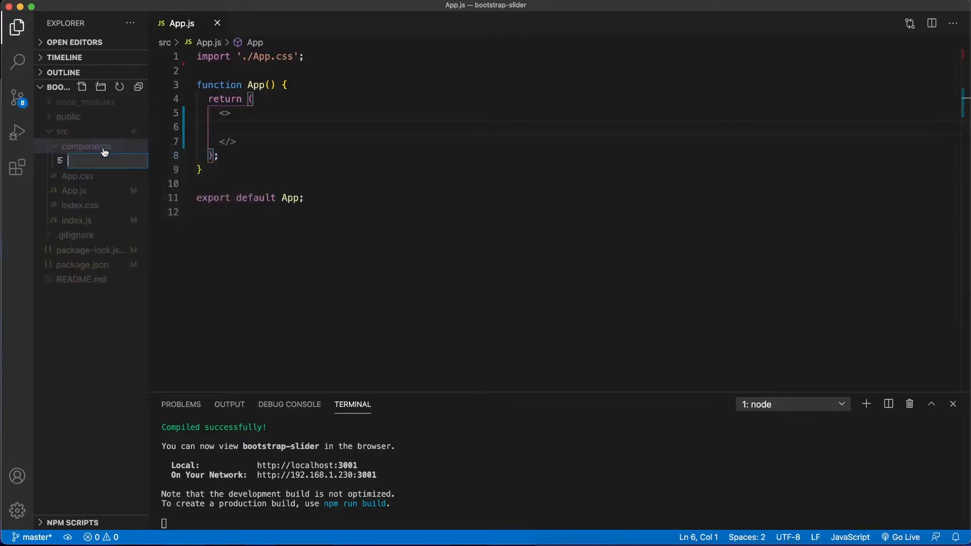
{"action": "type", "text": "HeroSlider.js"}
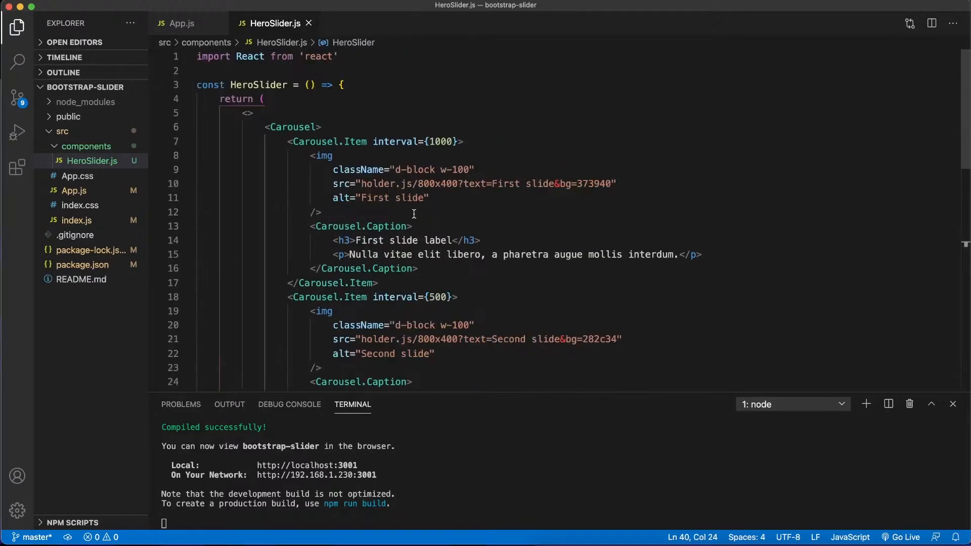
{"action": "mouse_move", "coordinate": [442, 180]}
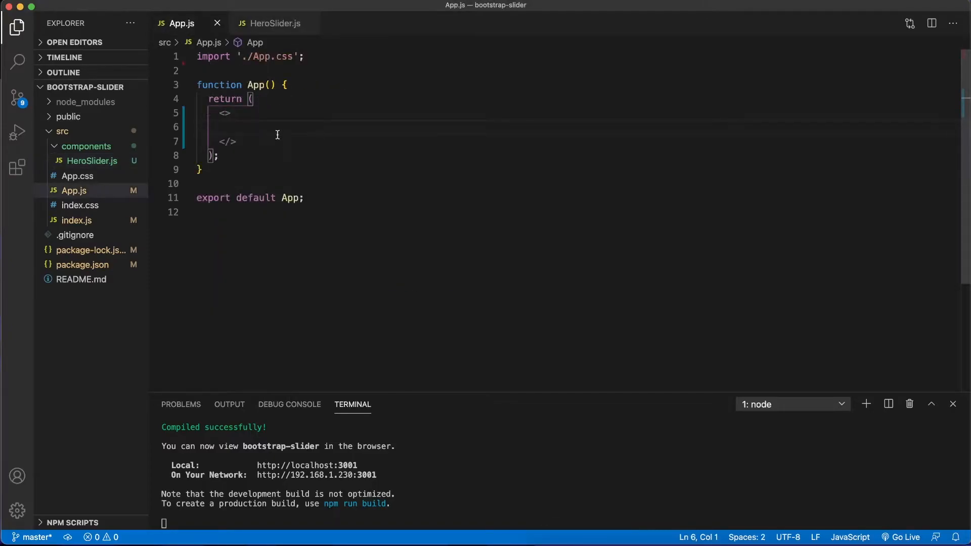
Add <HeroSlider /> to App.js with its auto-import, then move to HeroSlider.js
{"action": "type", "text": "<"}
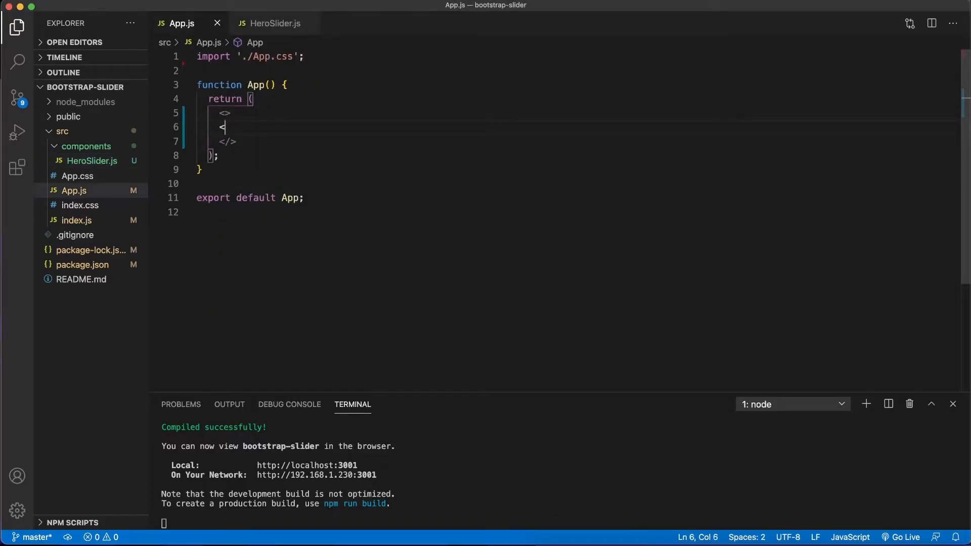
{"action": "type", "text": "Hero"}
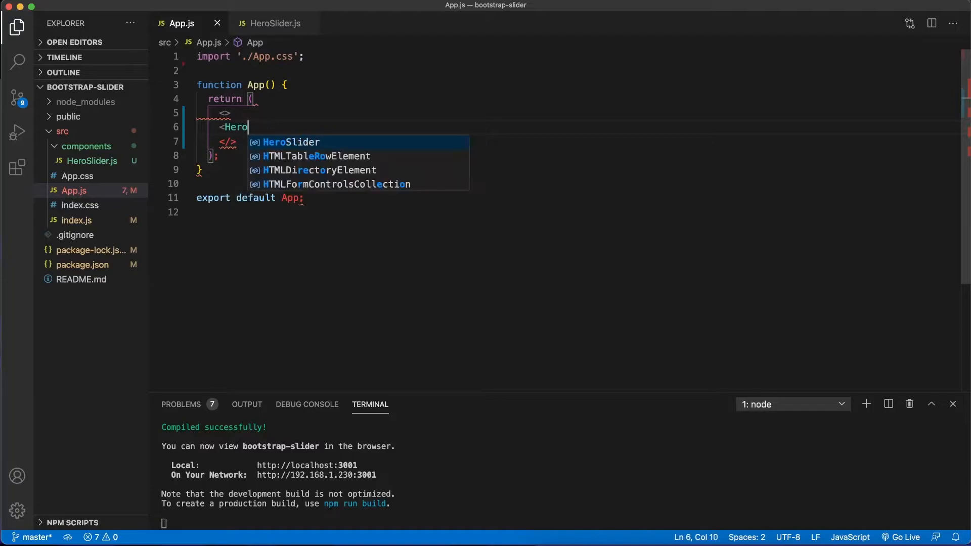
{"action": "type", "text": "Slider />"}
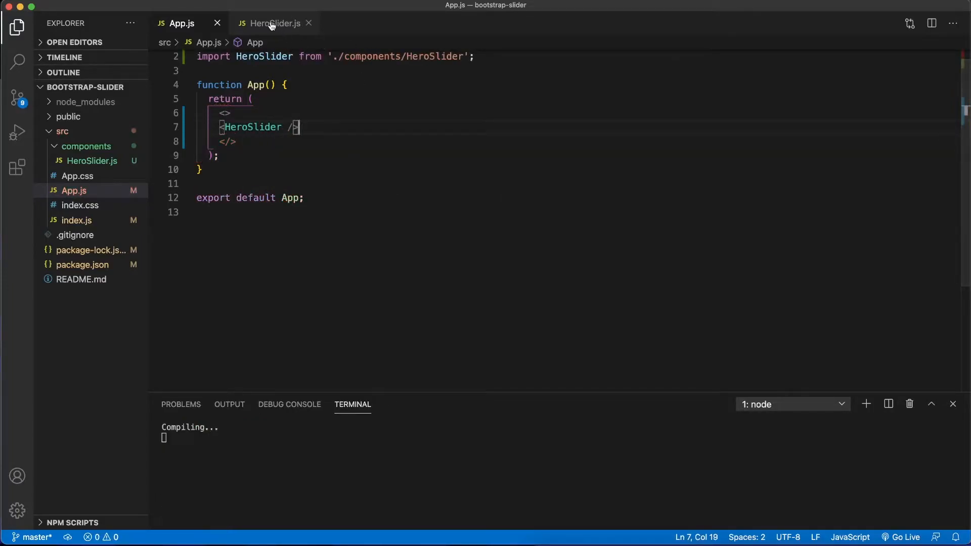
{"action": "left_click", "coordinate": [274, 23]}
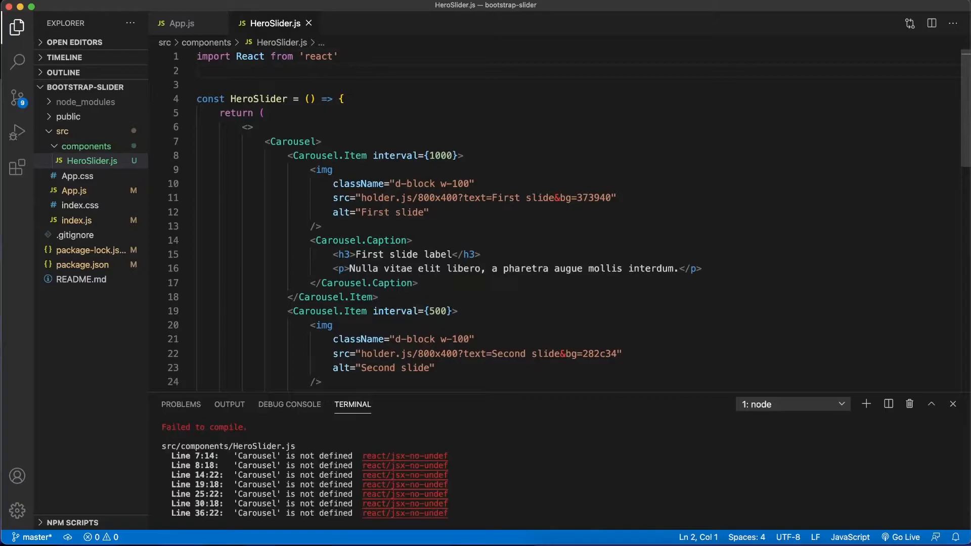
Add import {Carousel} from 'react-bootstrap' to HeroSlider.js and check the app in Chrome
{"action": "type", "text": "import {}"}
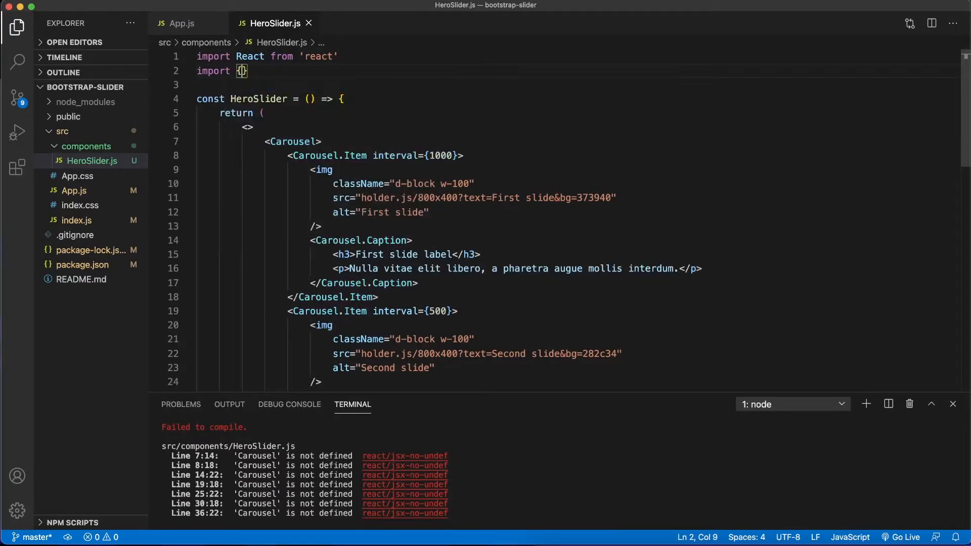
{"action": "type", "text": "Carousel"}
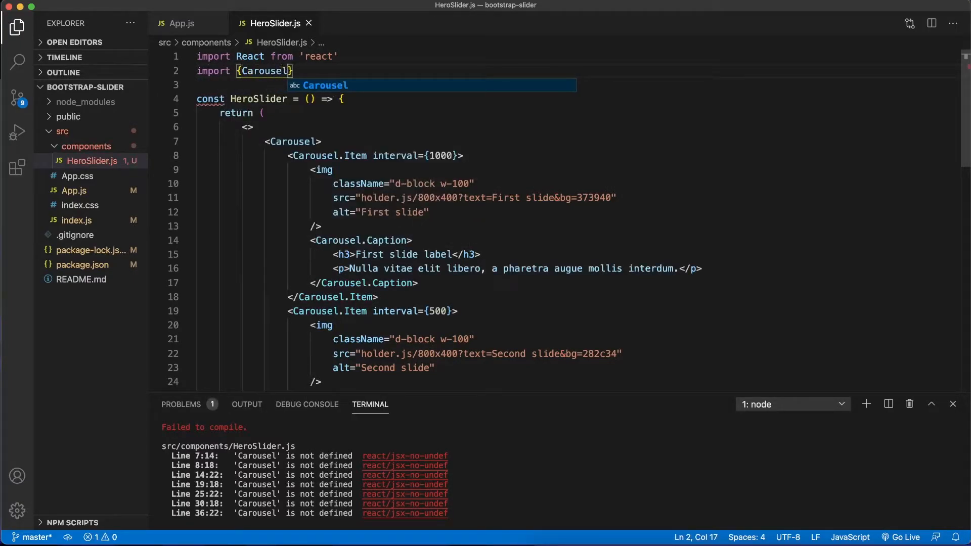
{"action": "type", "text": "from 'react-bootstrap"}
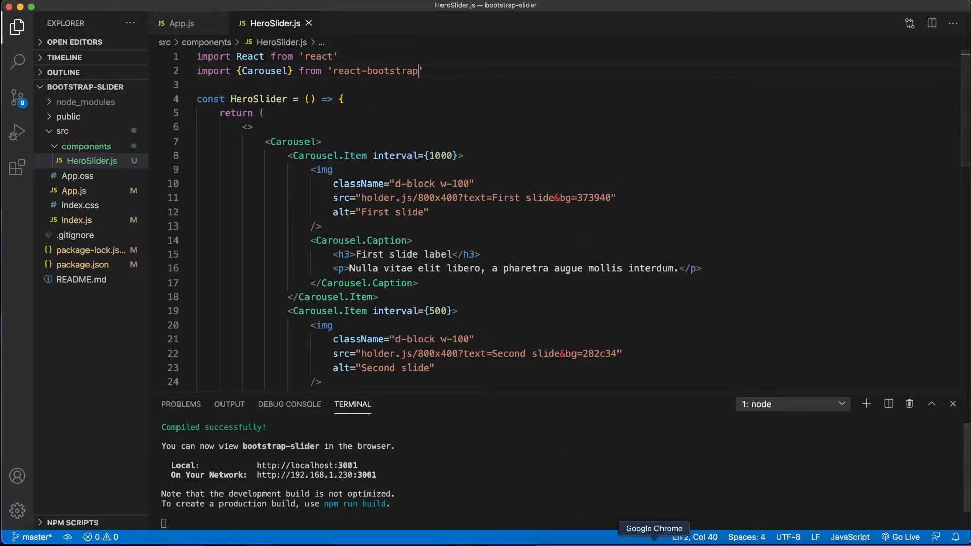
{"action": "left_click", "coordinate": [654, 528]}
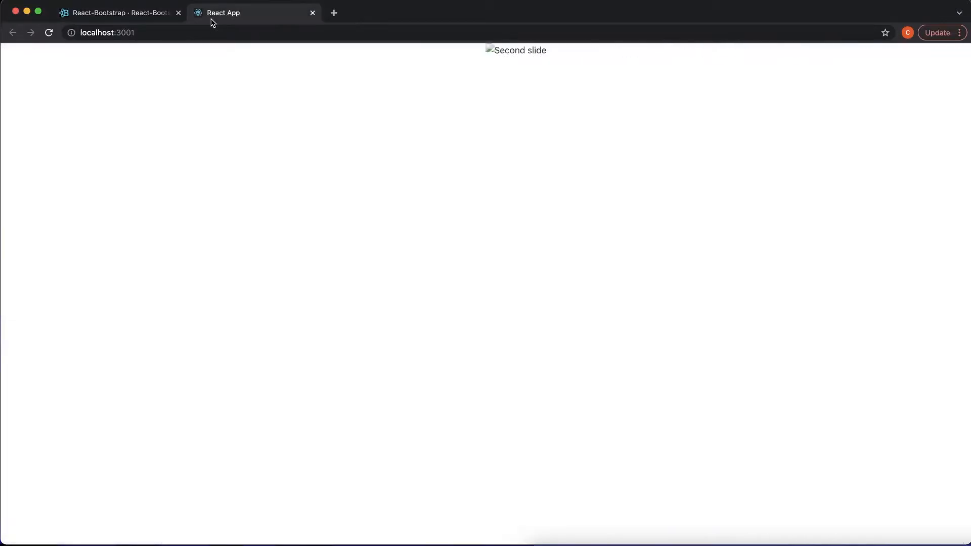
Load pexels.com in a new Chrome tab via the 'pex' suggestion
{"action": "type", "text": "pexels.com"}
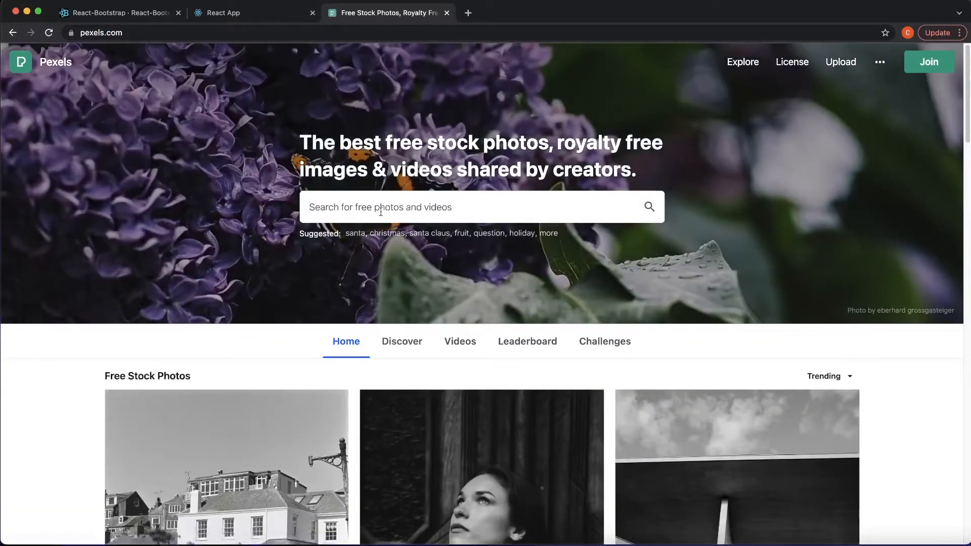
Search Pexels for 'cool' and copy the red-smoke silhouette photo's image address
{"action": "type", "text": "cool"}
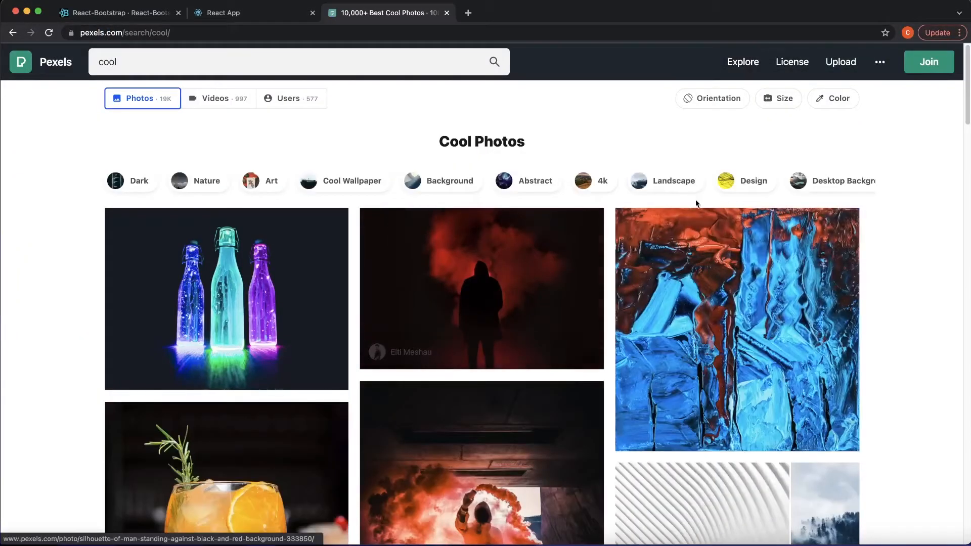
{"action": "right_click", "coordinate": [461, 253]}
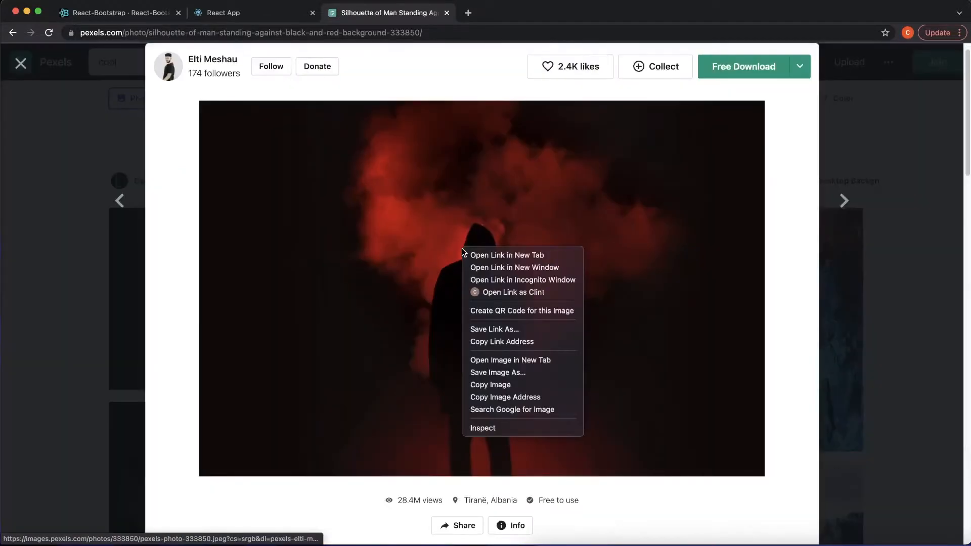
{"action": "mouse_move", "coordinate": [505, 396]}
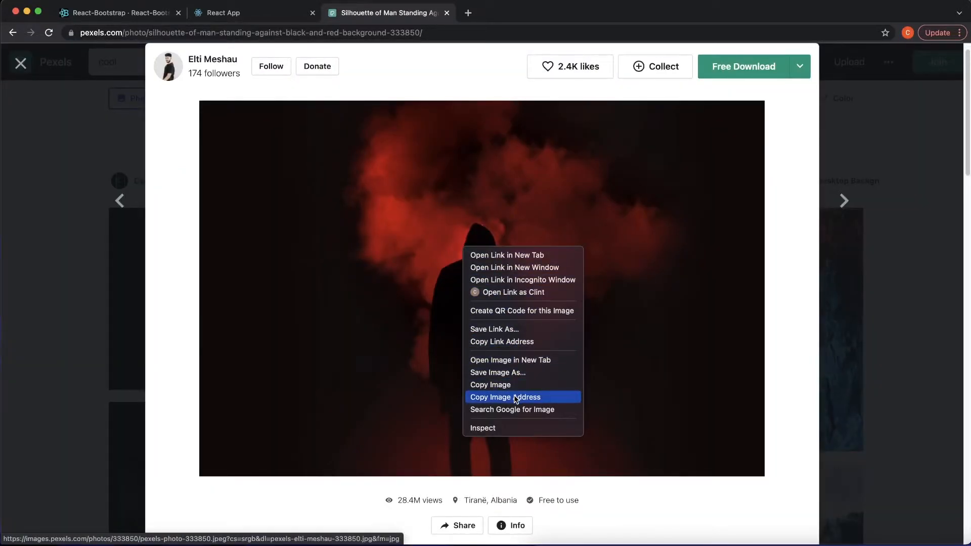
{"action": "left_click", "coordinate": [254, 12]}
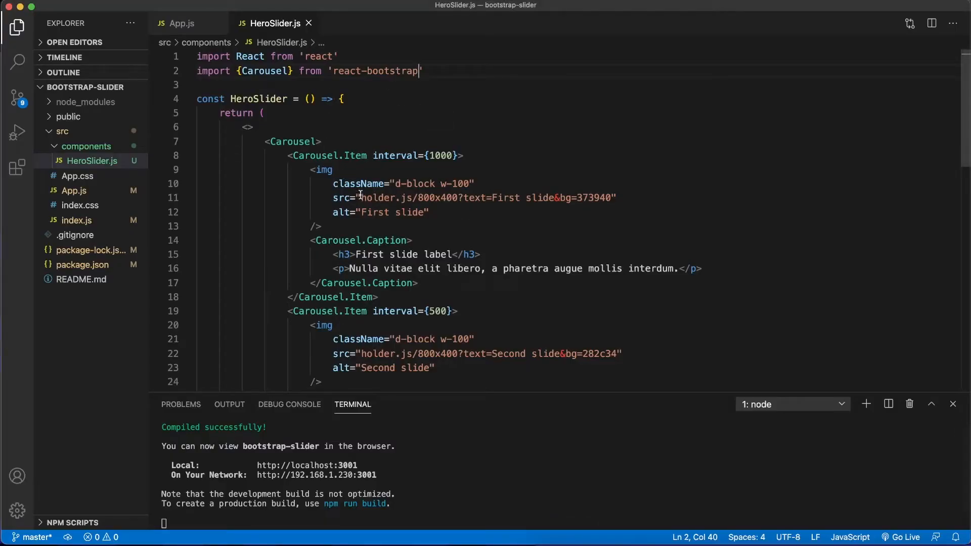
Paste Pexels addresses into the first and second slide img src values, copying a masked-person photo for the second
{"action": "left_click_drag", "start_coordinate": [363, 198], "coordinate": [608, 197]}
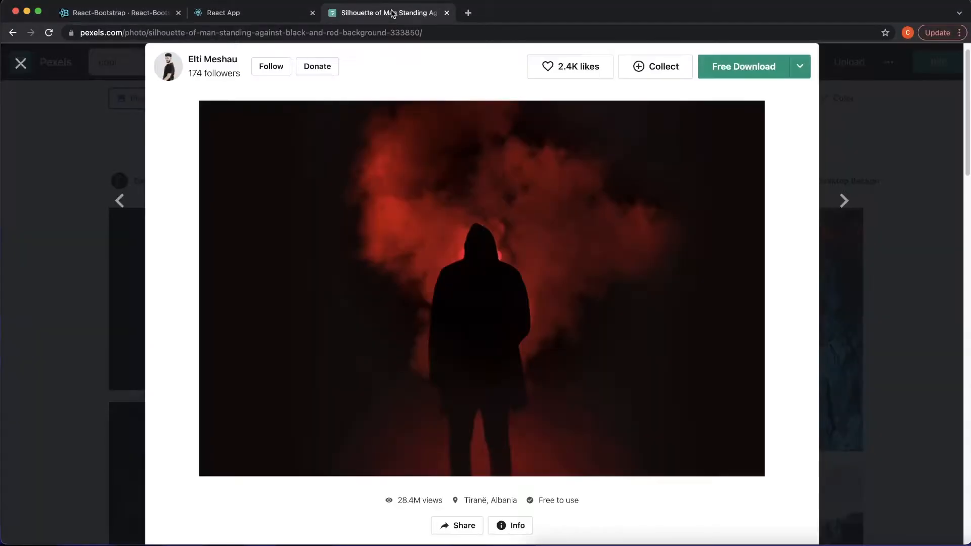
{"action": "scroll", "scroll_direction": "down", "scroll_amount": 3}
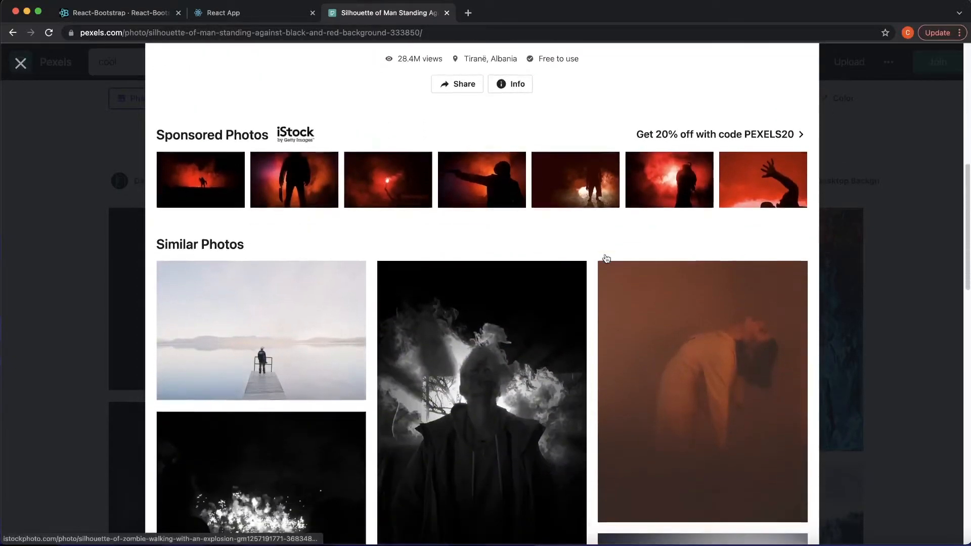
{"action": "scroll", "scroll_direction": "down", "scroll_amount": 3}
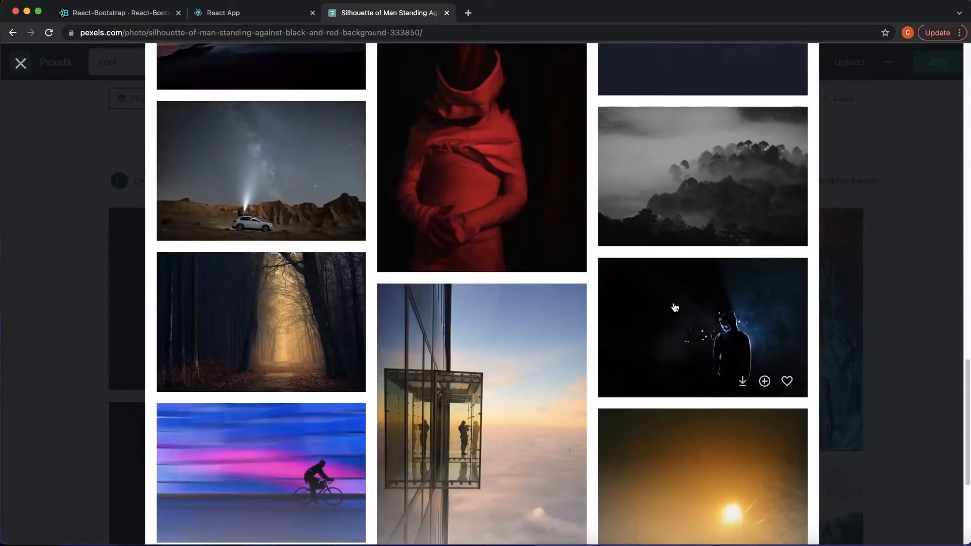
{"action": "right_click", "coordinate": [675, 327]}
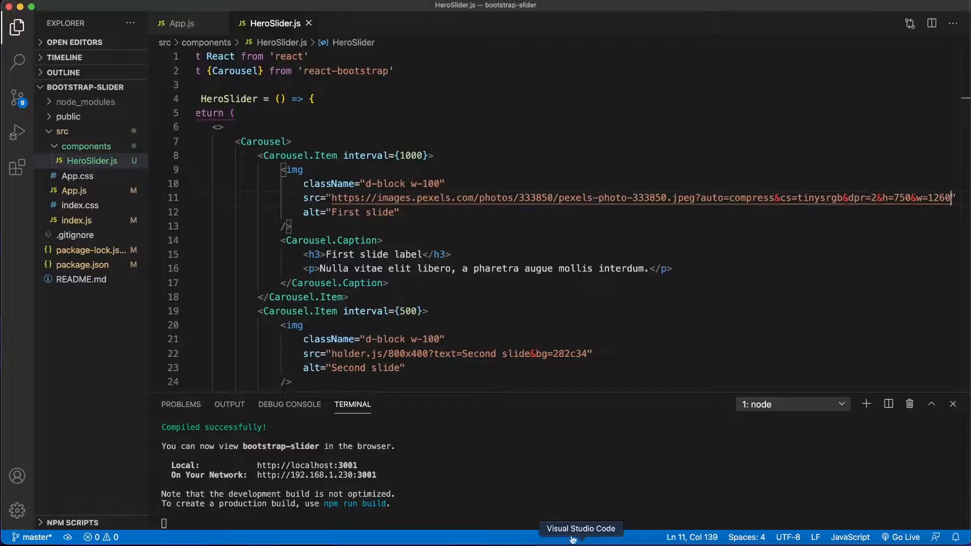
{"action": "double_click", "coordinate": [341, 354]}
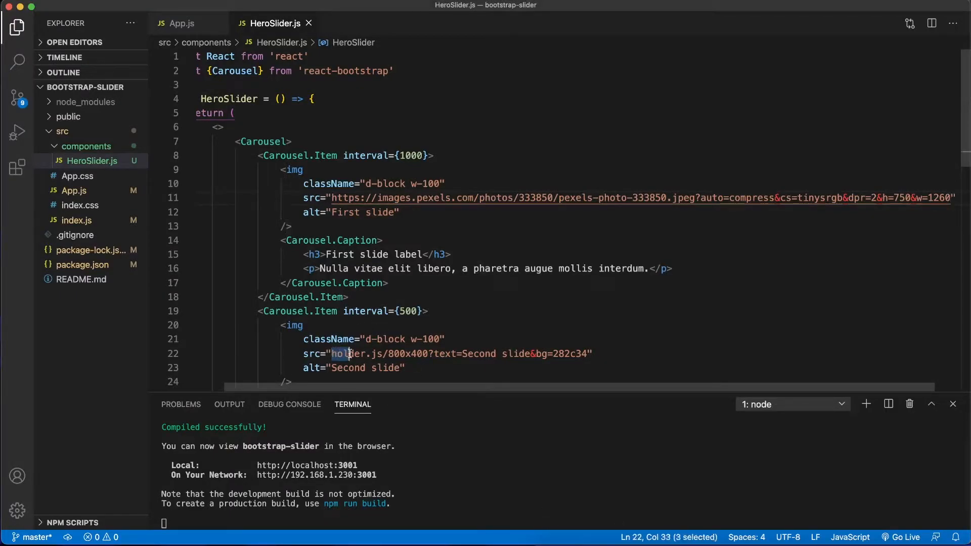
{"action": "left_click_drag", "start_coordinate": [347, 354], "coordinate": [585, 354]}
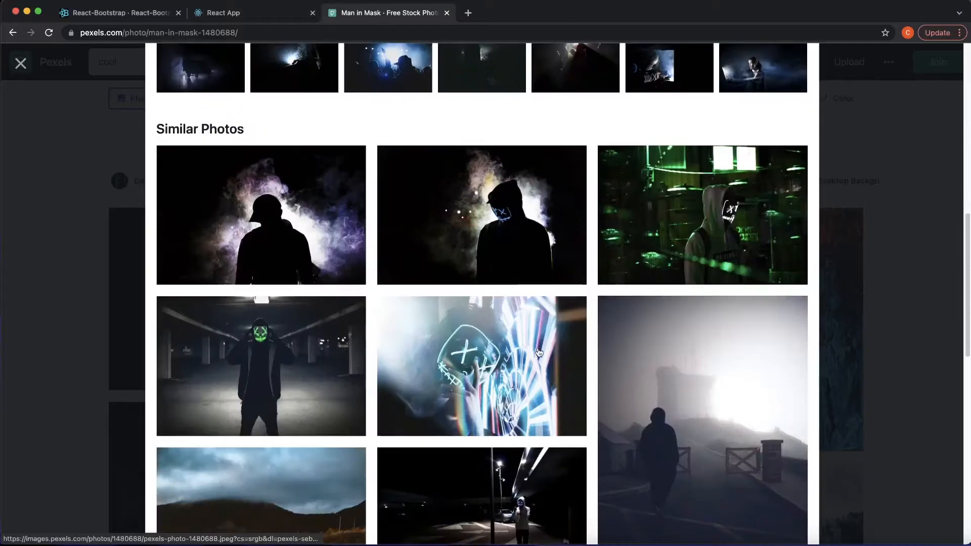
{"action": "mouse_move", "coordinate": [691, 206]}
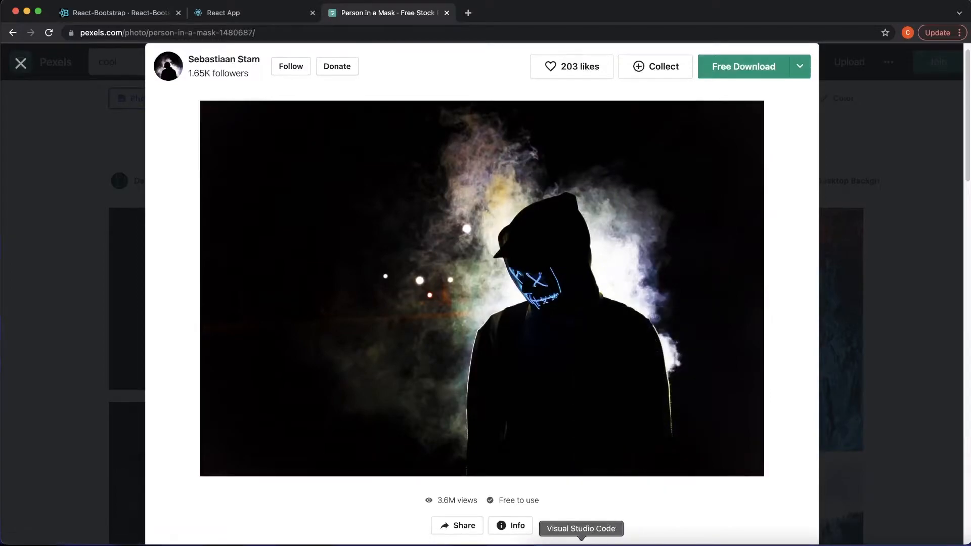
Replace the third slide's placeholder src with a Pexels address and view the running app
{"action": "left_click", "coordinate": [581, 528]}
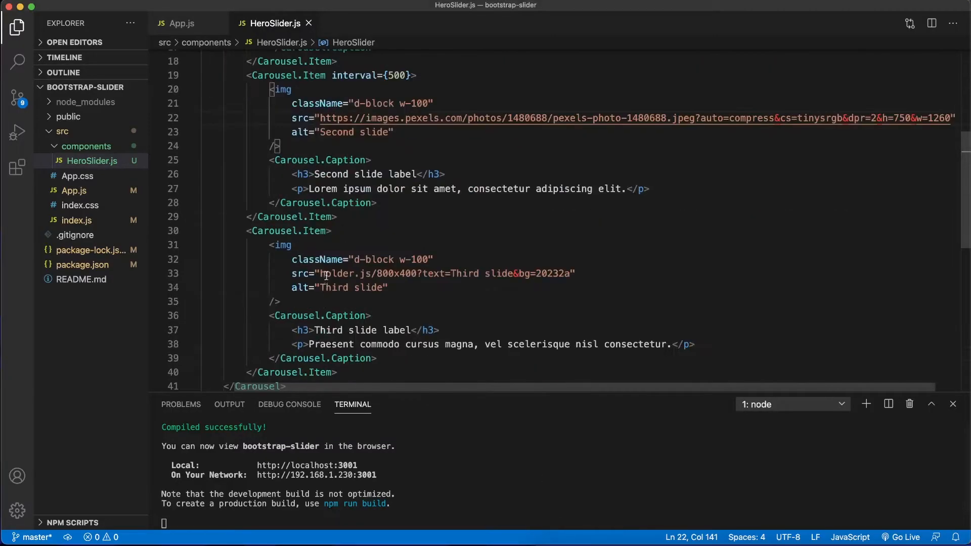
{"action": "left_click_drag", "start_coordinate": [320, 273], "coordinate": [575, 273]}
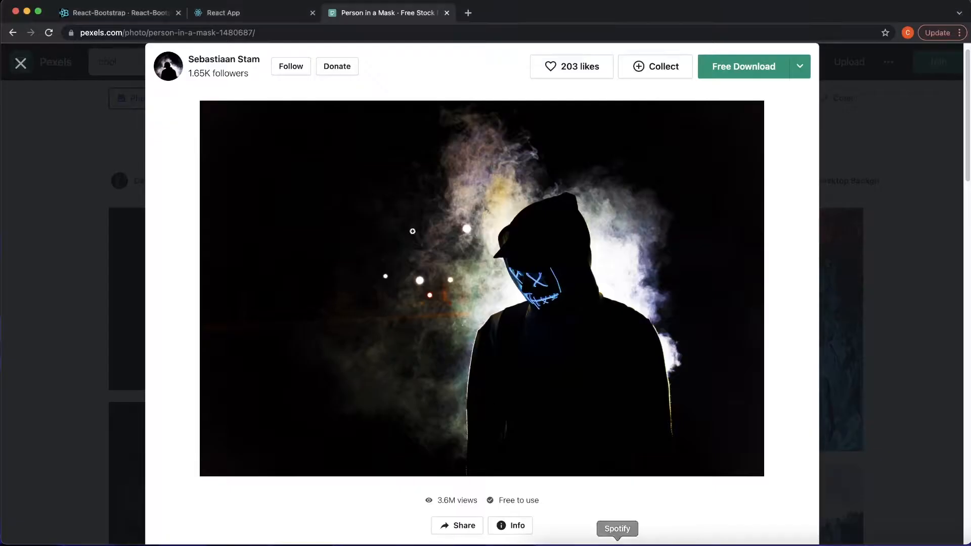
{"action": "left_click", "coordinate": [254, 13]}
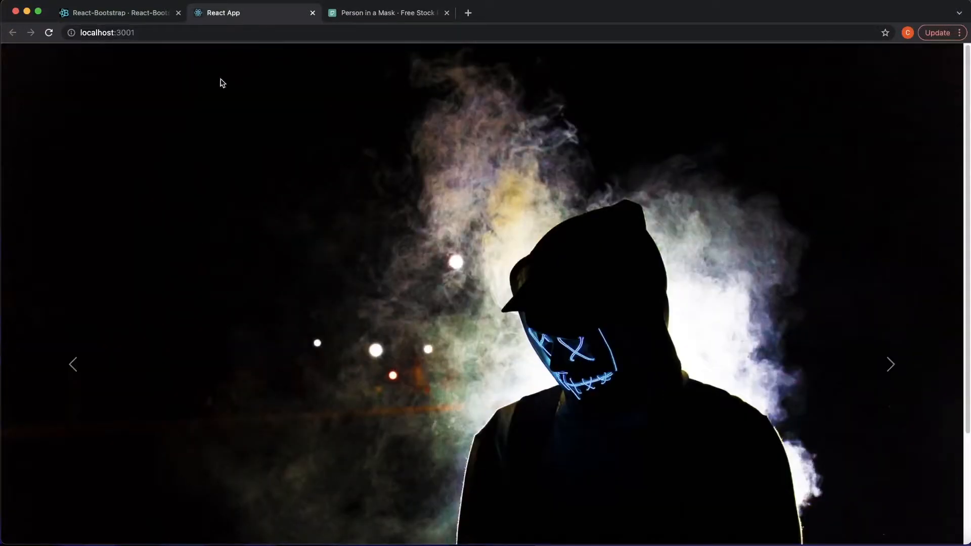
{"action": "mouse_move", "coordinate": [371, 188]}
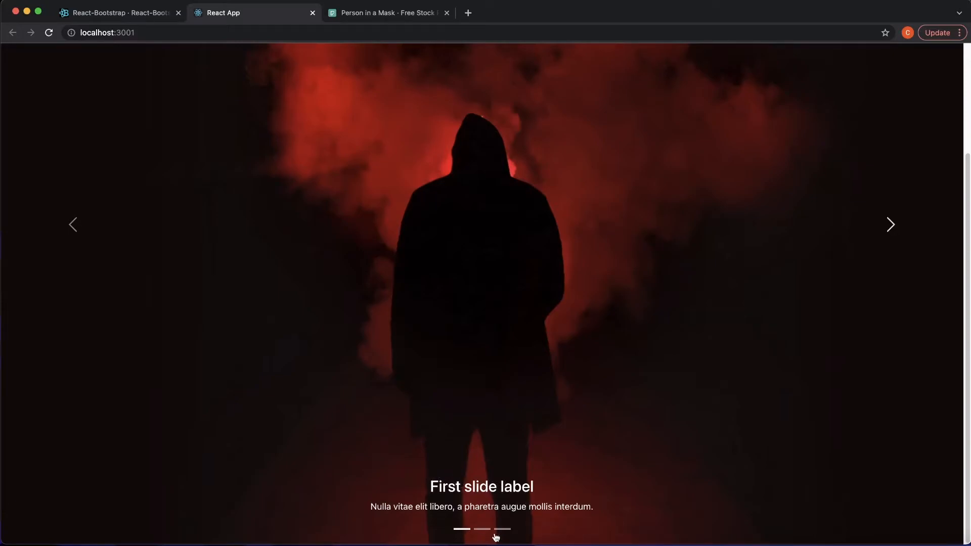
{"action": "left_click", "coordinate": [481, 529]}
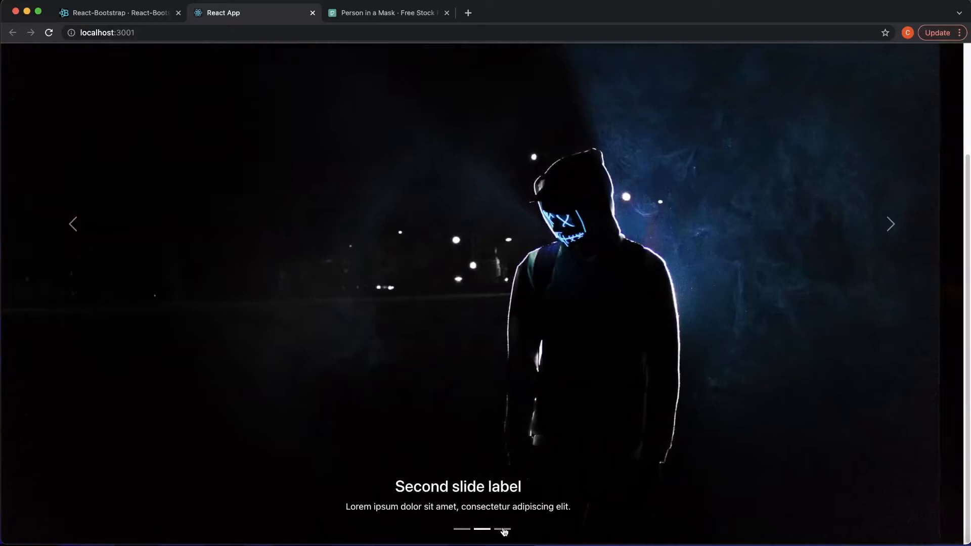
{"action": "left_click", "coordinate": [502, 530]}
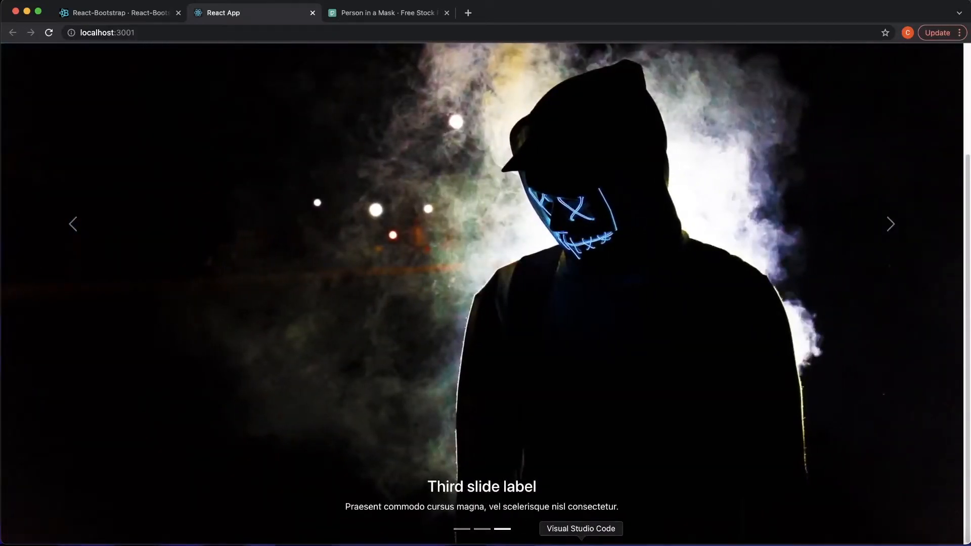
{"action": "left_click", "coordinate": [581, 528]}
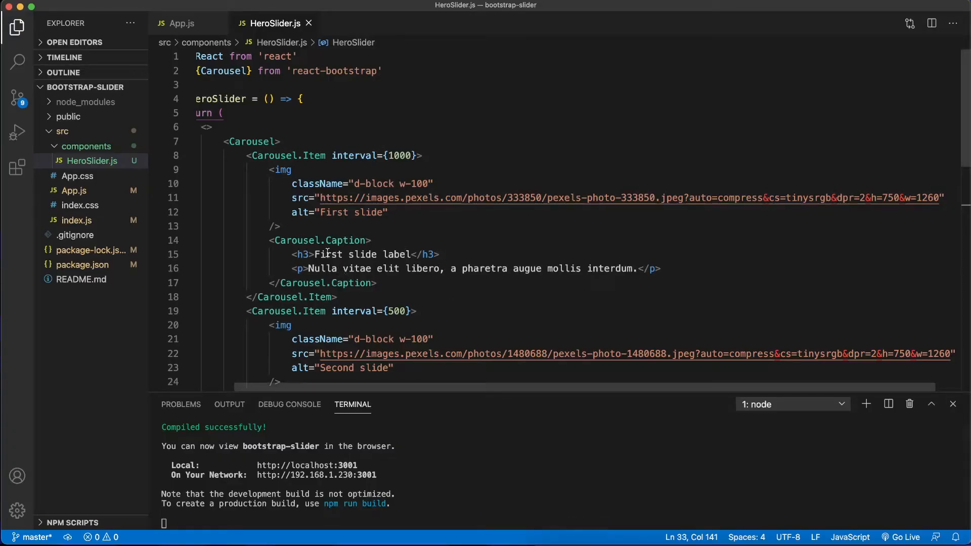
Rewrite the first Carousel.Caption h3 as "This is the first slide!"
{"action": "left_click", "coordinate": [316, 254]}
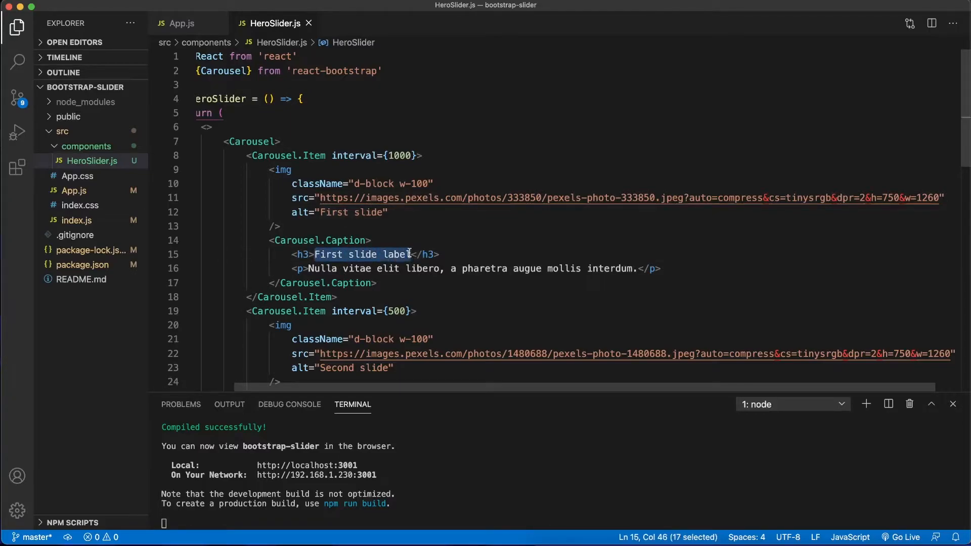
{"action": "type", "text": "This is"}
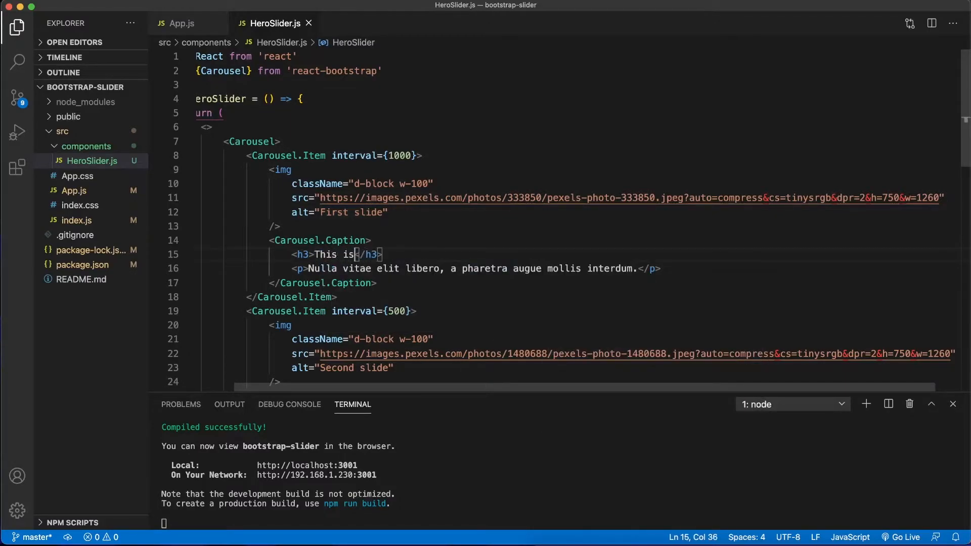
{"action": "type", "text": "the first slide!"}
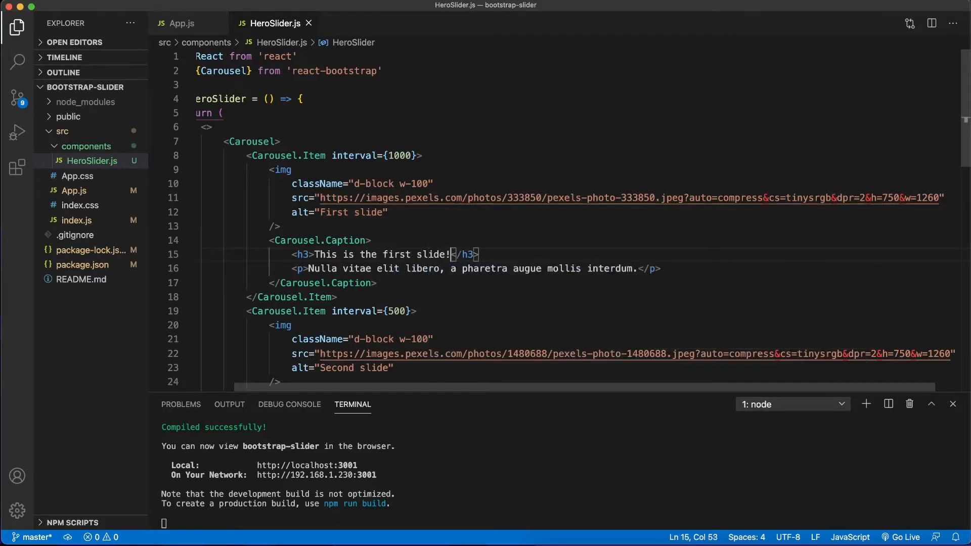
{"action": "mouse_move", "coordinate": [653, 537]}
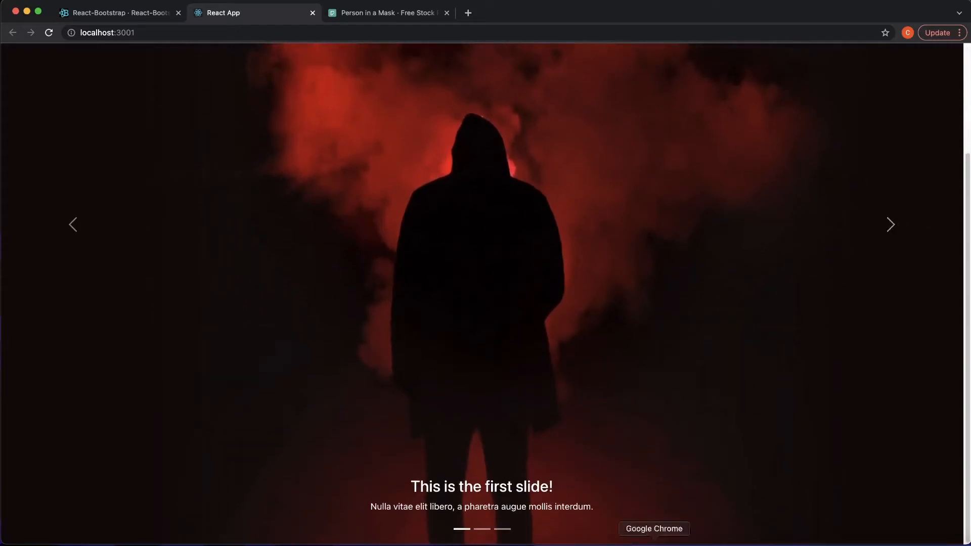
Return to Pexels, view the purple-smoke silhouette photo and copy its image address
{"action": "left_click", "coordinate": [387, 12]}
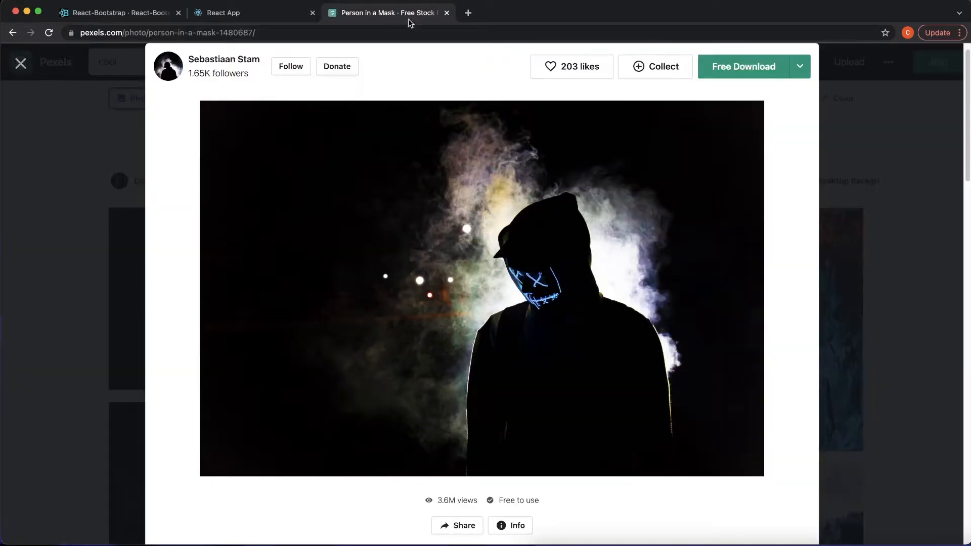
{"action": "scroll", "scroll_direction": "down", "scroll_amount": 3}
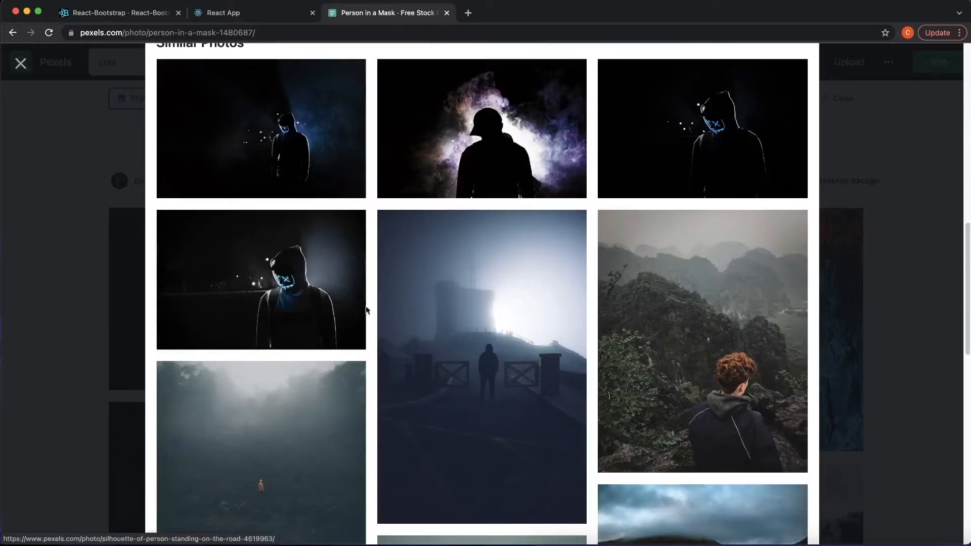
{"action": "left_click", "coordinate": [481, 129]}
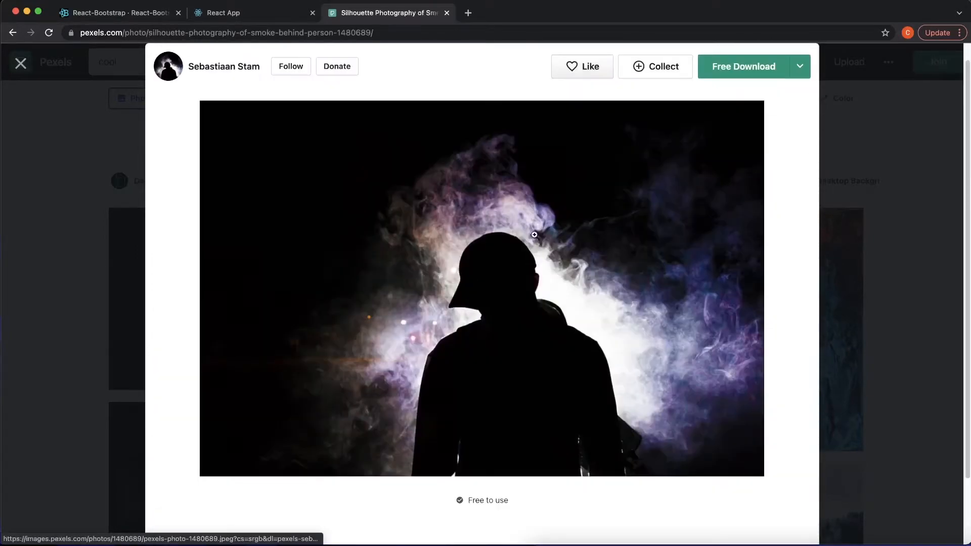
{"action": "right_click", "coordinate": [534, 234]}
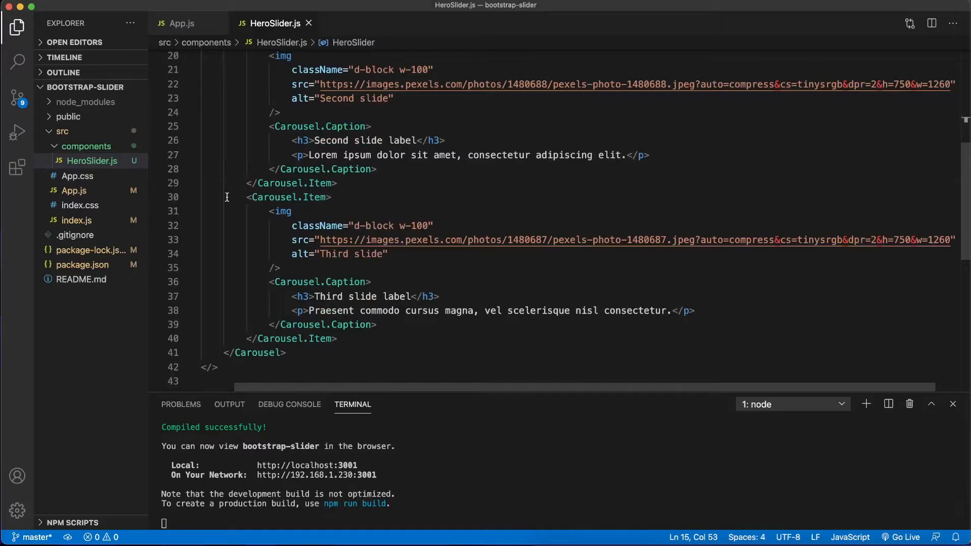
Duplicate the third Carousel.Item as a fourth slide with the purple-smoke photo and a new heading
{"action": "left_click_drag", "start_coordinate": [247, 197], "coordinate": [380, 324]}
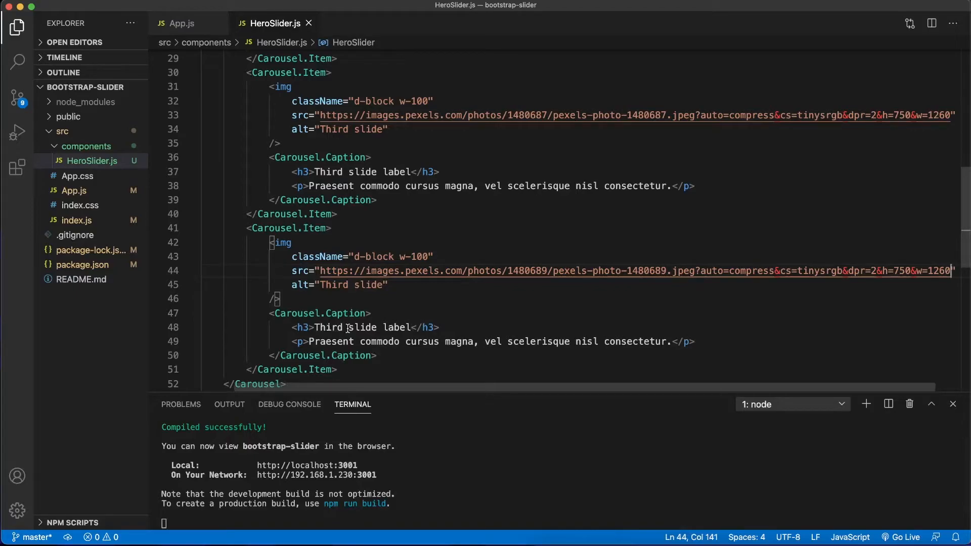
{"action": "double_click", "coordinate": [328, 327]}
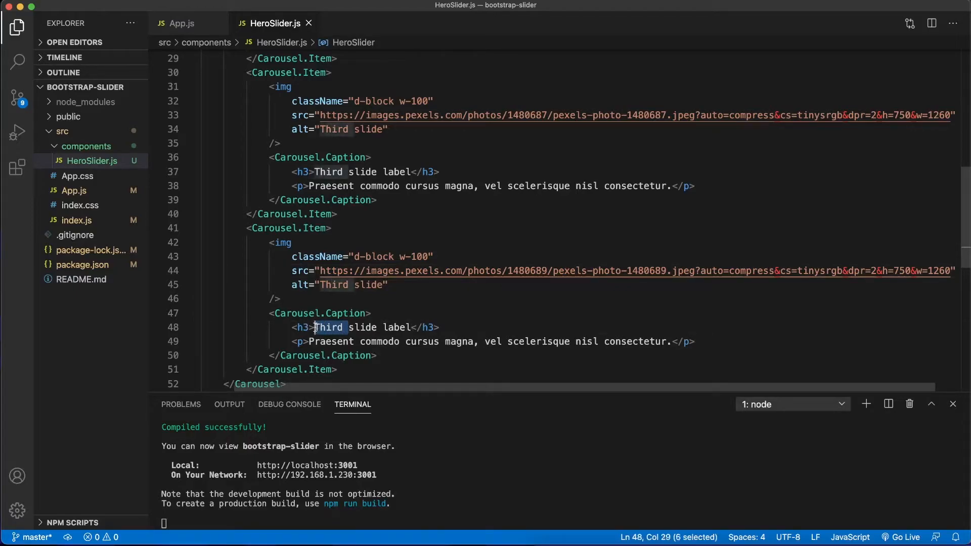
{"action": "type", "text": "D"}
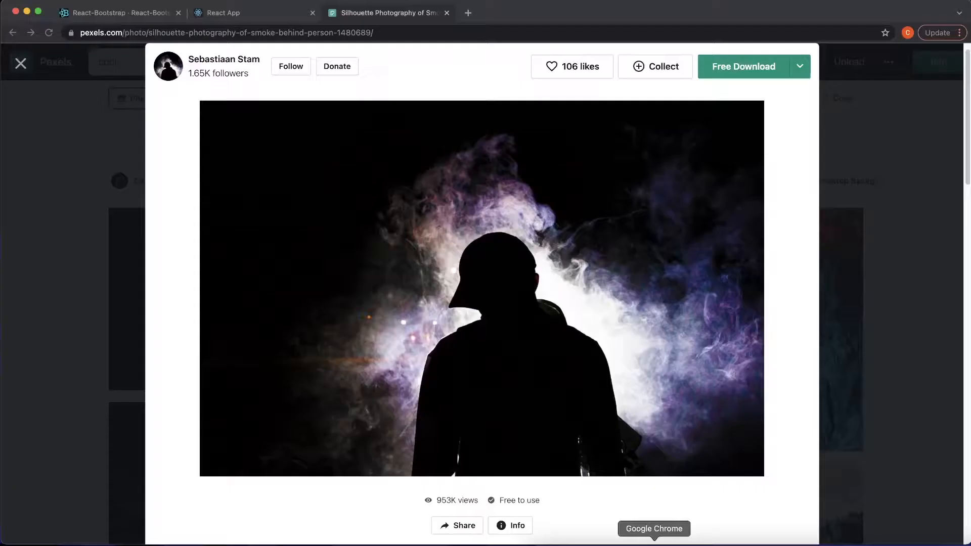
View the running app in Chrome and advance the carousel through its slides
{"action": "left_click", "coordinate": [253, 12]}
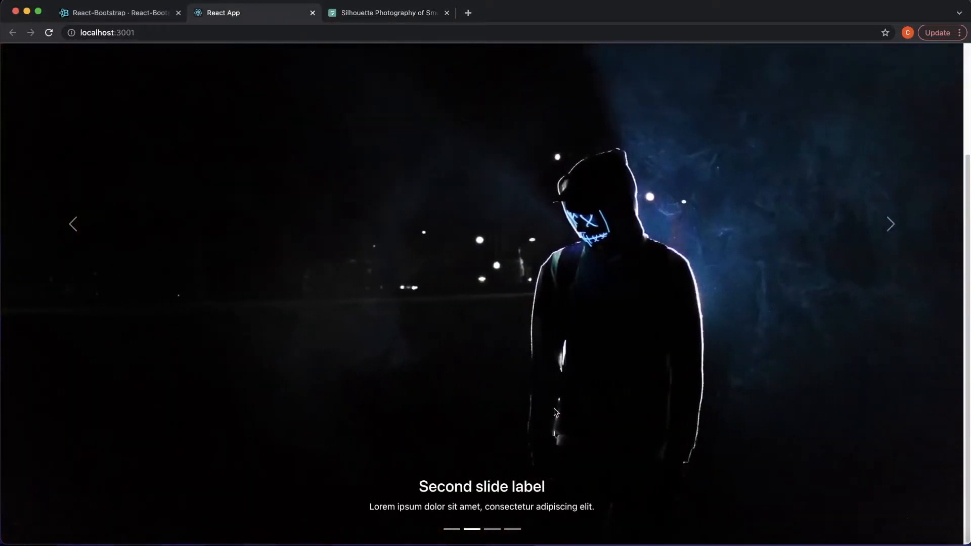
{"action": "mouse_move", "coordinate": [889, 225]}
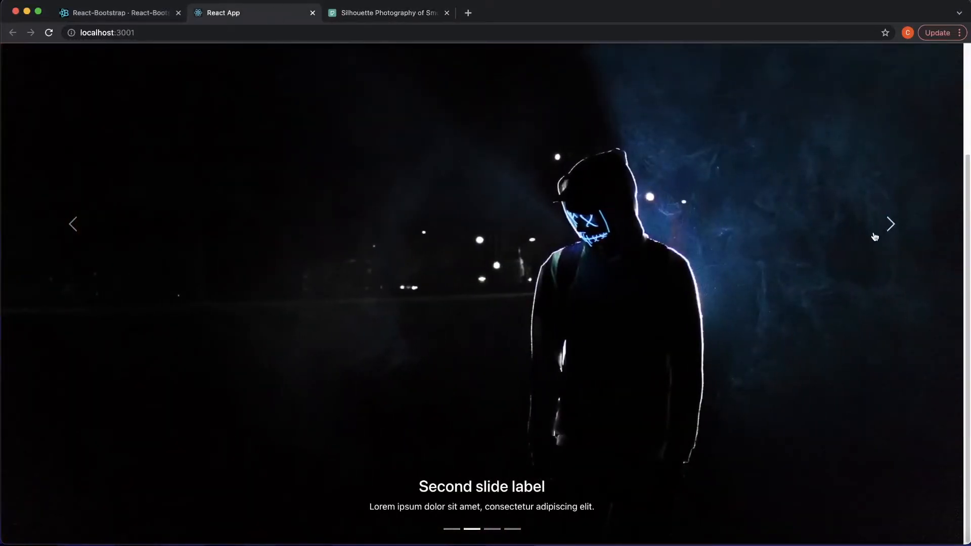
{"action": "left_click", "coordinate": [890, 224]}
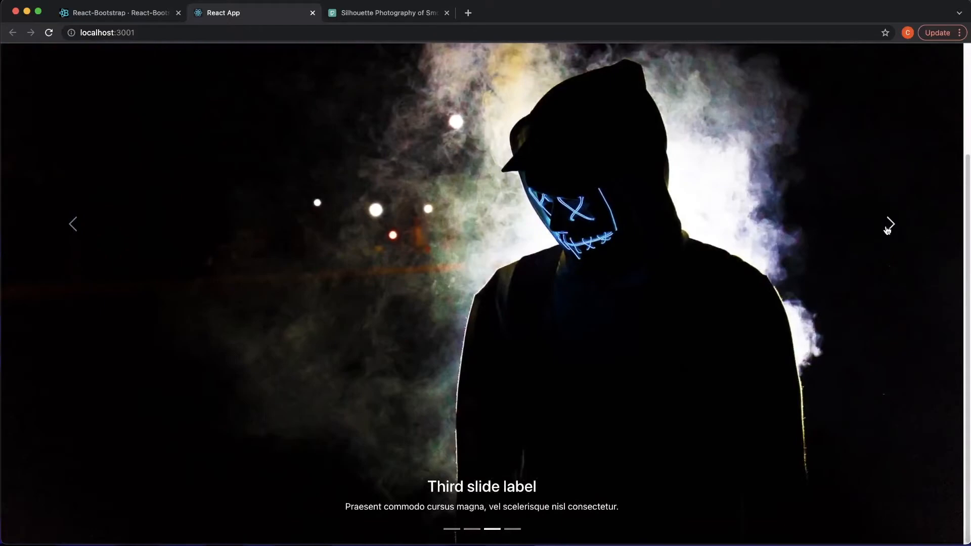
{"action": "left_click", "coordinate": [890, 225]}
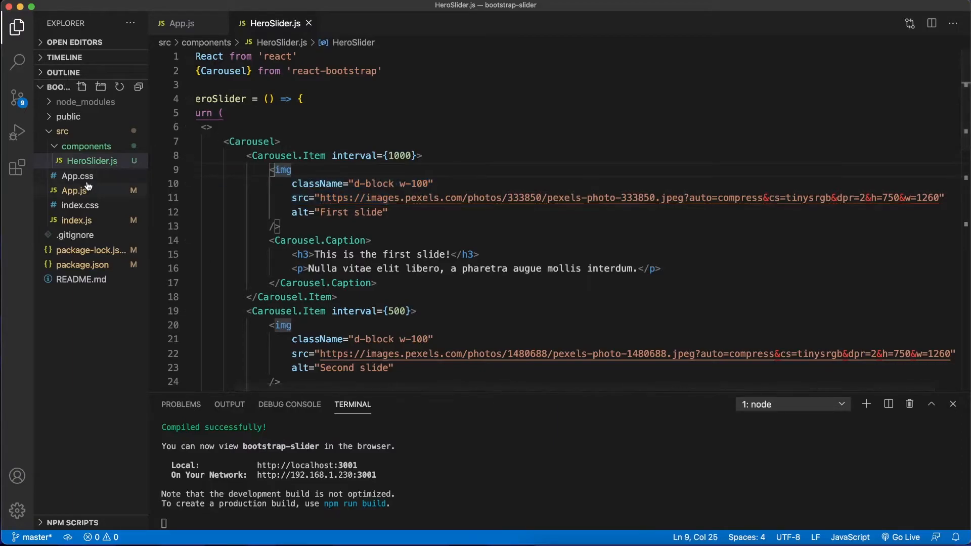
Clear App.css and write a single img { height: 600px; } rule
{"action": "left_click", "coordinate": [76, 176]}
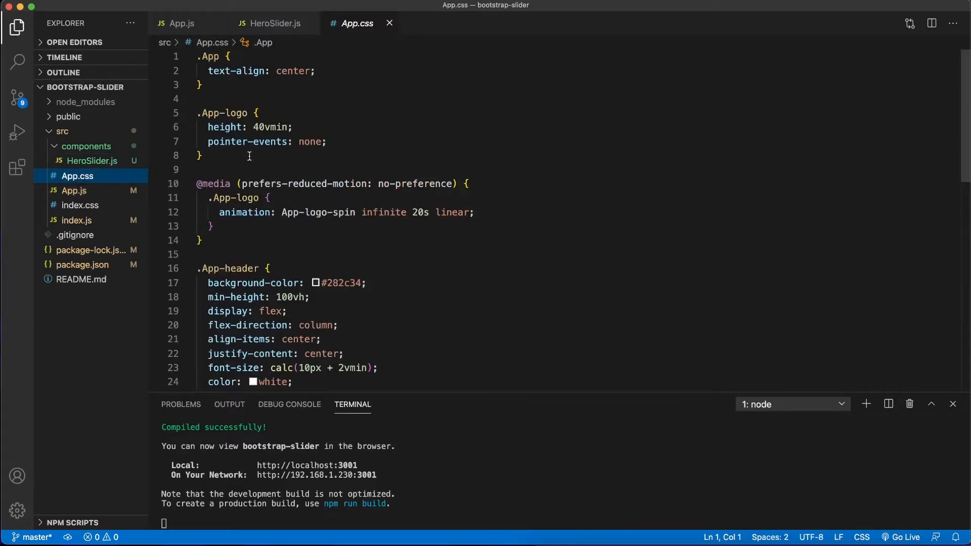
{"action": "key", "text": "cmd+a"}
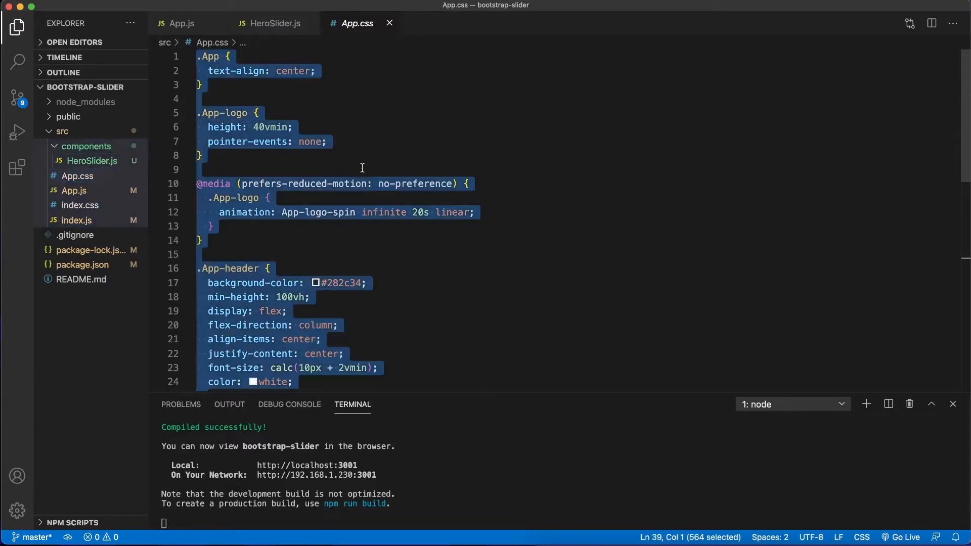
{"action": "key", "text": "Delete"}
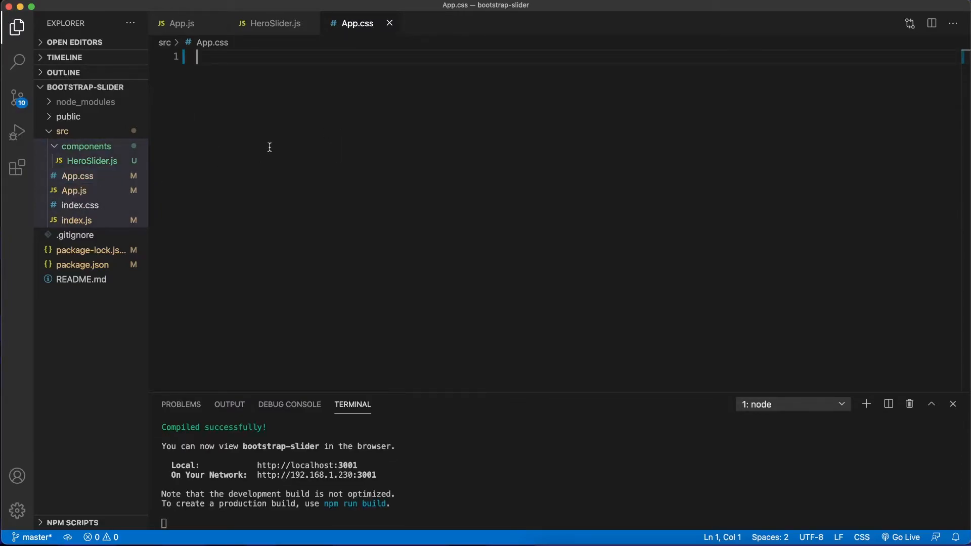
{"action": "type", "text": "img"}
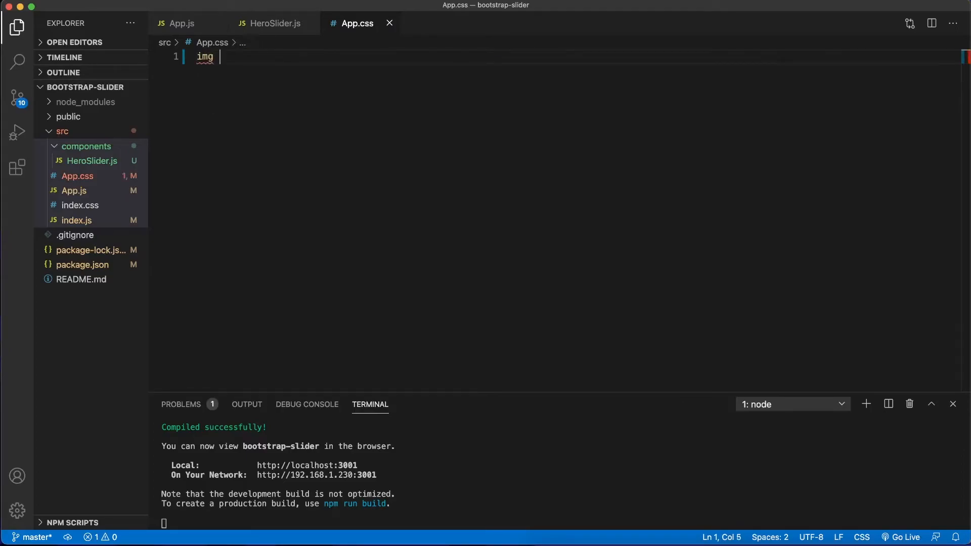
{"action": "type", "text": "{"}
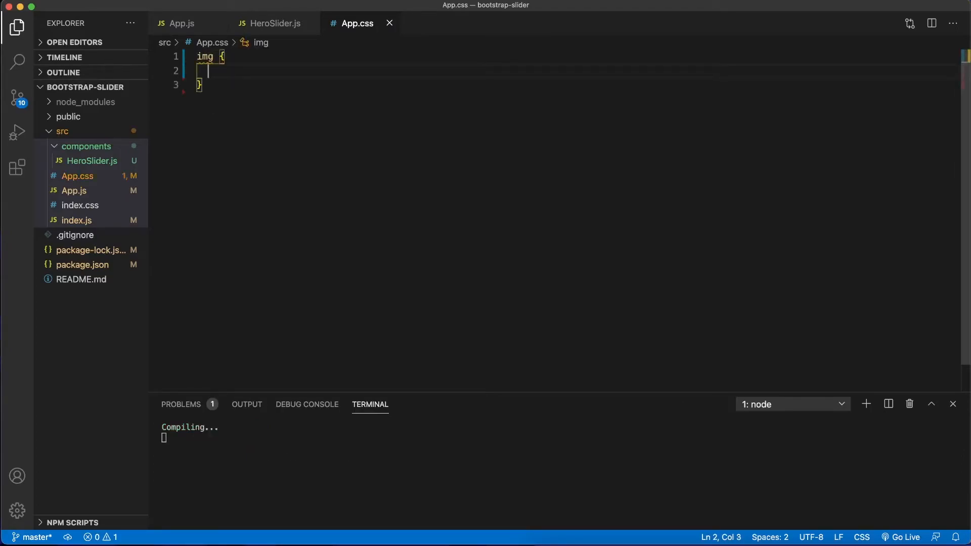
{"action": "type", "text": "height: ;"}
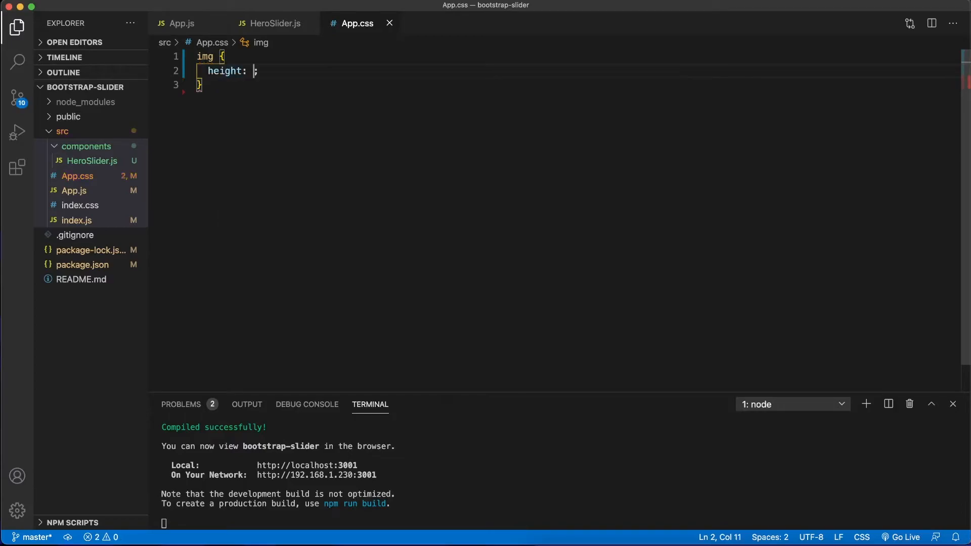
{"action": "type", "text": "600px"}
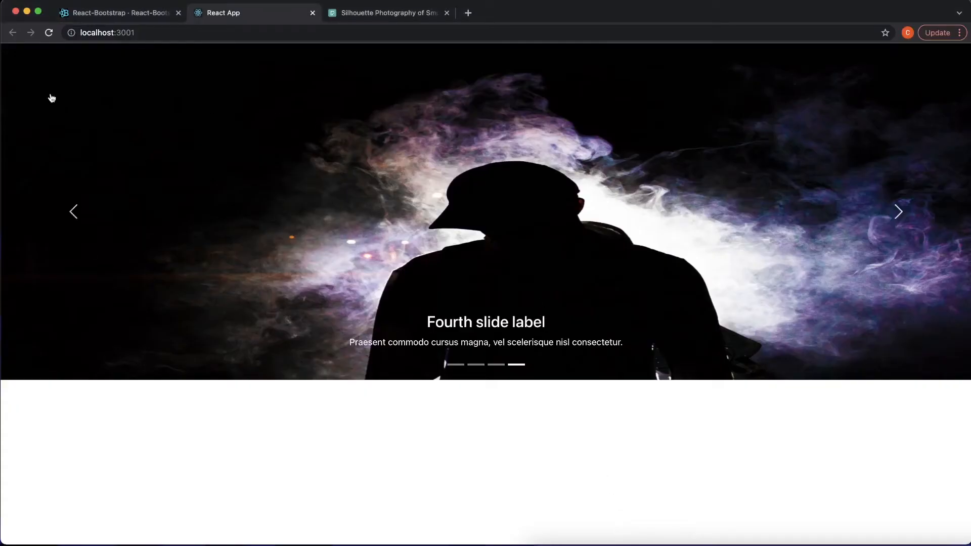
{"action": "mouse_move", "coordinate": [53, 164]}
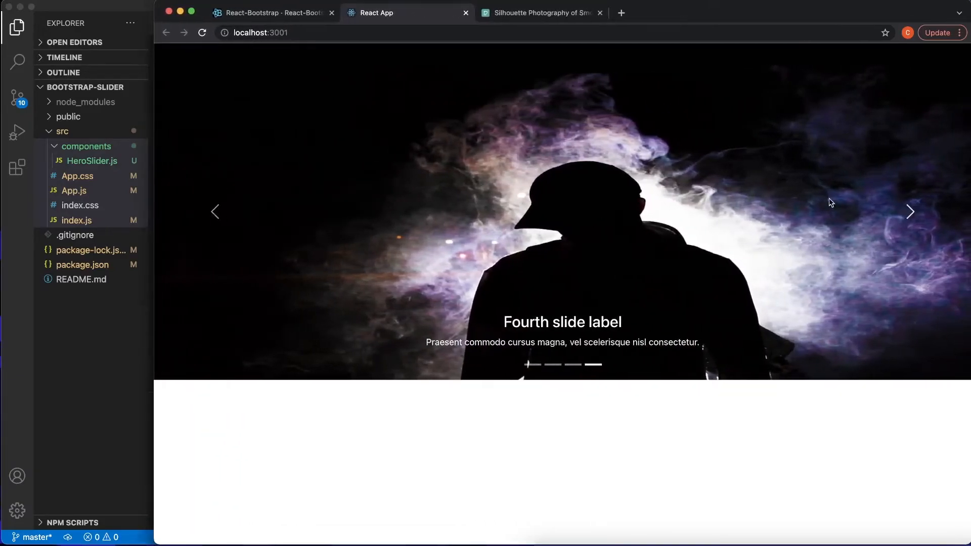
Return from the Chrome preview of the carousel to the App.css stylesheet in the editor
{"action": "left_click", "coordinate": [910, 211]}
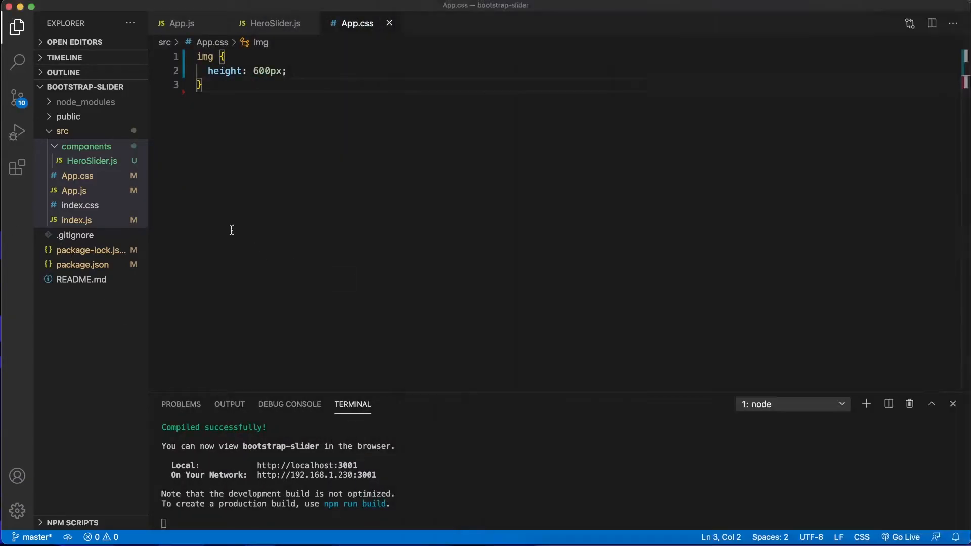
{"action": "mouse_move", "coordinate": [572, 100]}
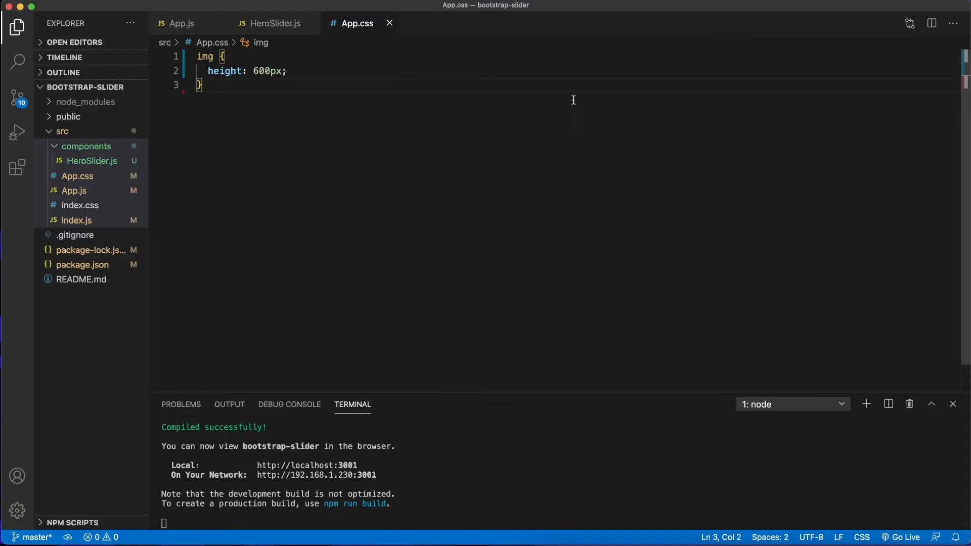
Make the img height rule read 600px !important and bring the running app forward beside the code
{"action": "double_click", "coordinate": [264, 71]}
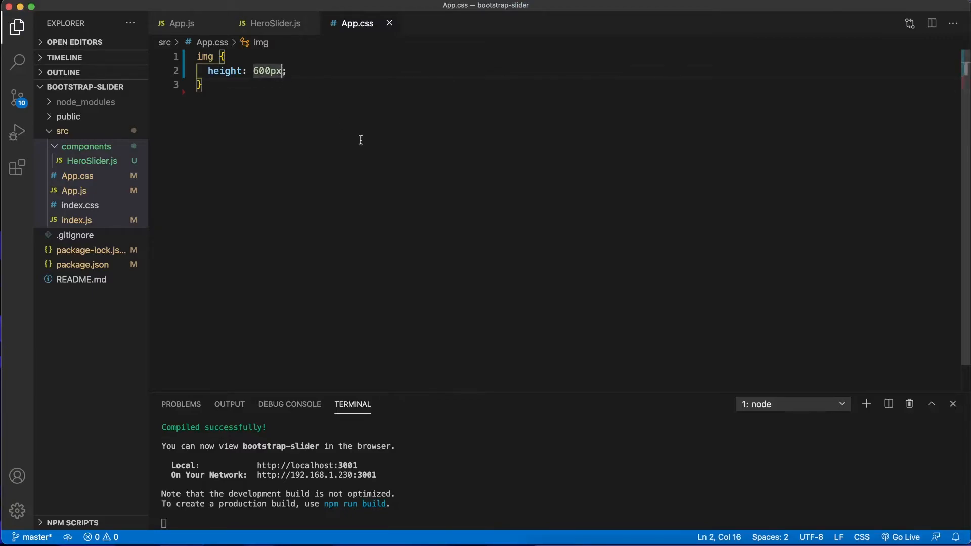
{"action": "type", "text": "!important"}
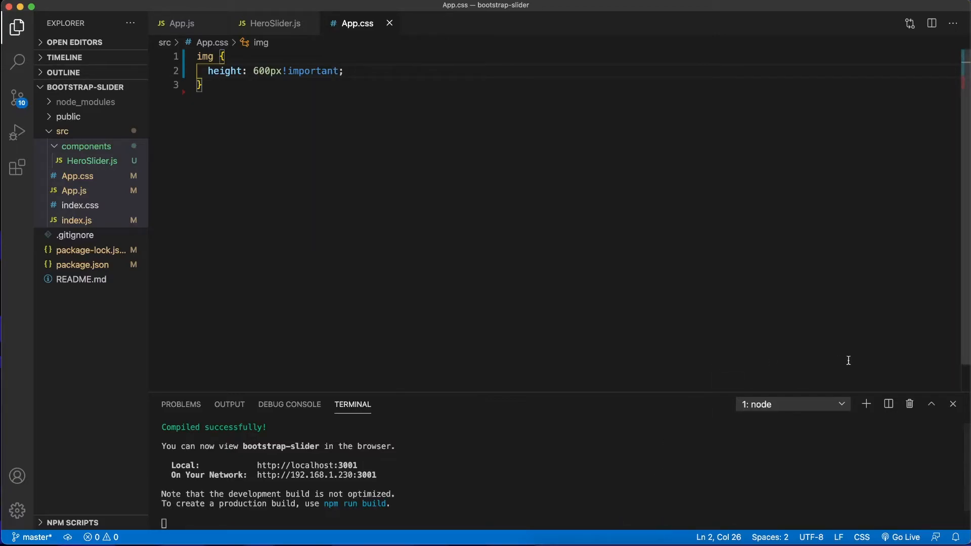
{"action": "mouse_move", "coordinate": [333, 93]}
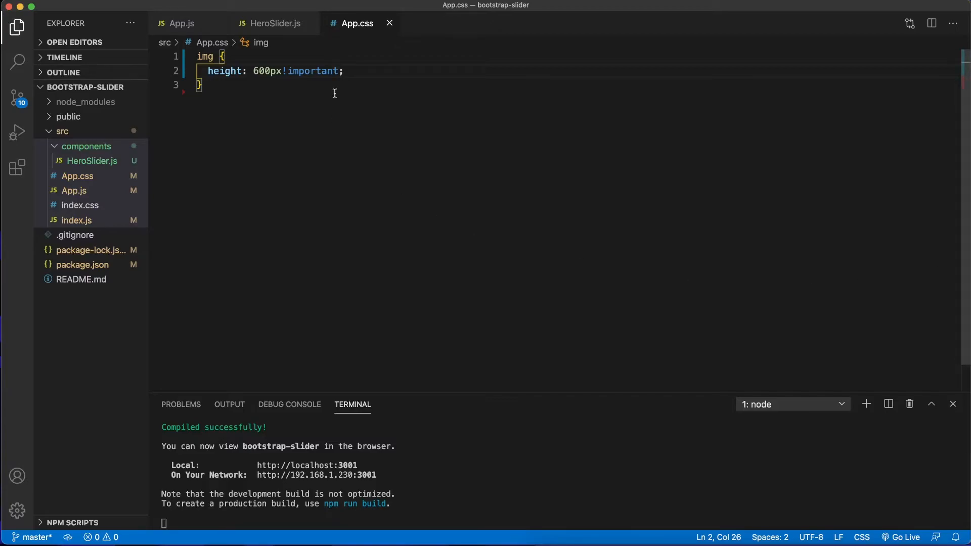
{"action": "left_click", "coordinate": [345, 71]}
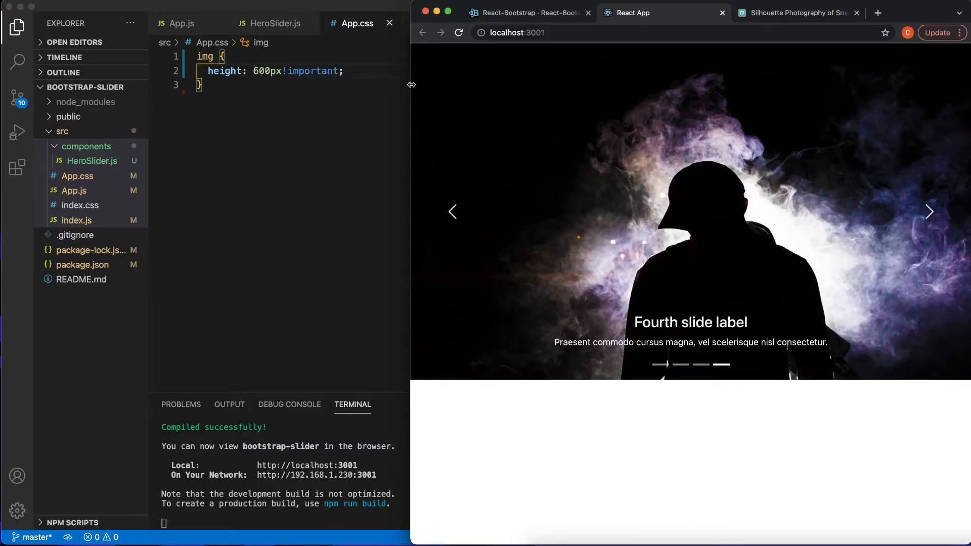
Browse the React-Bootstrap Navbar docs down to the Offcanvas example and copy its code
{"action": "left_click_drag", "start_coordinate": [410, 85], "coordinate": [352, 96]}
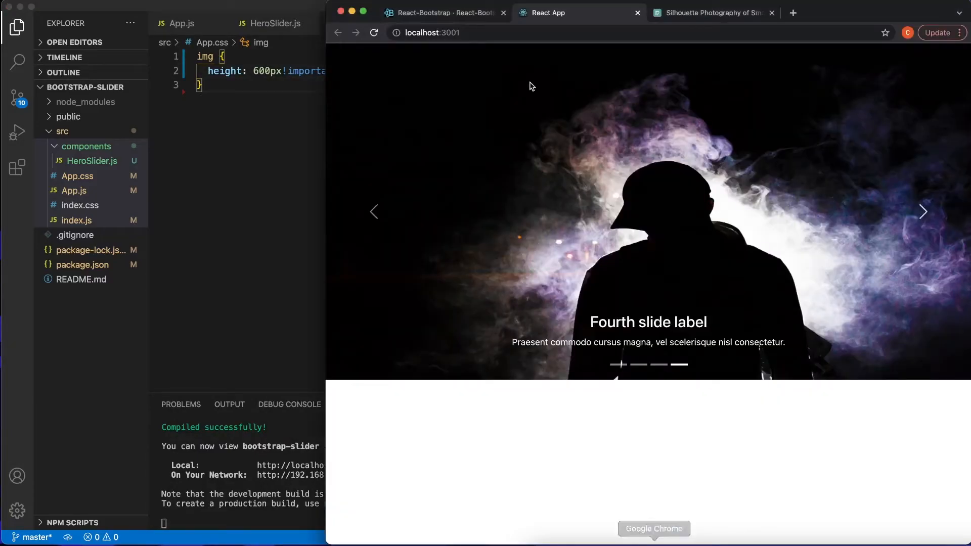
{"action": "left_click", "coordinate": [443, 12]}
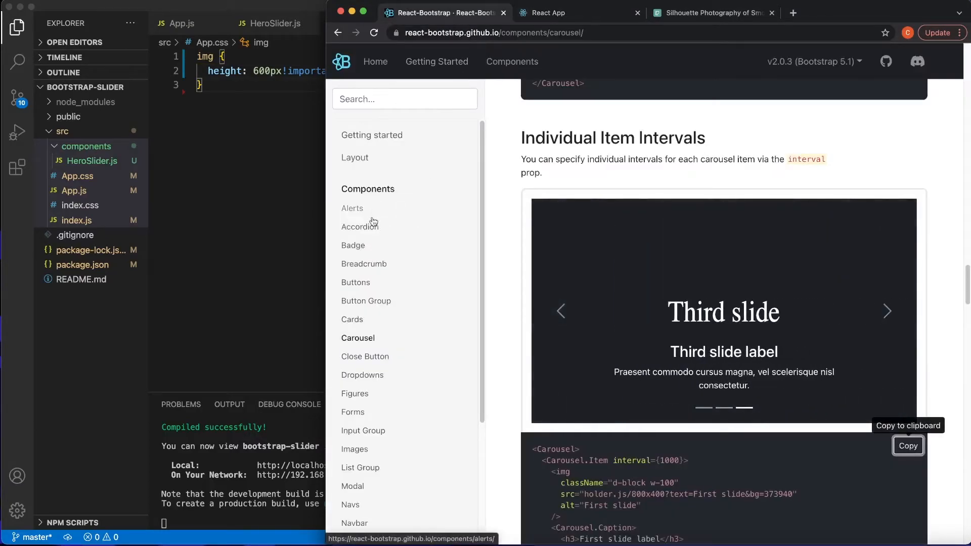
{"action": "scroll", "scroll_direction": "down", "scroll_amount": 3}
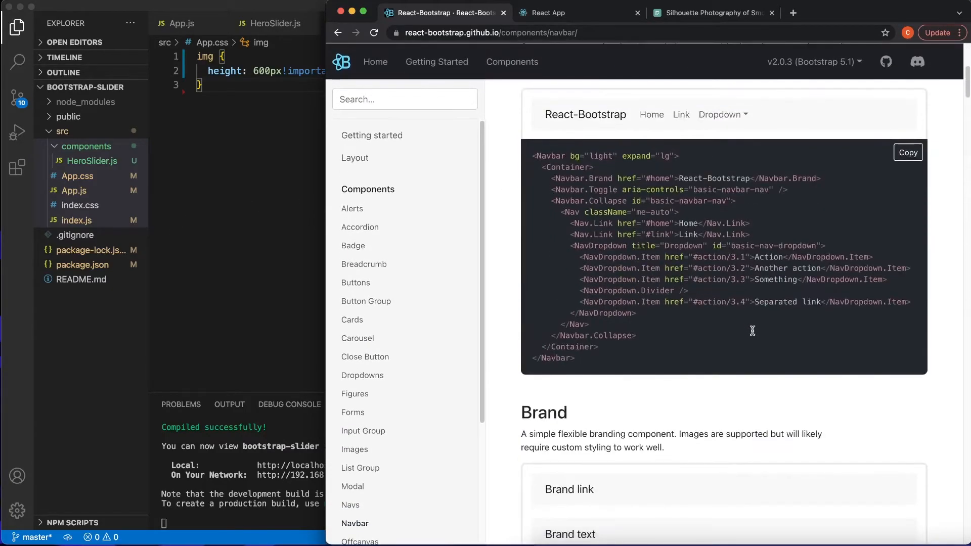
{"action": "scroll", "scroll_direction": "down", "scroll_amount": 3}
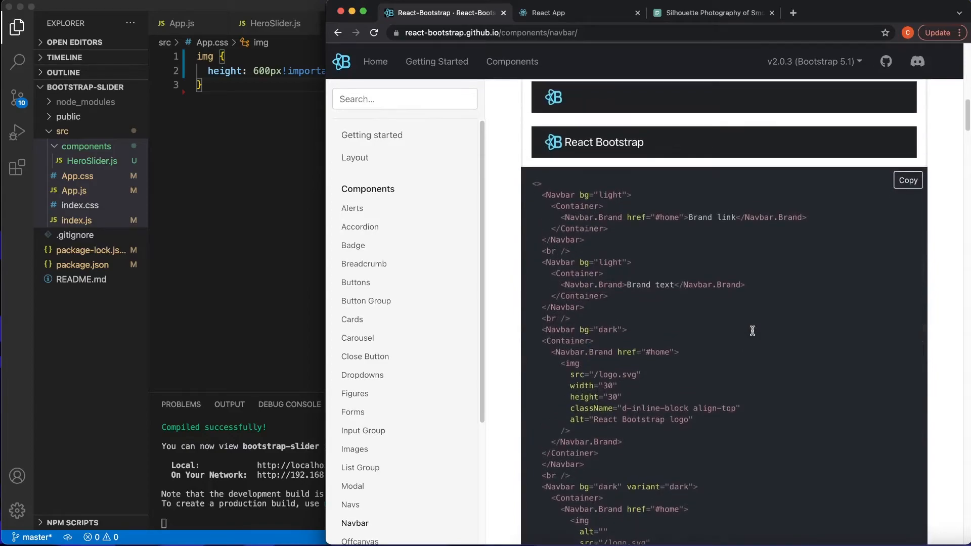
{"action": "scroll", "scroll_direction": "down", "scroll_amount": 3}
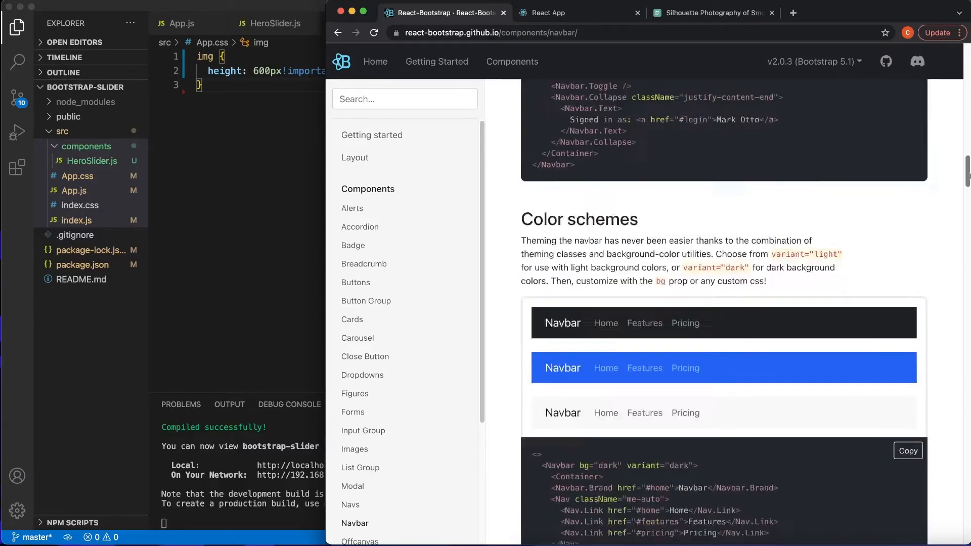
{"action": "scroll", "scroll_direction": "down", "scroll_amount": 3}
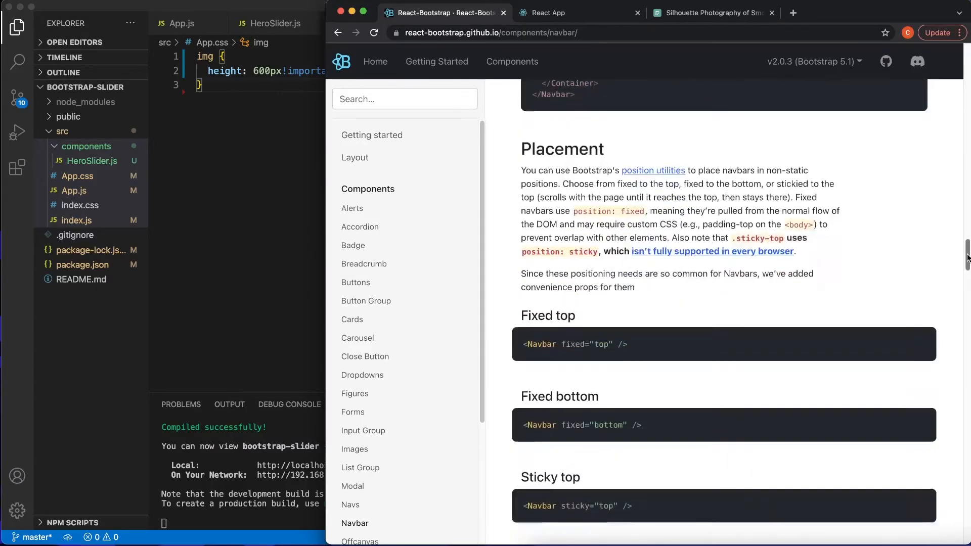
{"action": "scroll", "scroll_direction": "down", "scroll_amount": 3}
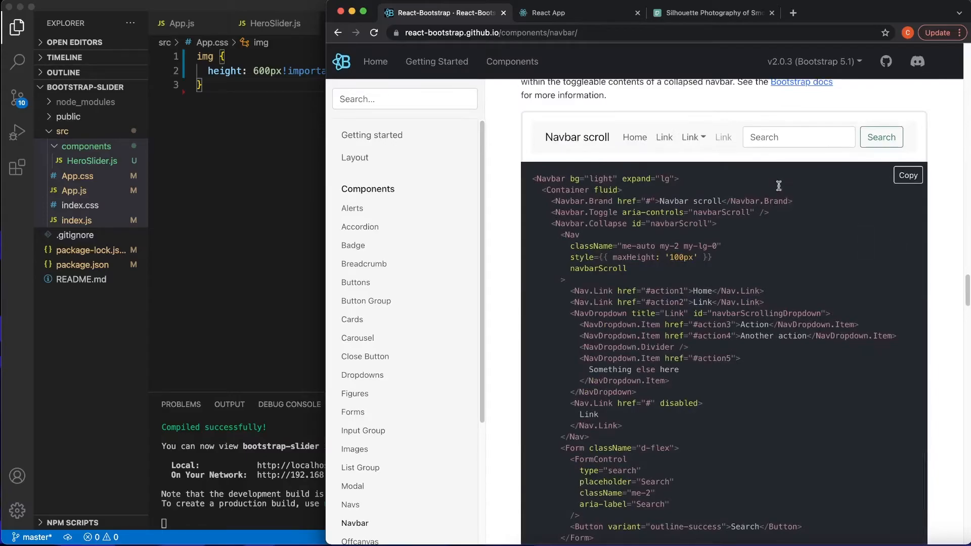
{"action": "scroll", "scroll_direction": "down", "scroll_amount": 3}
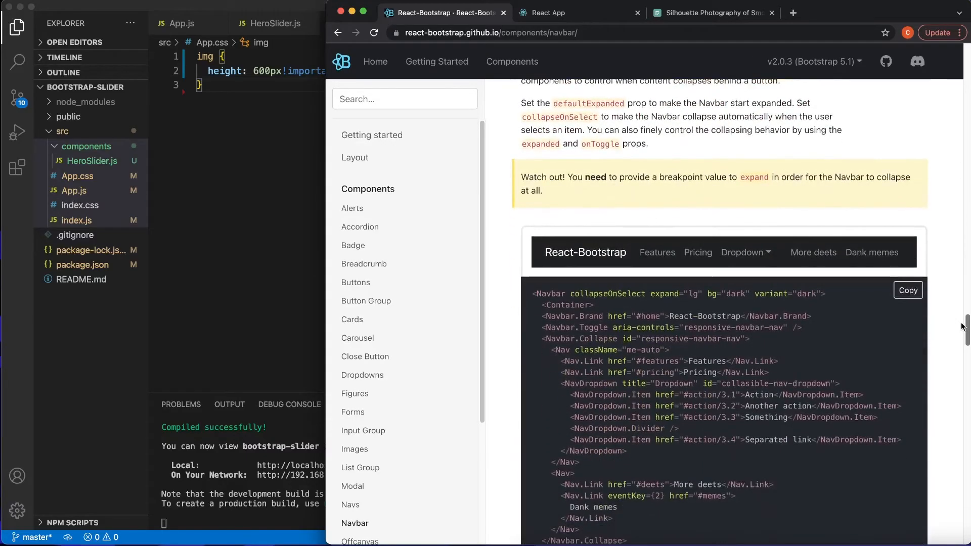
{"action": "scroll", "scroll_direction": "down", "scroll_amount": 3}
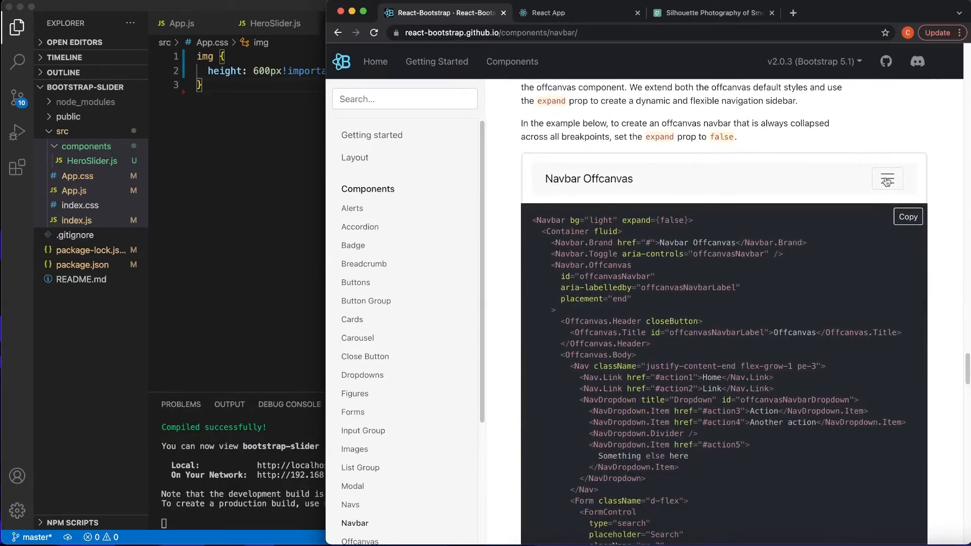
{"action": "left_click", "coordinate": [887, 179]}
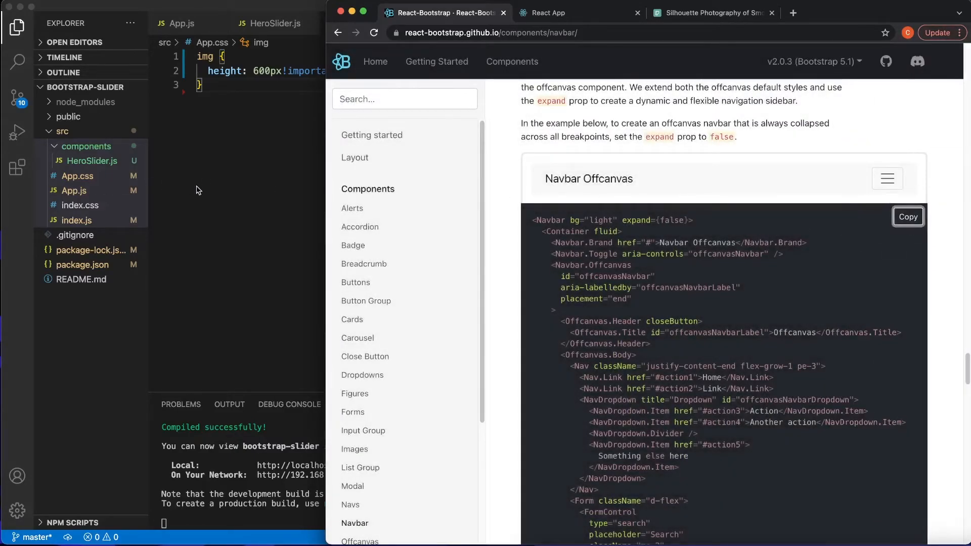
Create NavComponent.js in the components folder holding the pasted offcanvas navbar code
{"action": "right_click", "coordinate": [85, 145]}
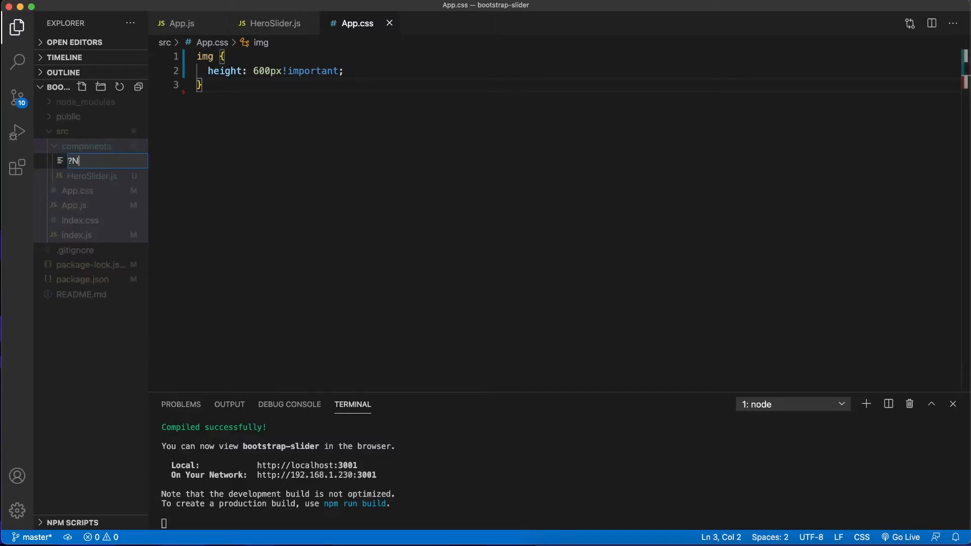
{"action": "type", "text": "NavCompoenen"}
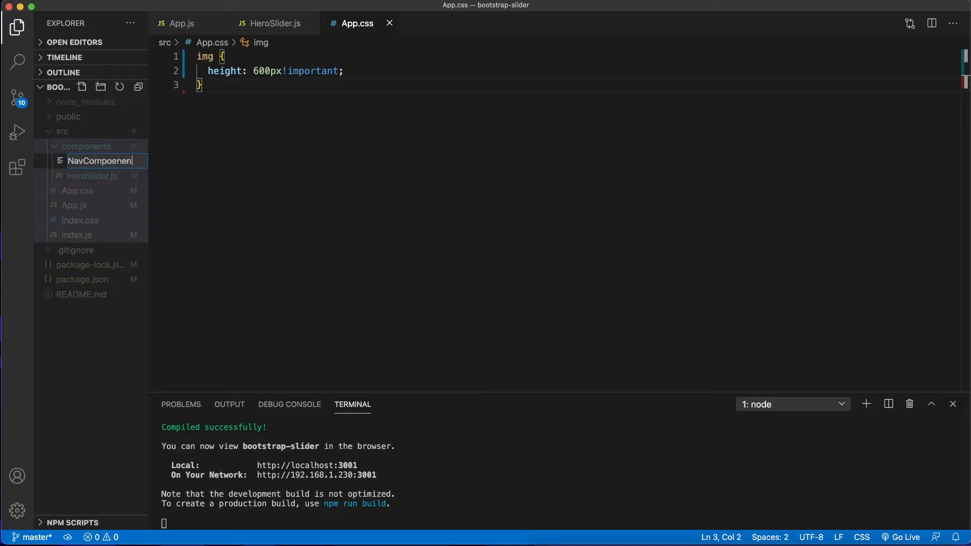
{"action": "key", "text": "Backspace"}
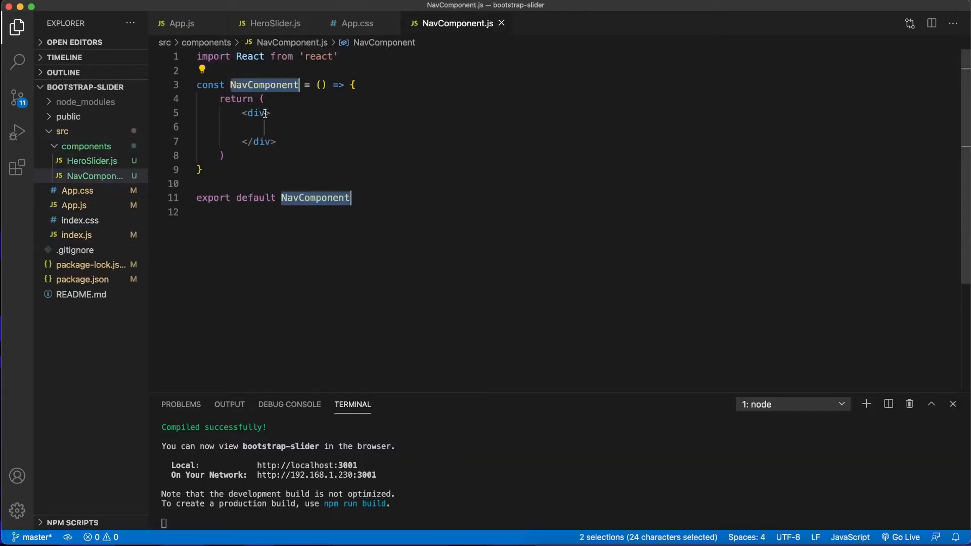
{"action": "scroll", "scroll_direction": "down", "scroll_amount": 3}
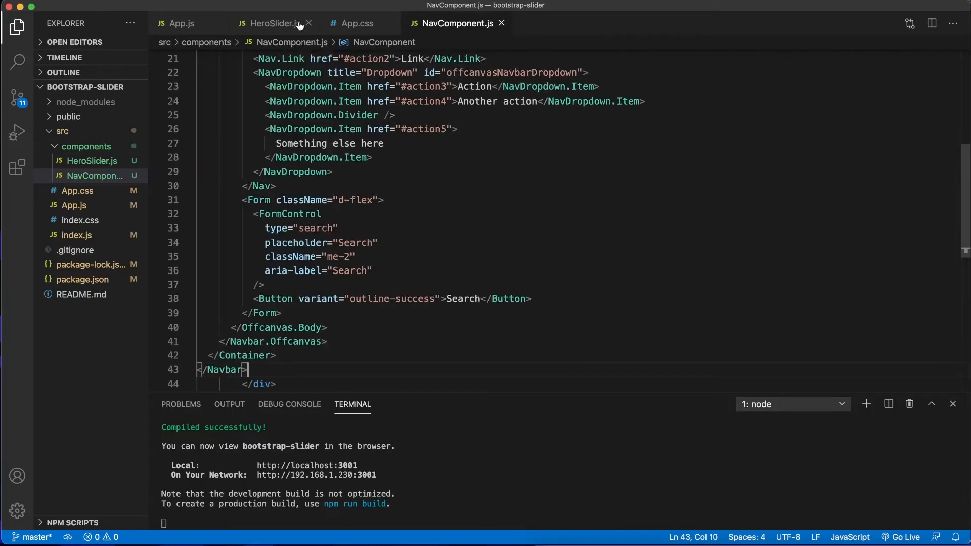
Add a <Navbar /> element above <HeroSlider /> in App.js
{"action": "left_click", "coordinate": [182, 23]}
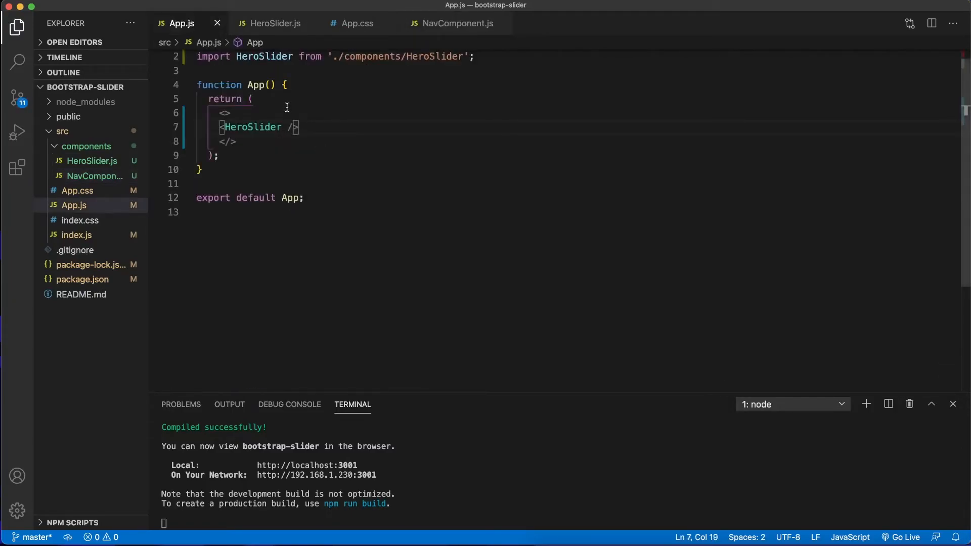
{"action": "type", "text": "<Navbar />"}
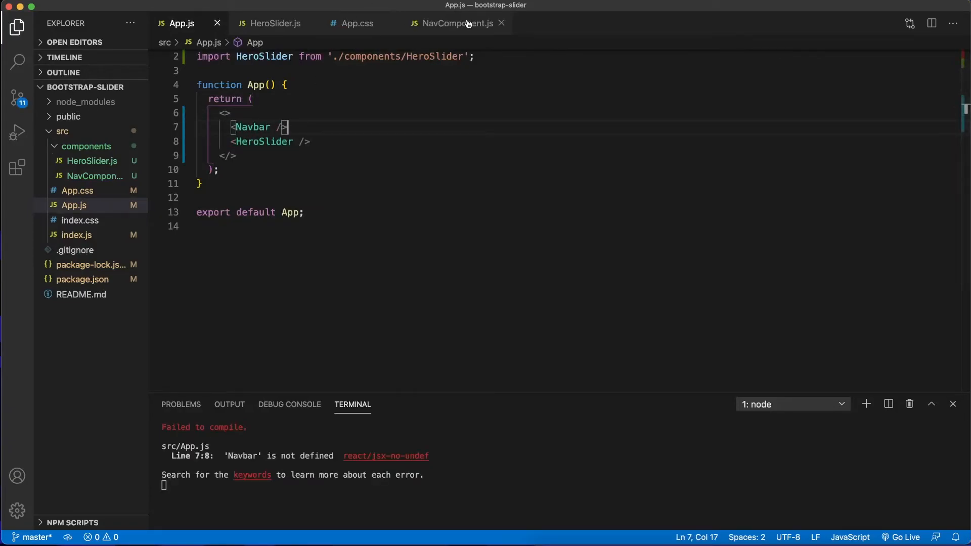
Add an import of Navbar from 'react-bootstrap' at the top of NavComponent.js
{"action": "left_click", "coordinate": [452, 23]}
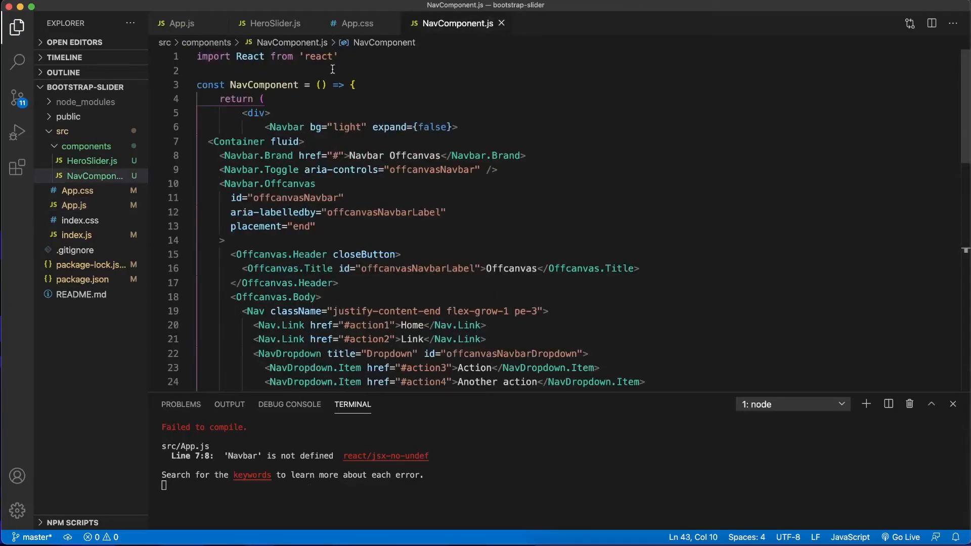
{"action": "type", "text": "import {Navba"}
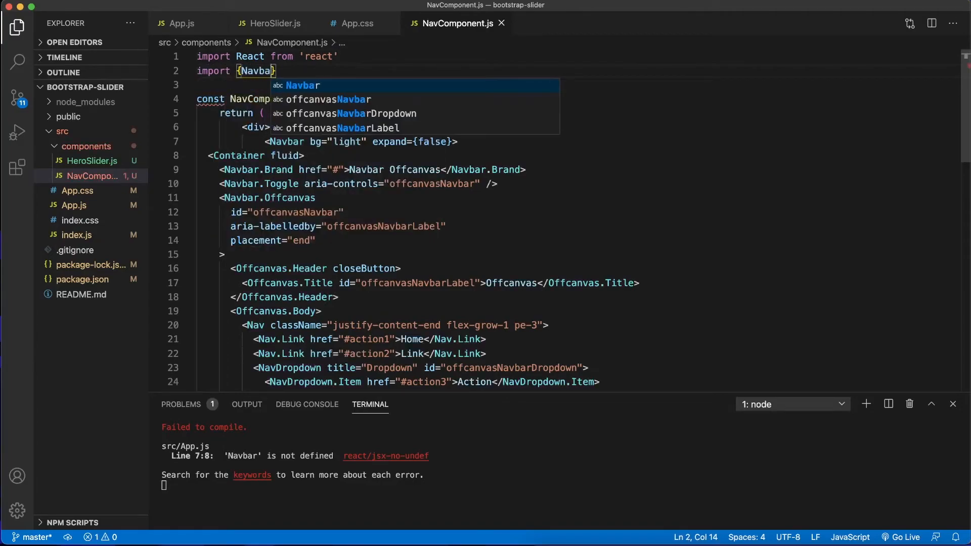
{"action": "type", "text": "from 's"}
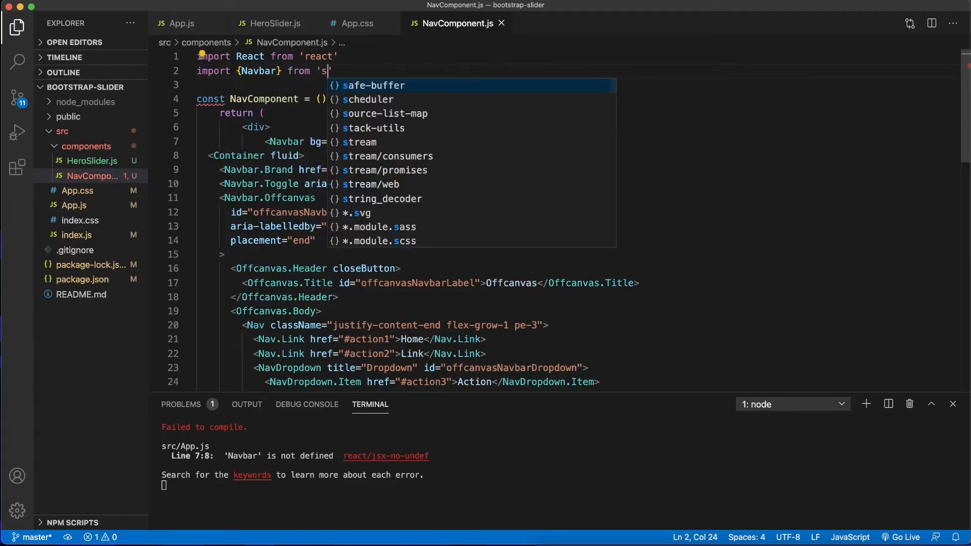
{"action": "type", "text": "tyl"}
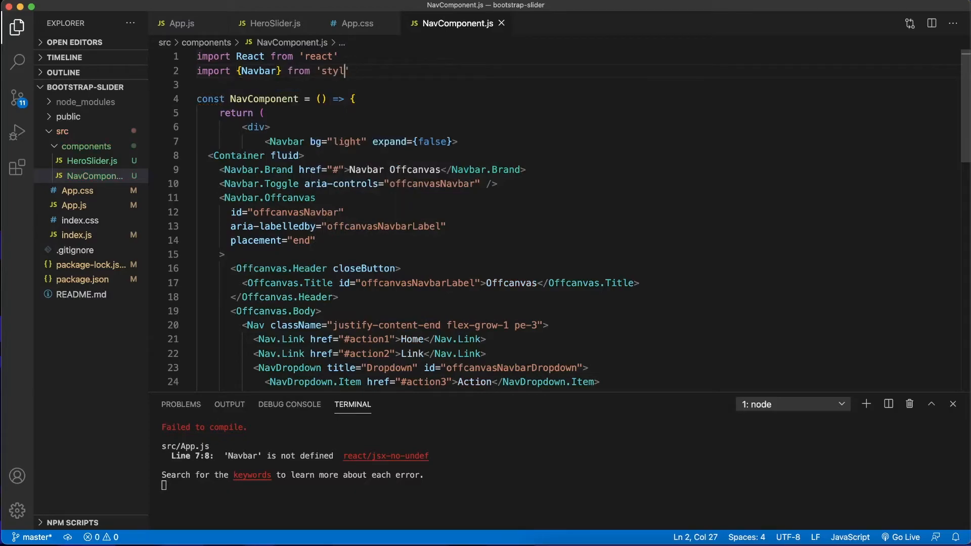
{"action": "type", "text": "react"}
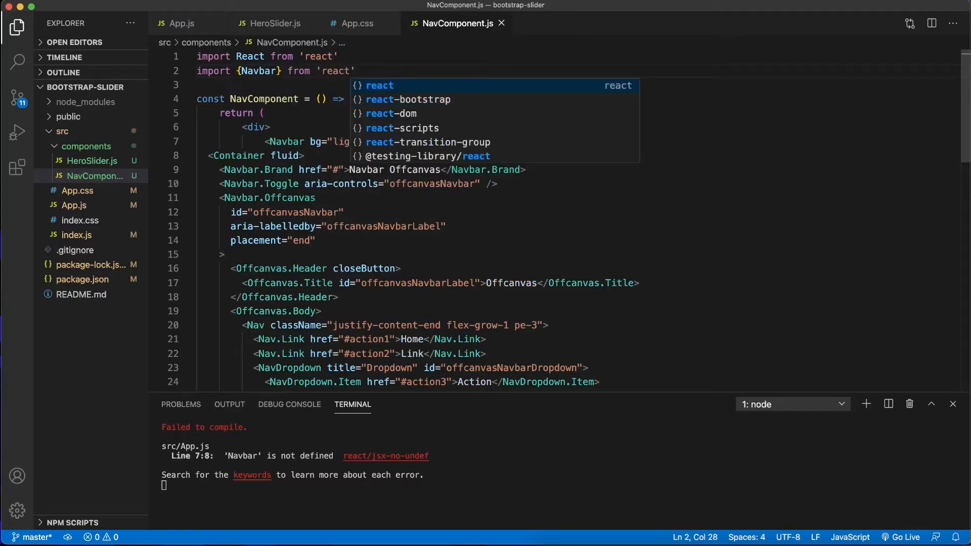
{"action": "key", "text": "Down"}
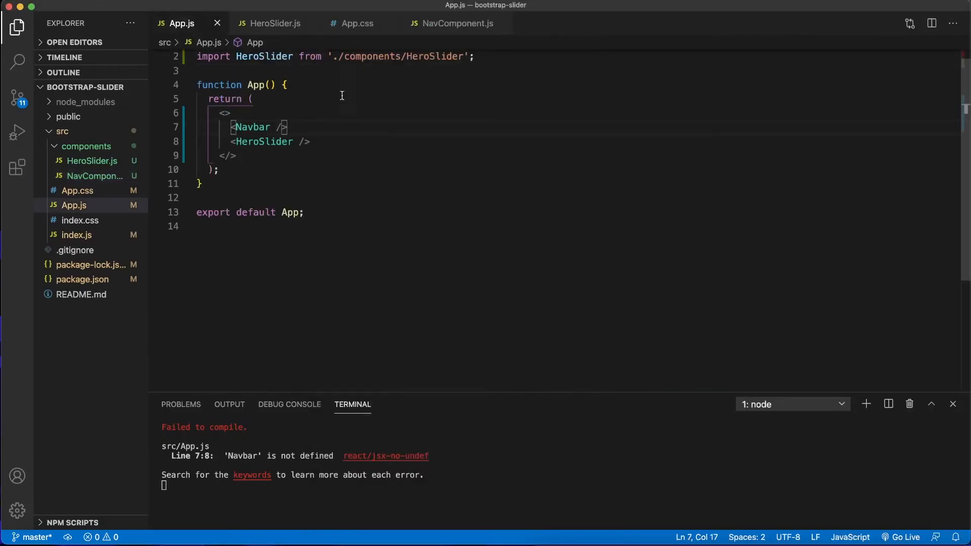
Write import Navbar from './components/NavComponent' below the existing imports in App.js
{"action": "type", "text": "import './App.css';"}
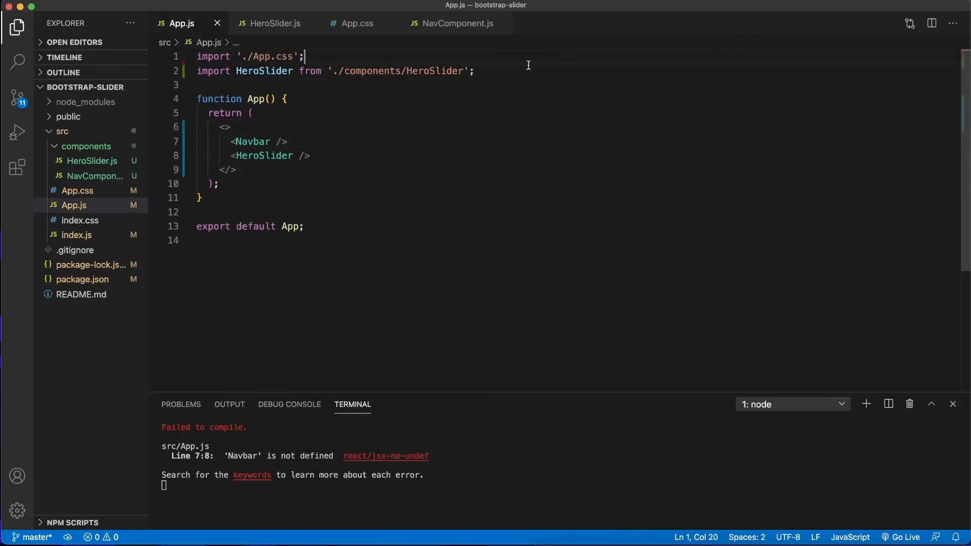
{"action": "type", "text": "import"}
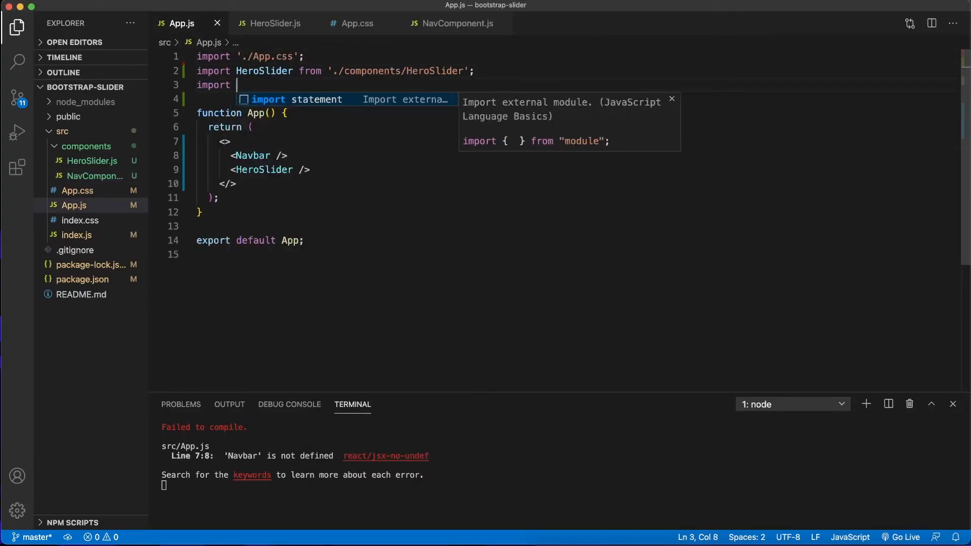
{"action": "type", "text": "Navbar"}
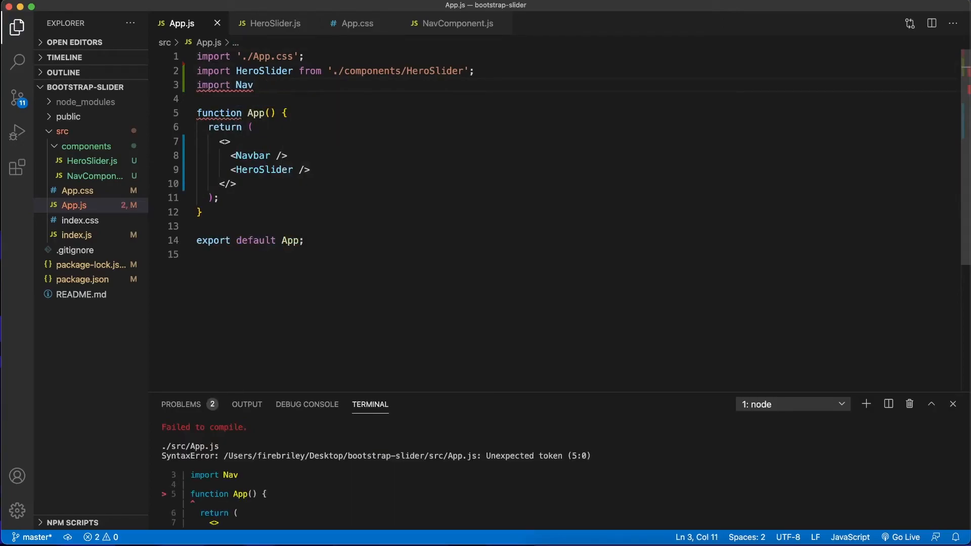
{"action": "type", "text": "bar from"}
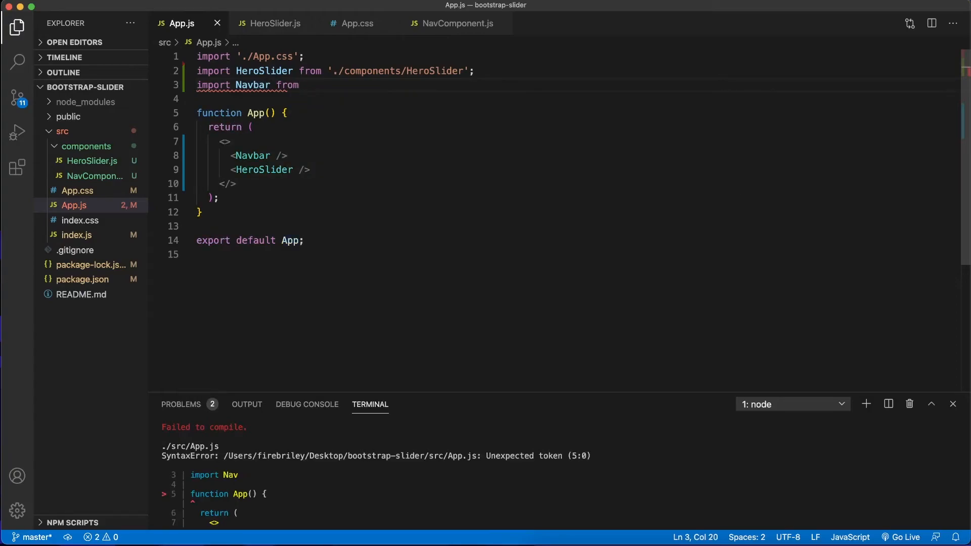
{"action": "type", "text": "'./components"}
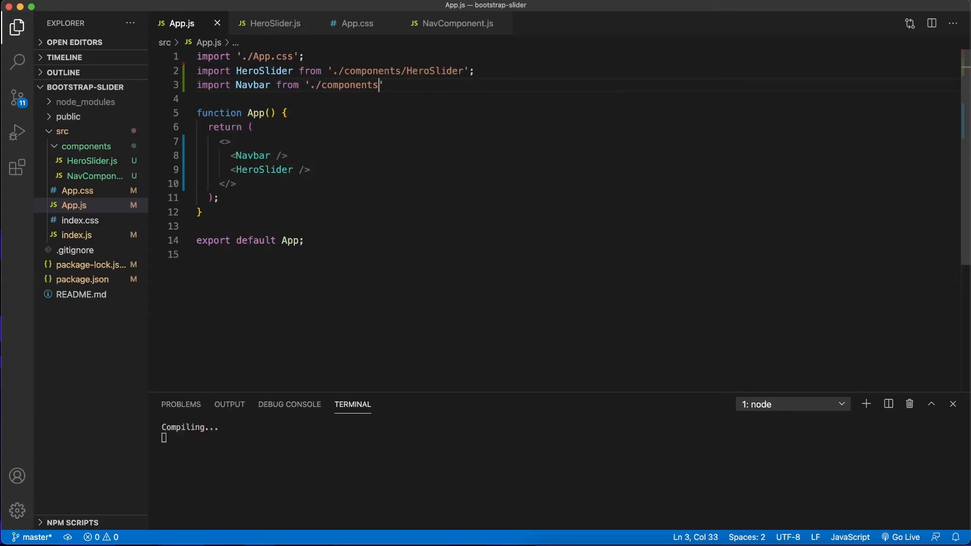
{"action": "type", "text": "/NavComponent"}
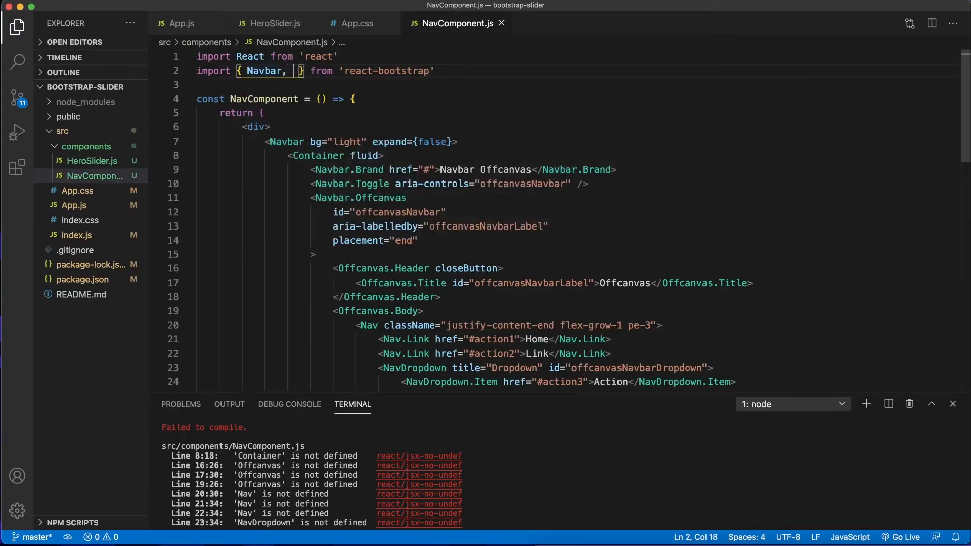
Add Container, Offcanvas, Nav, NavDropdown, Form and FormControl to the react-bootstrap import braces
{"action": "type", "text": "Container"}
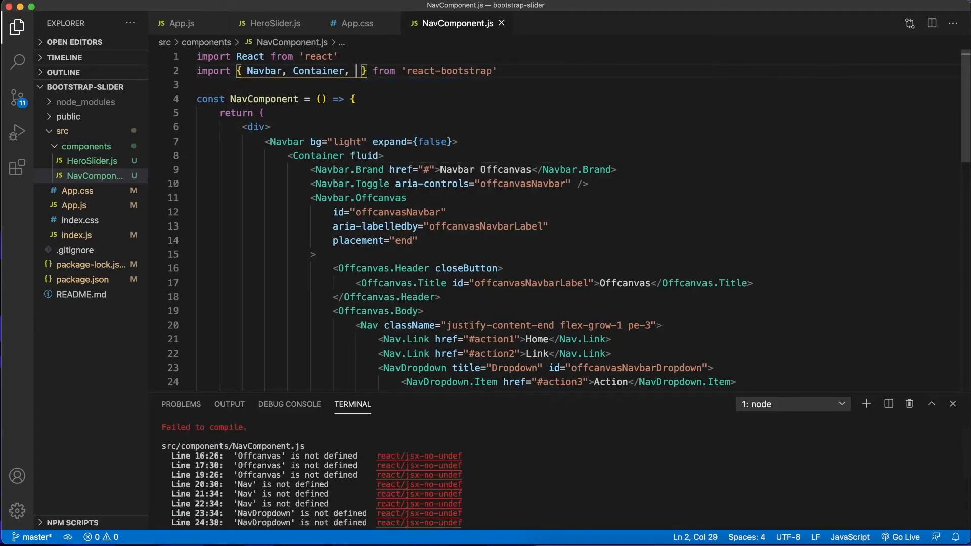
{"action": "type", "text": "Offcanvas,"}
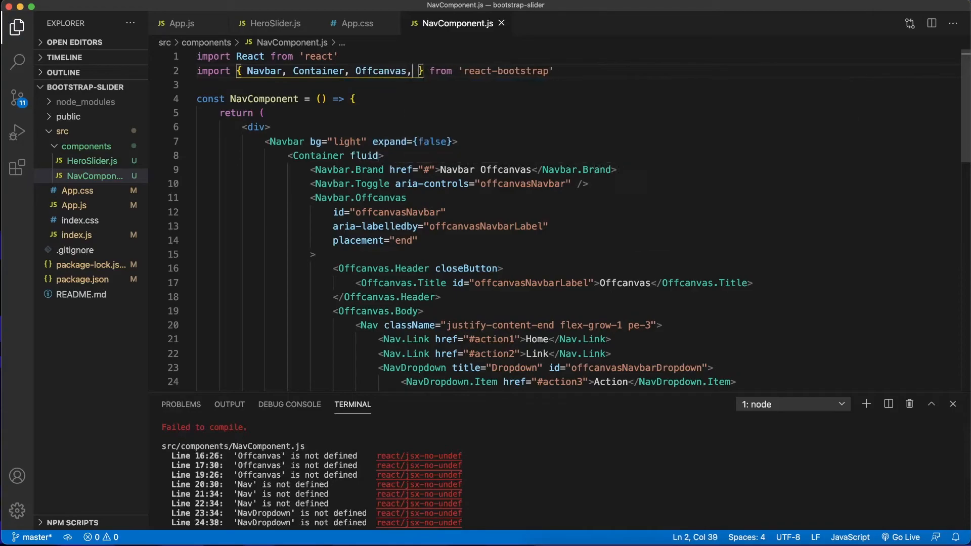
{"action": "type", "text": "Nav, NavDropdown,"}
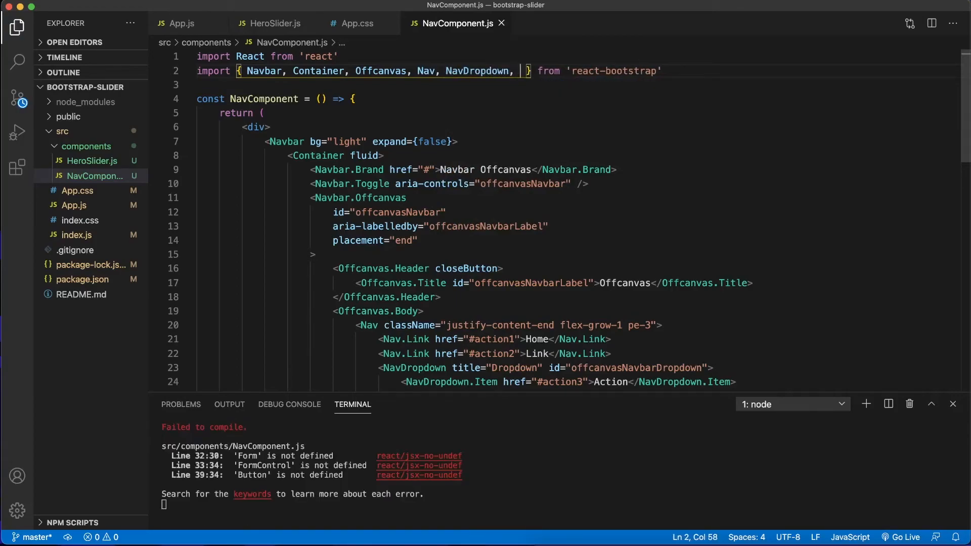
{"action": "type", "text": "Form, FormCo"}
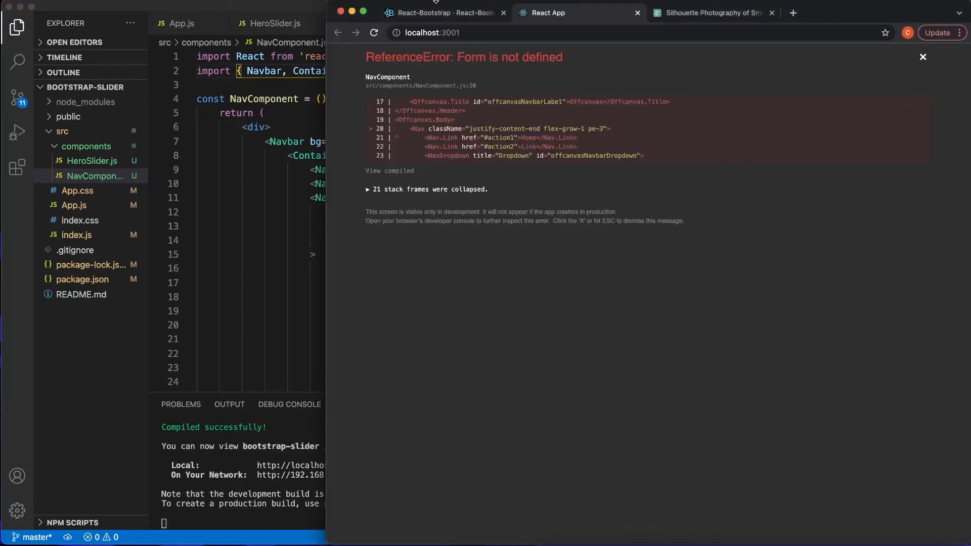
Dismiss the error overlay, open the offcanvas menu, expand and collapse its Dropdown, then close the panel
{"action": "left_click", "coordinate": [373, 33]}
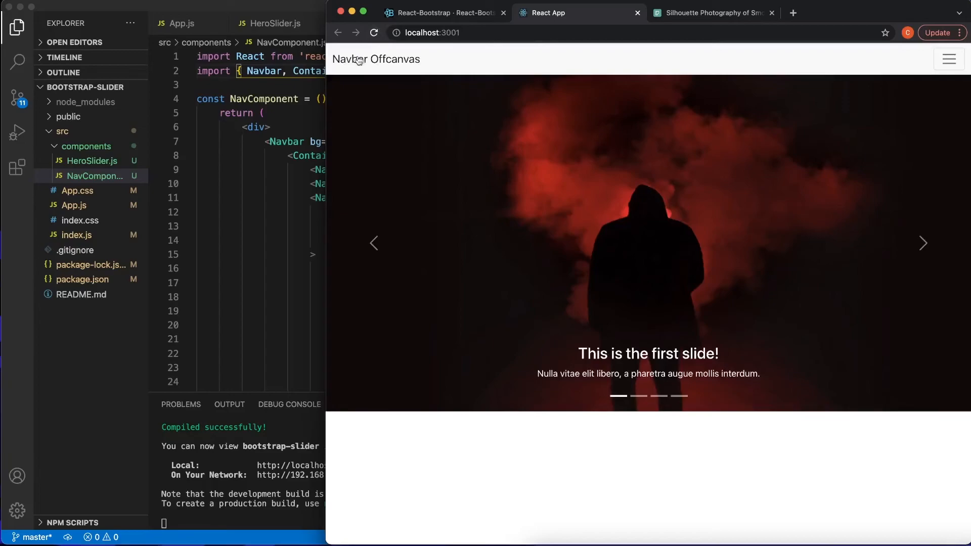
{"action": "left_click", "coordinate": [947, 59]}
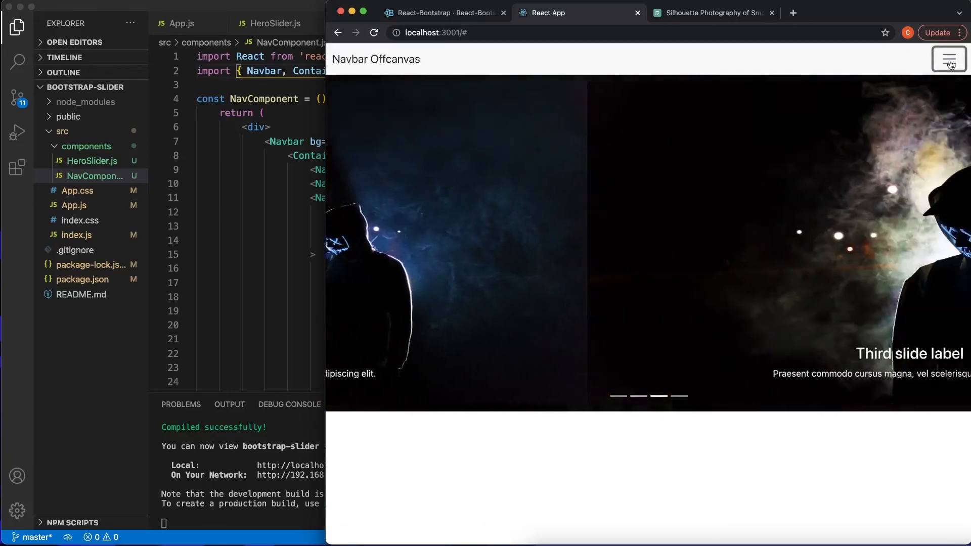
{"action": "left_click", "coordinate": [948, 59]}
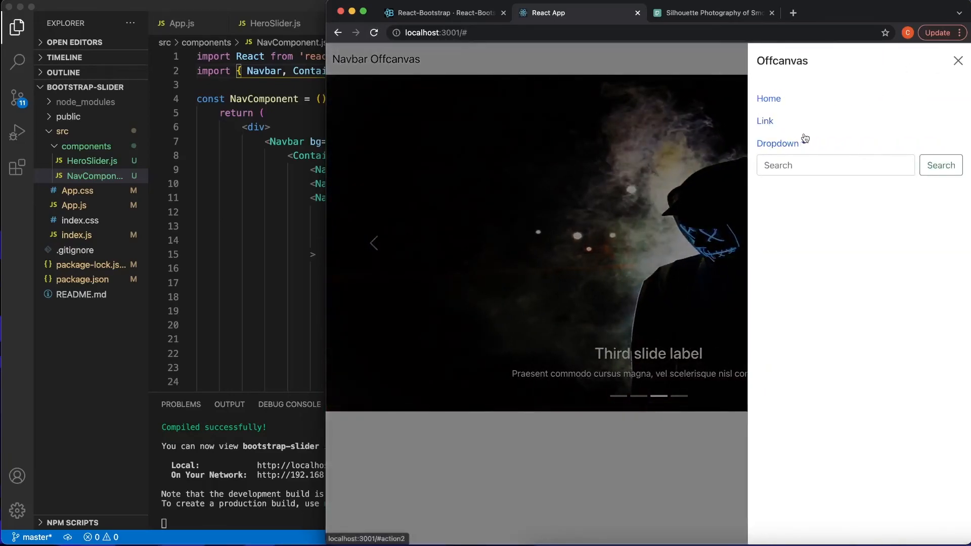
{"action": "left_click", "coordinate": [778, 143]}
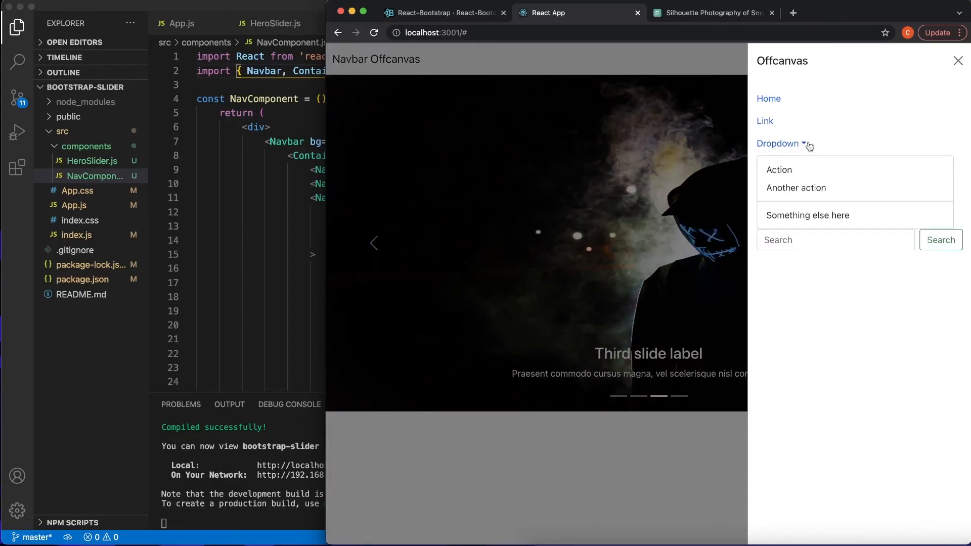
{"action": "left_click", "coordinate": [779, 144]}
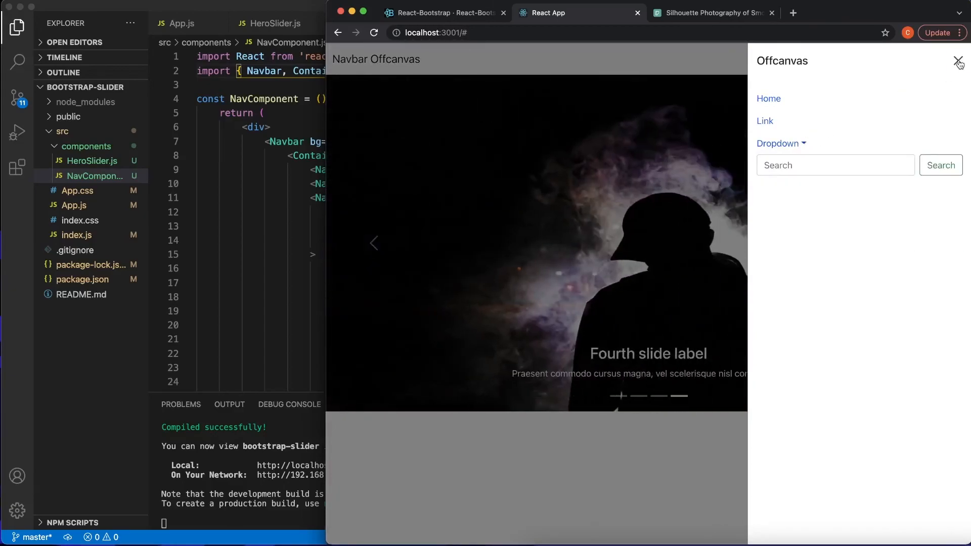
{"action": "left_click", "coordinate": [958, 61]}
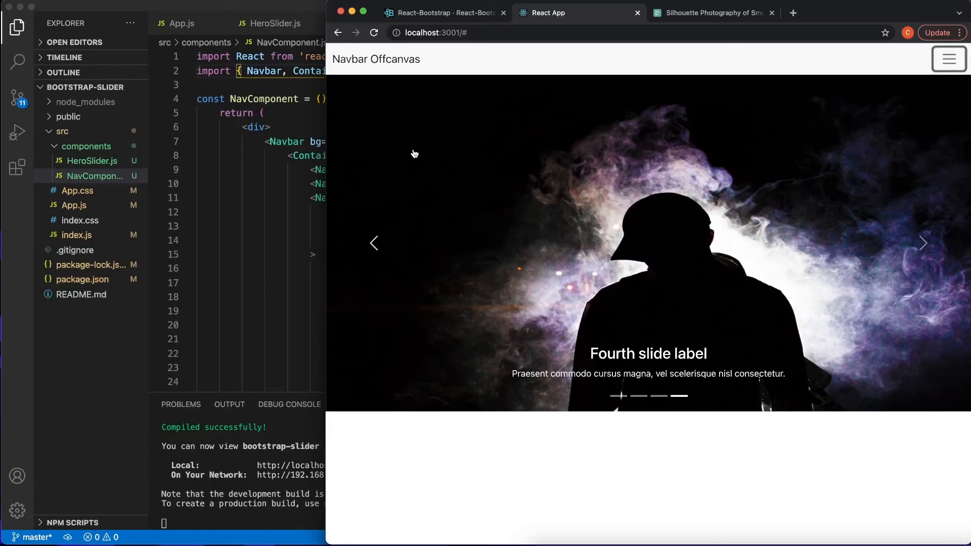
{"action": "mouse_move", "coordinate": [622, 205]}
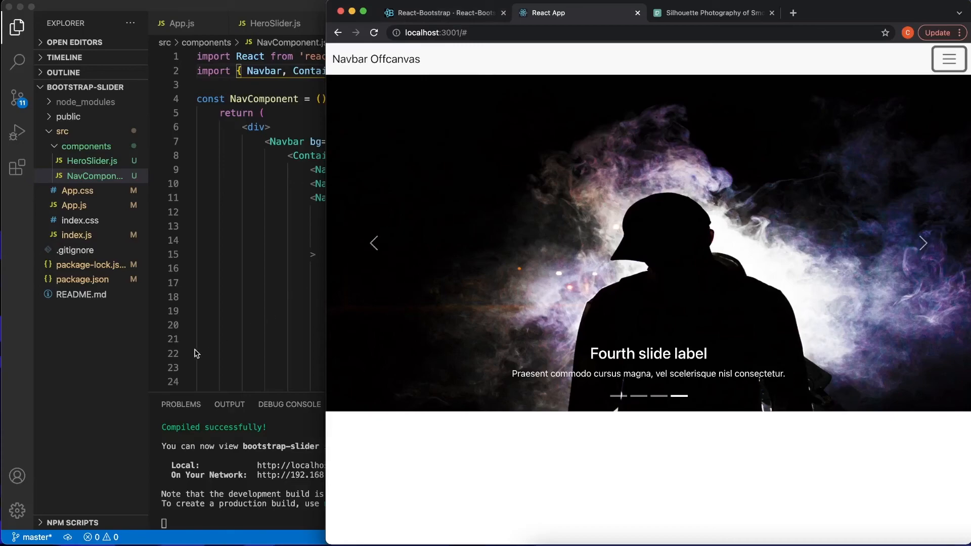
{"action": "mouse_move", "coordinate": [698, 216]}
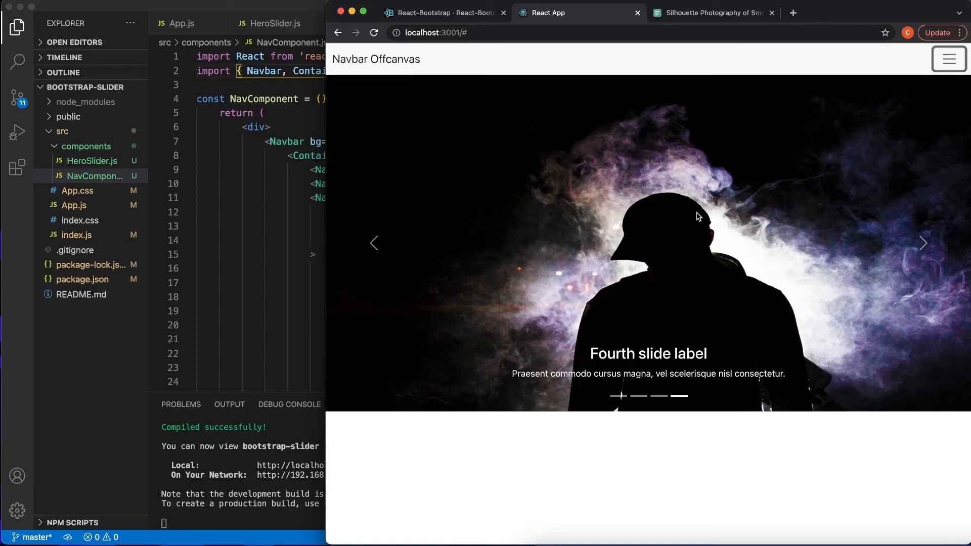
{"action": "mouse_move", "coordinate": [526, 48]}
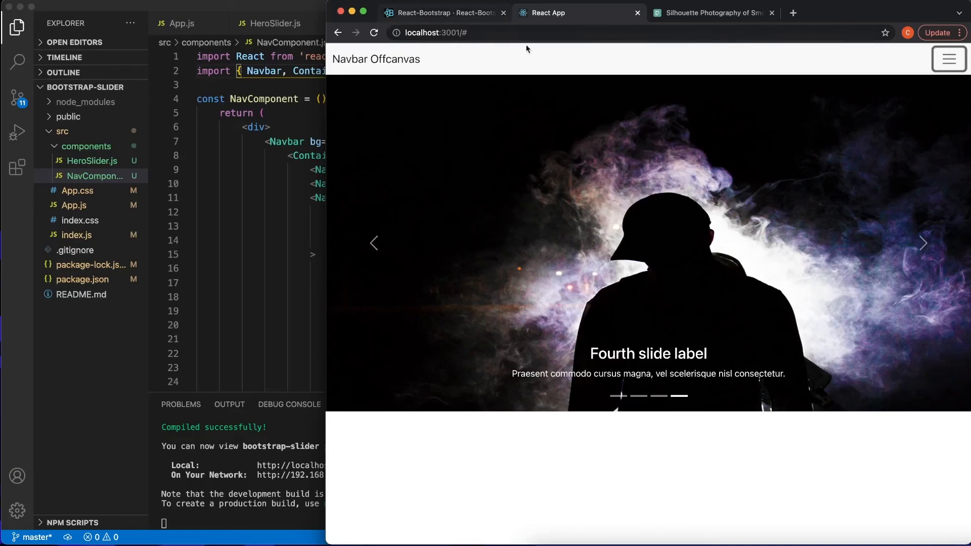
{"action": "left_click", "coordinate": [949, 59]}
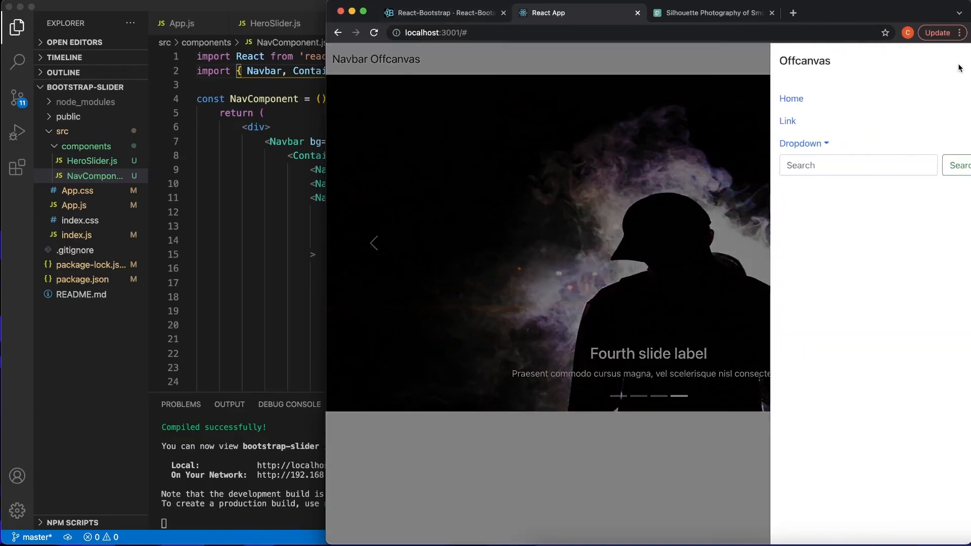
{"action": "left_click", "coordinate": [949, 59]}
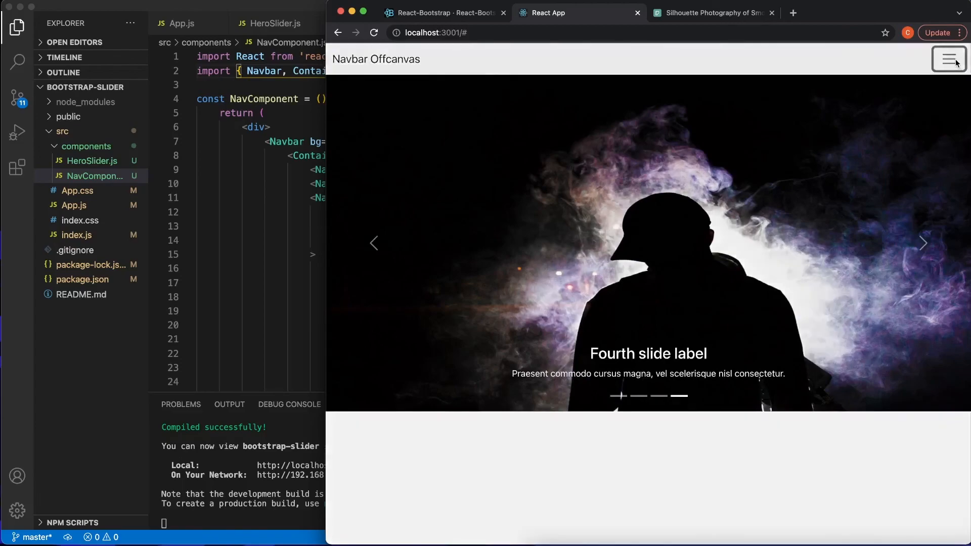